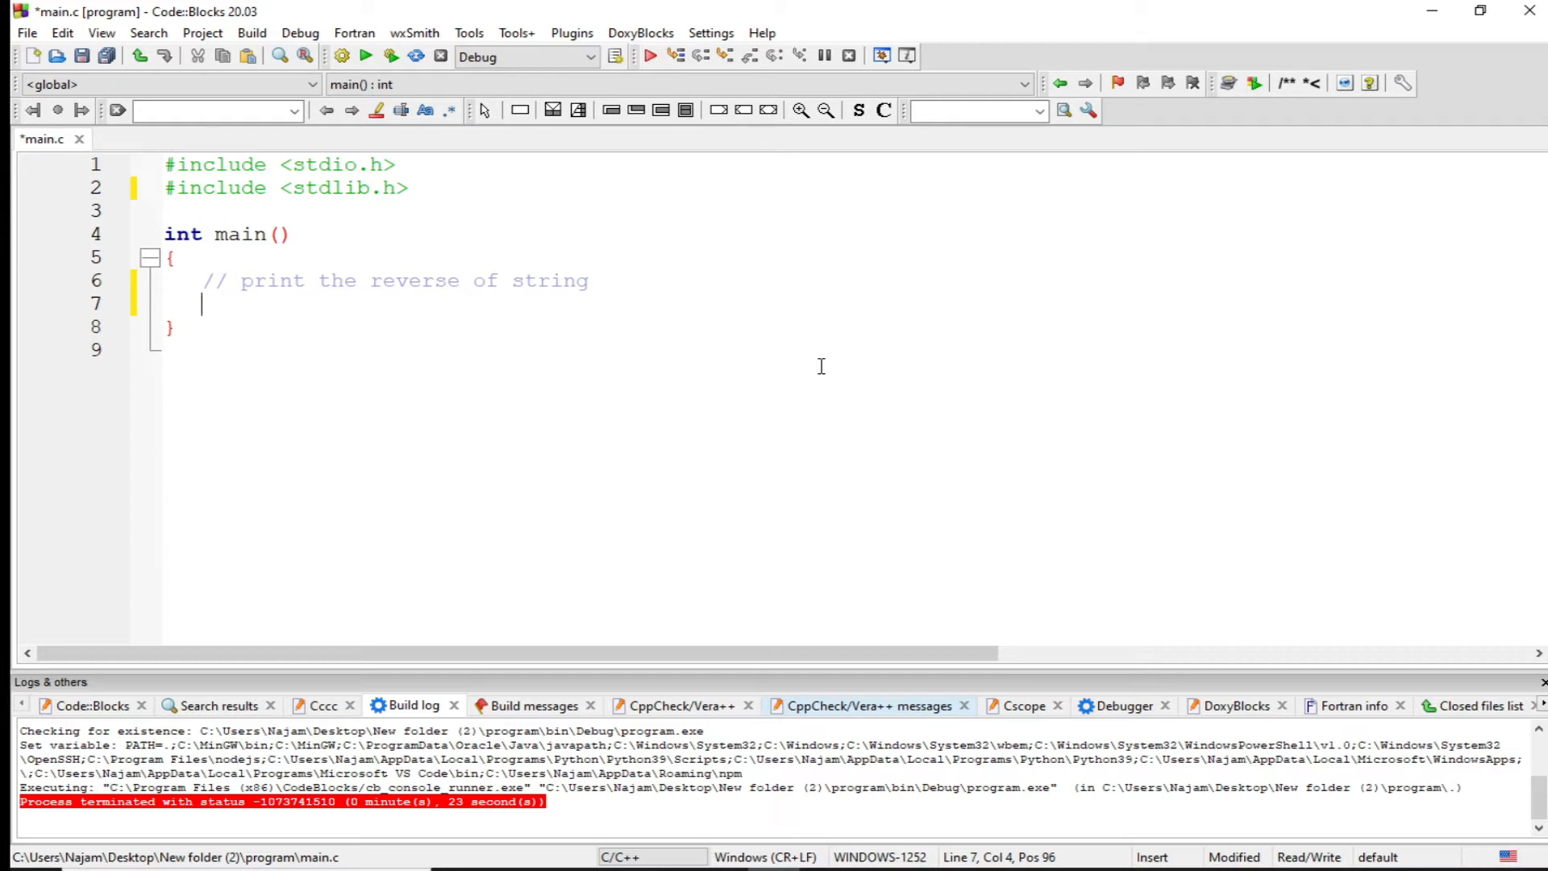
mouse_move(597, 281)
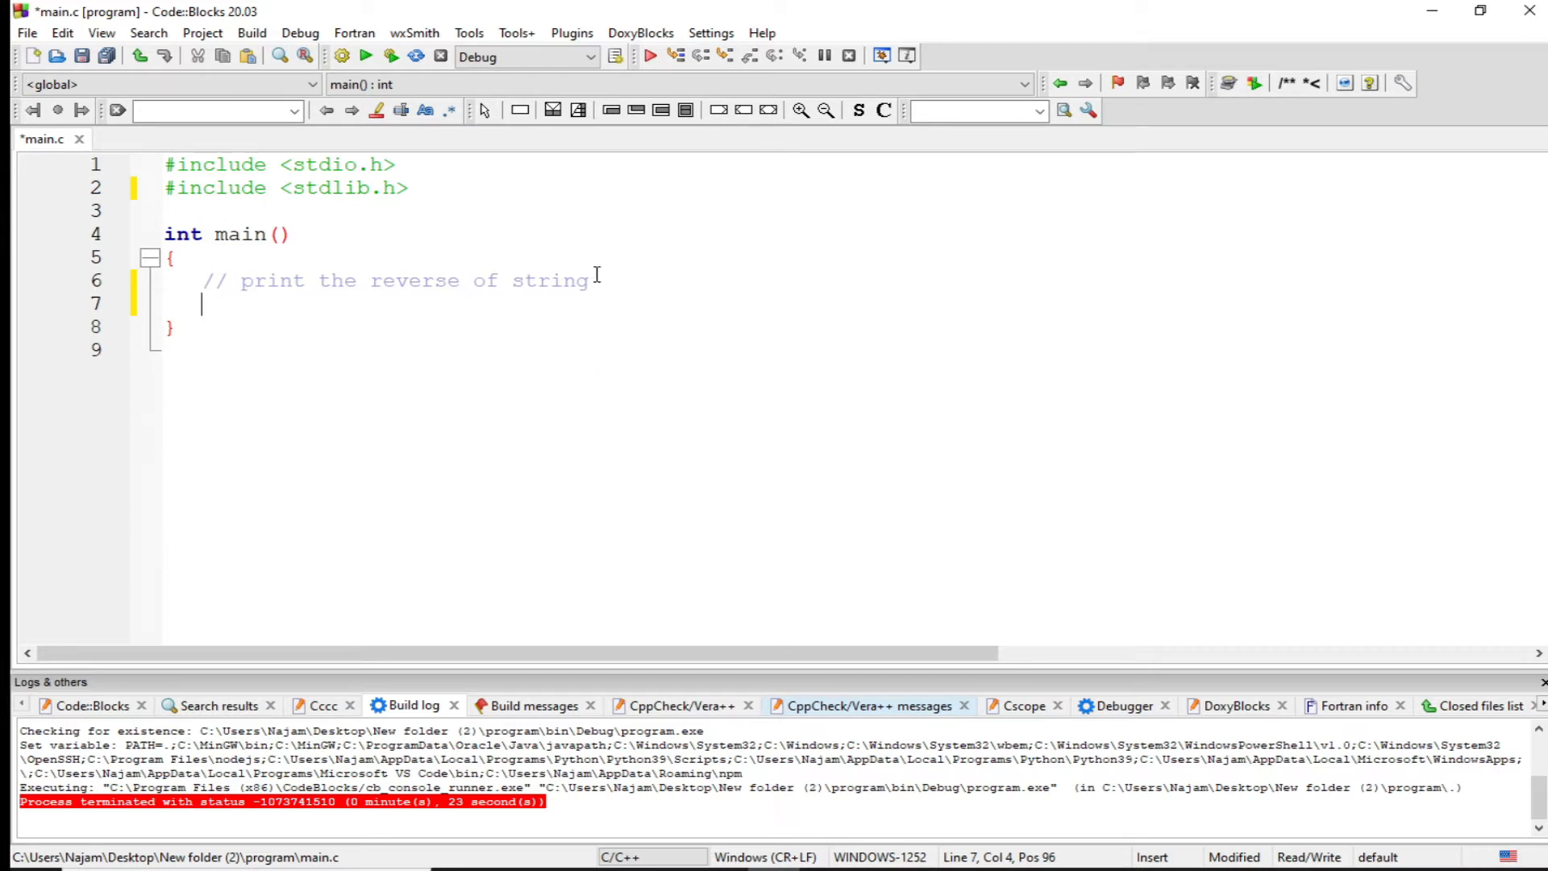
Step: Add the sample line 'coding is thinking' on a new line below the comment in main
left_click_drag(590, 281, 200, 281)
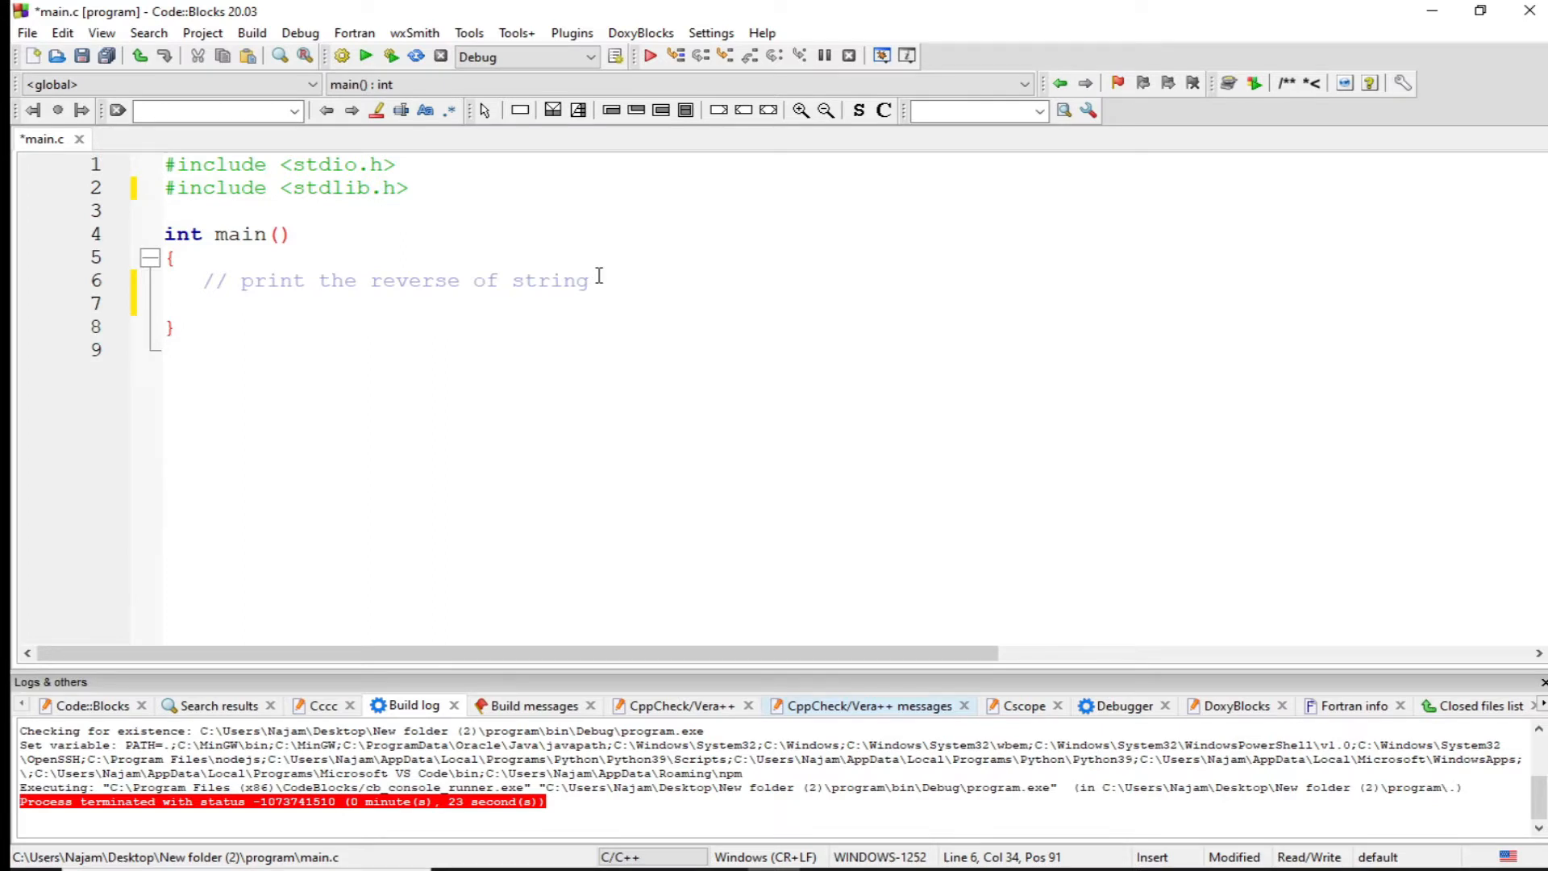
key("enter")
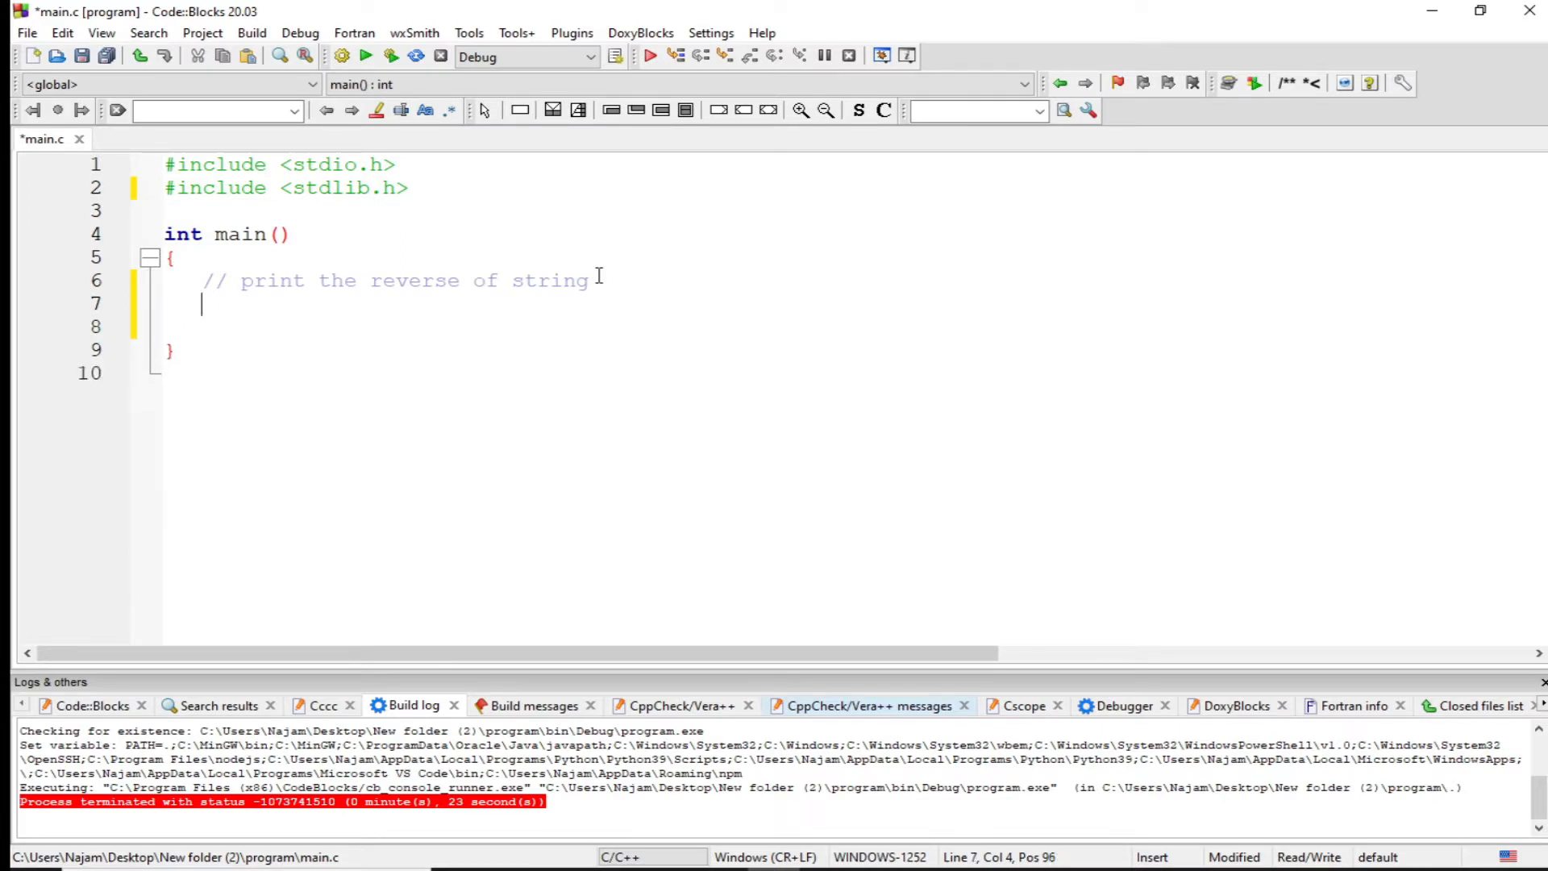
type("hello world")
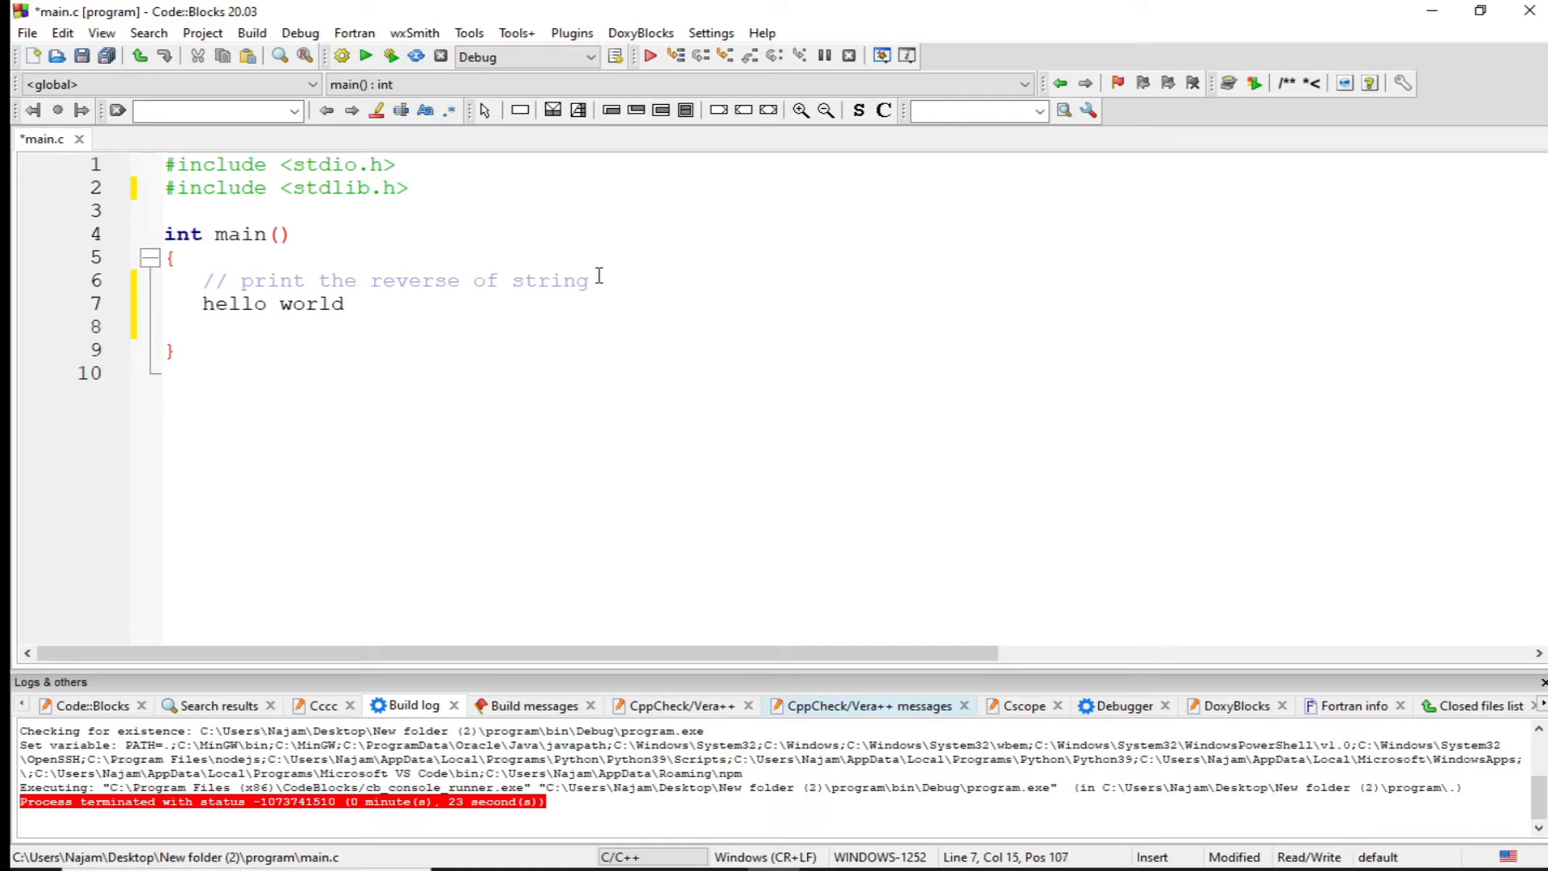
key("Backspace")
type("codin")
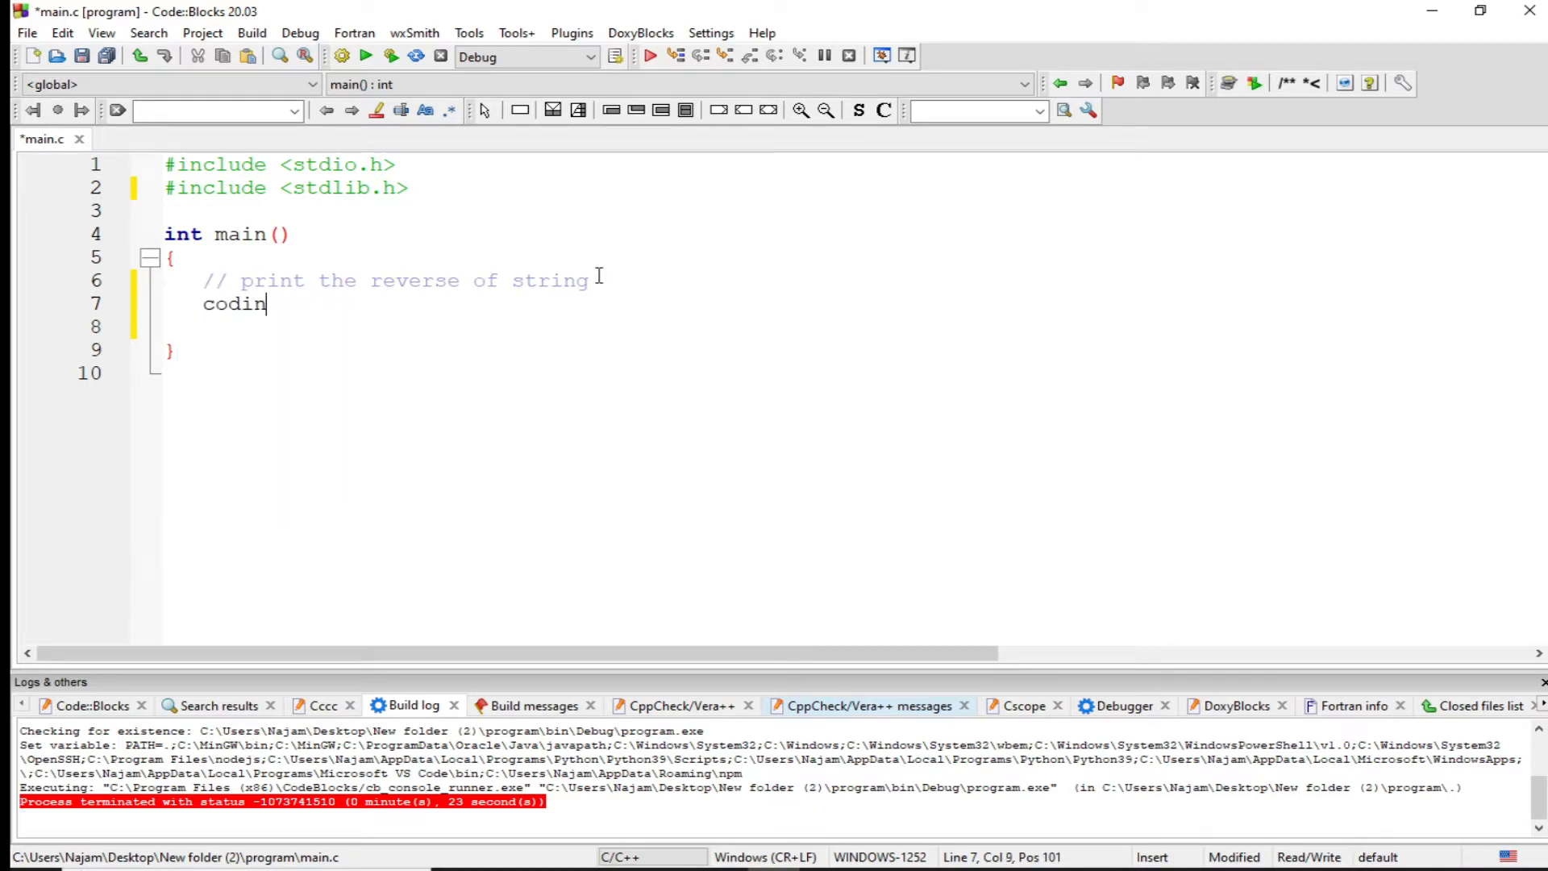
type("g is thki")
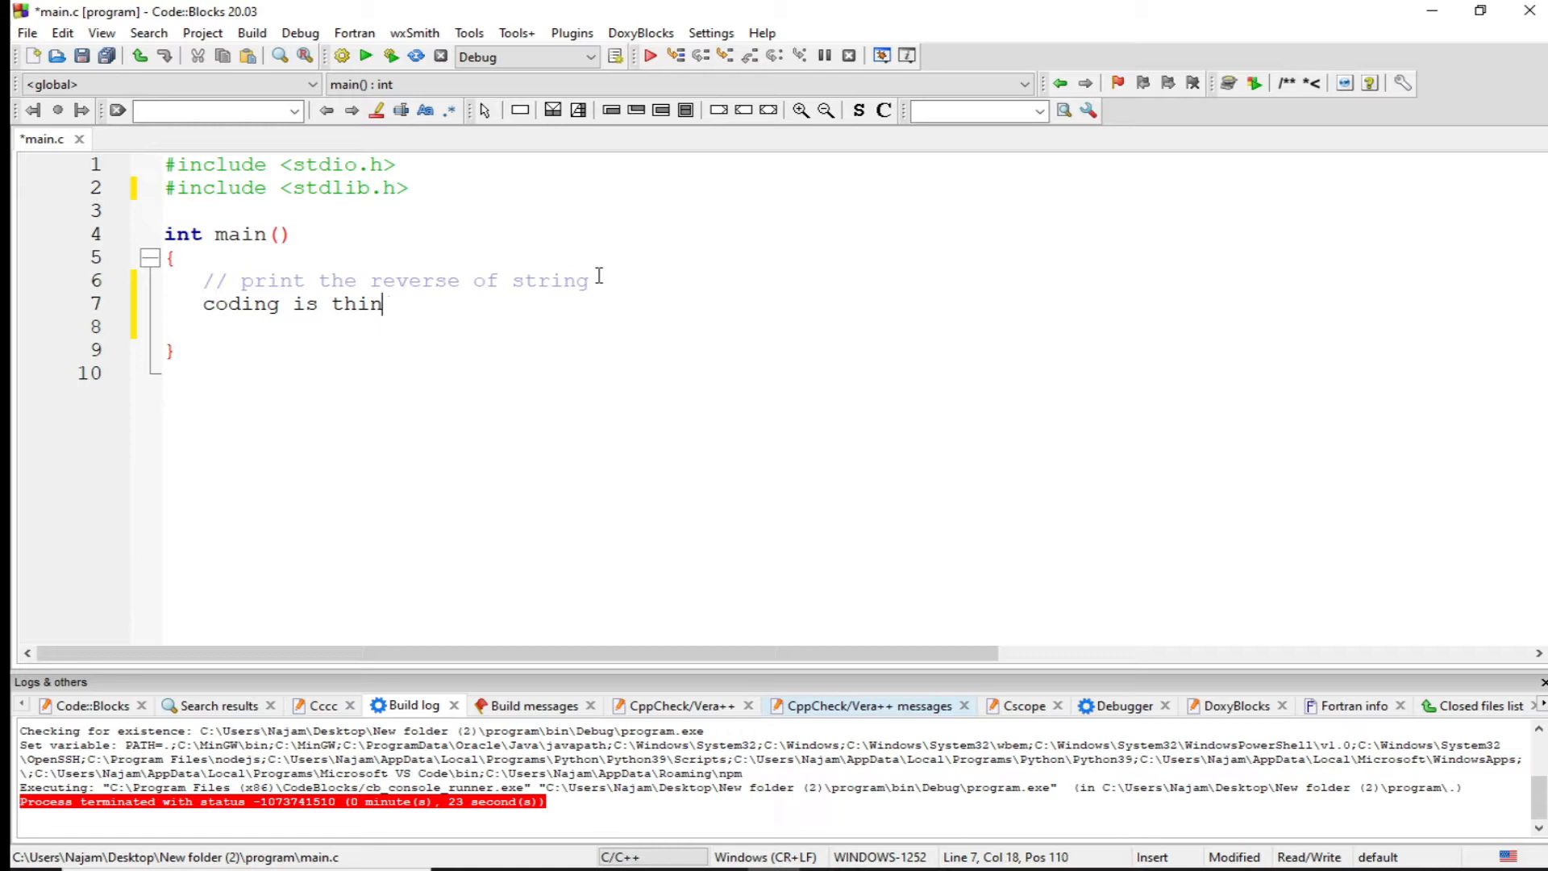
type("king")
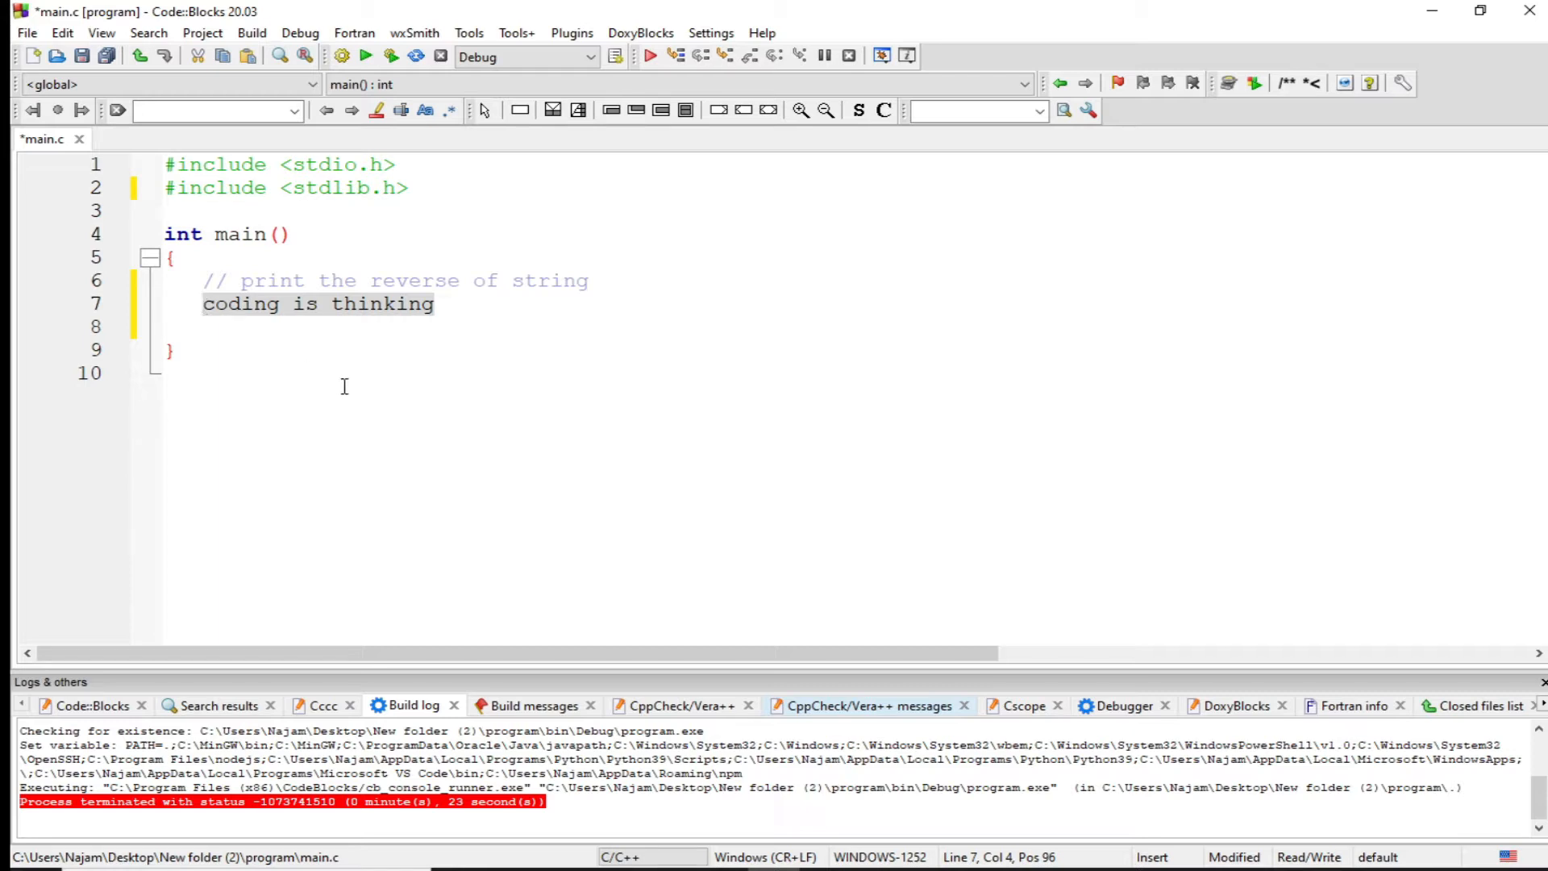
Step: Add its reversed form 'gnikniht si gnidoc' on the line below
left_click(505, 355)
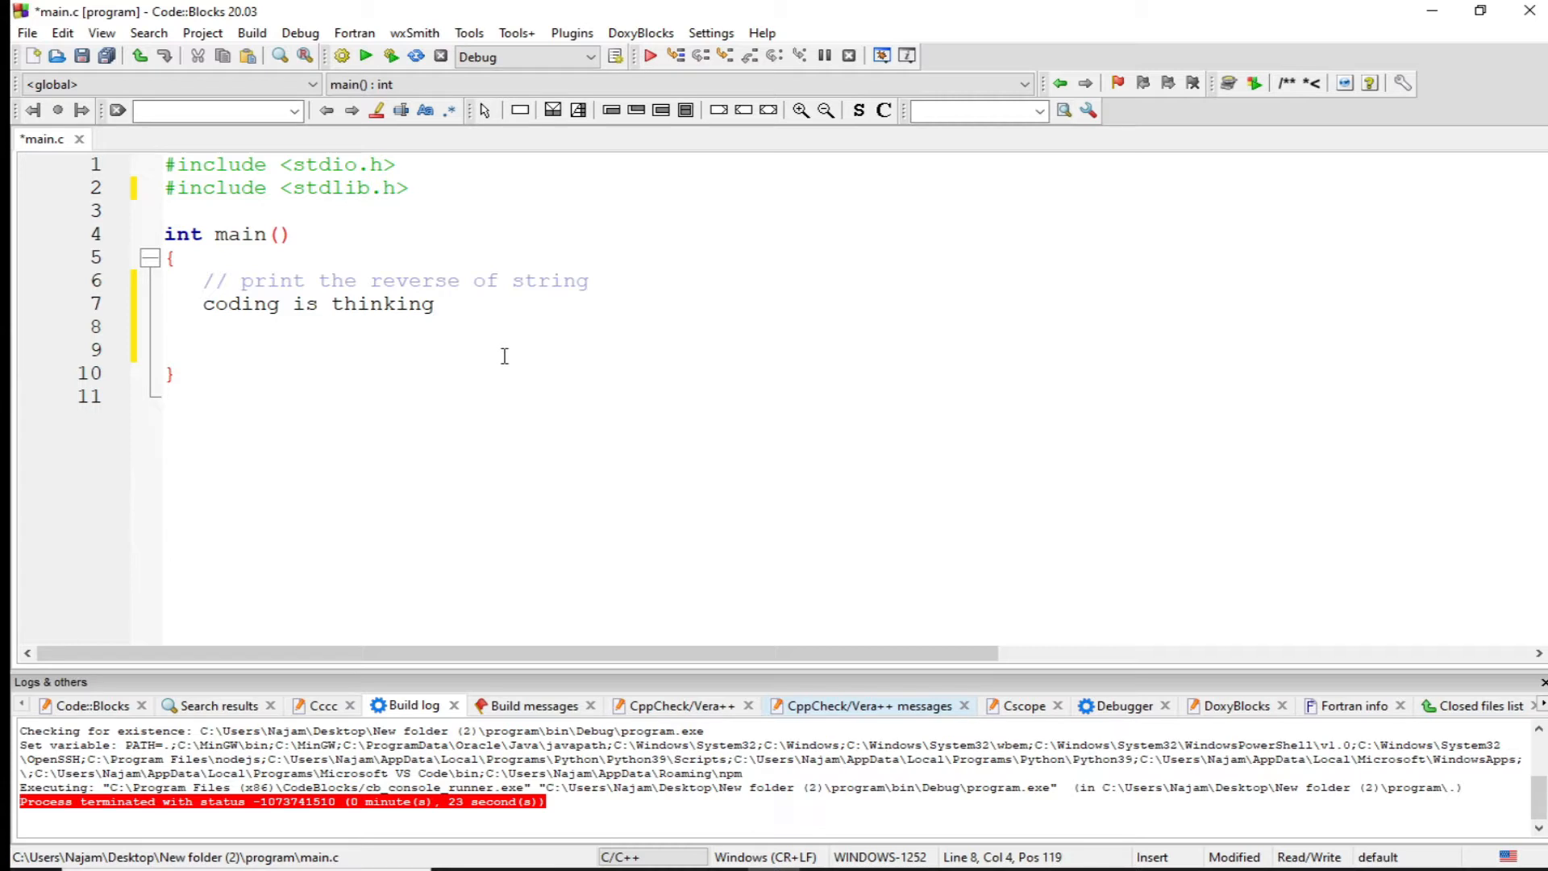
type("gn")
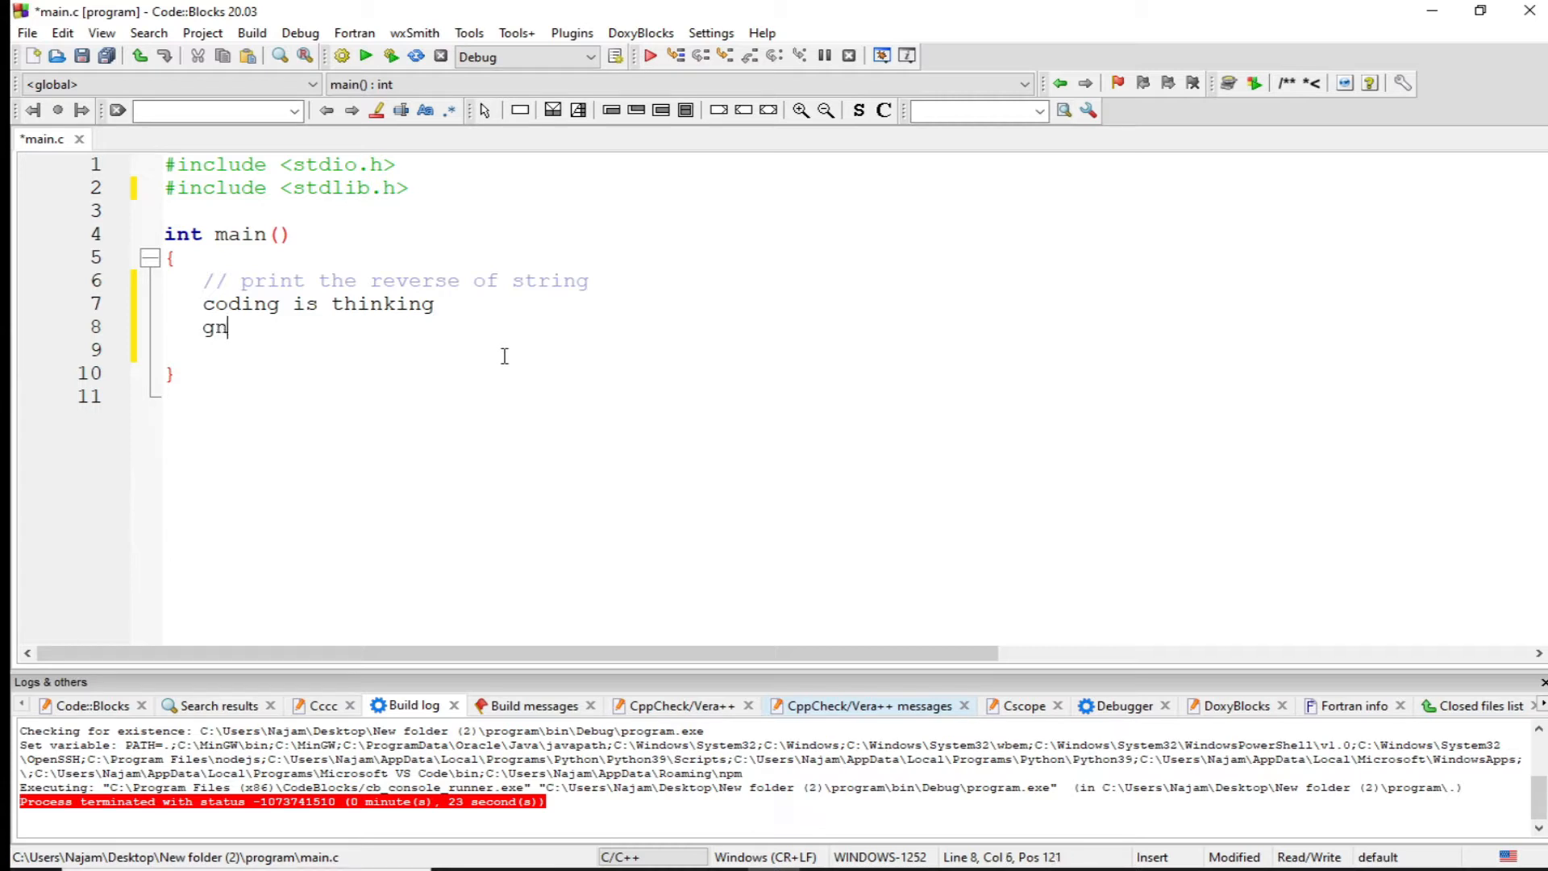
type("ikn")
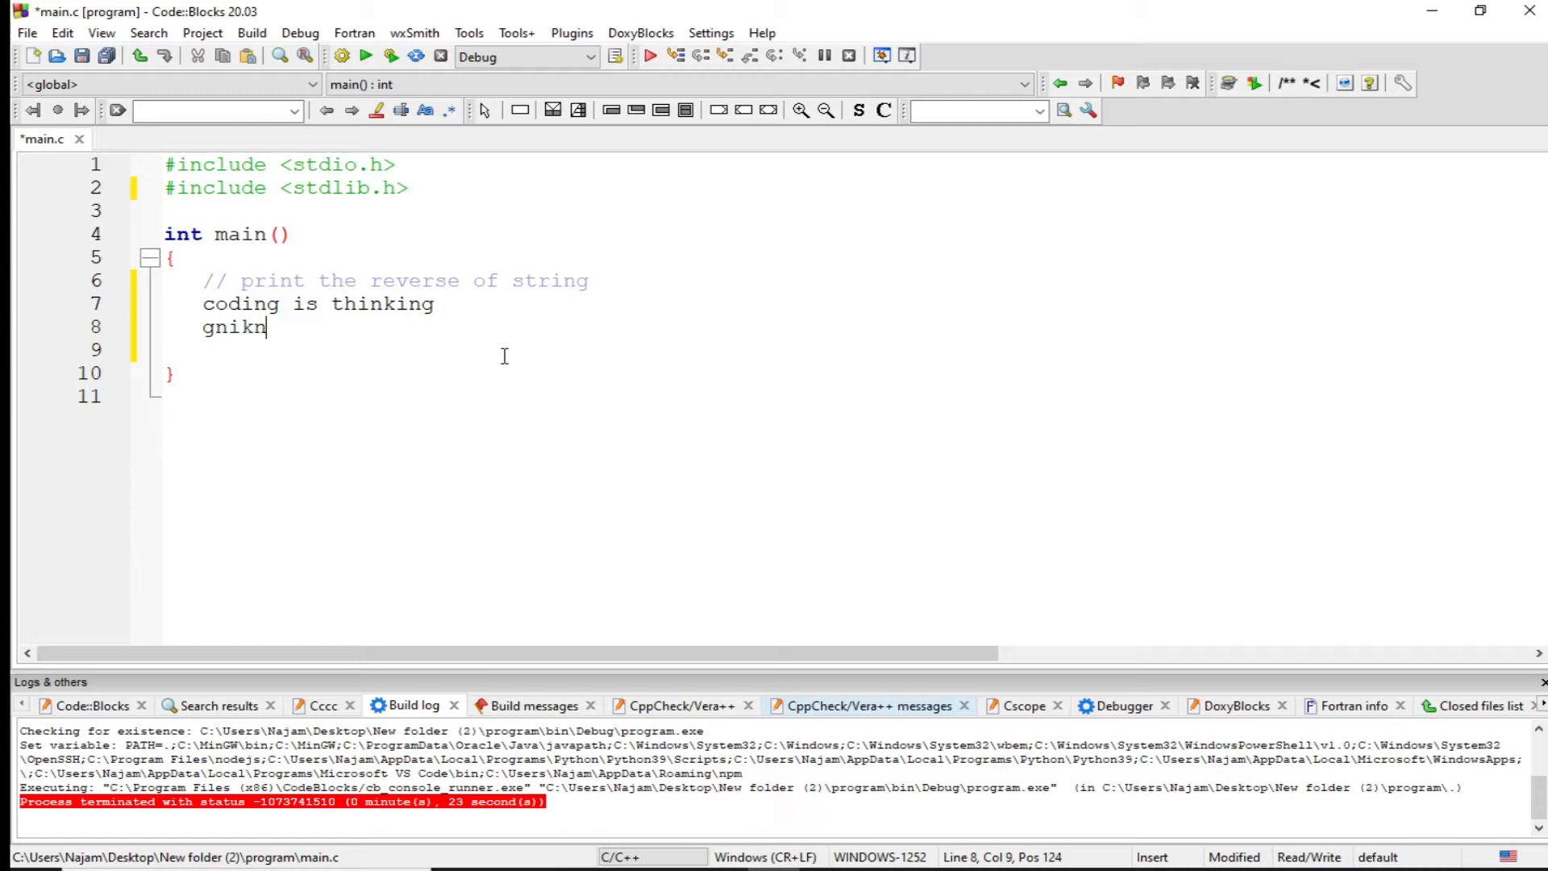
type("iht si")
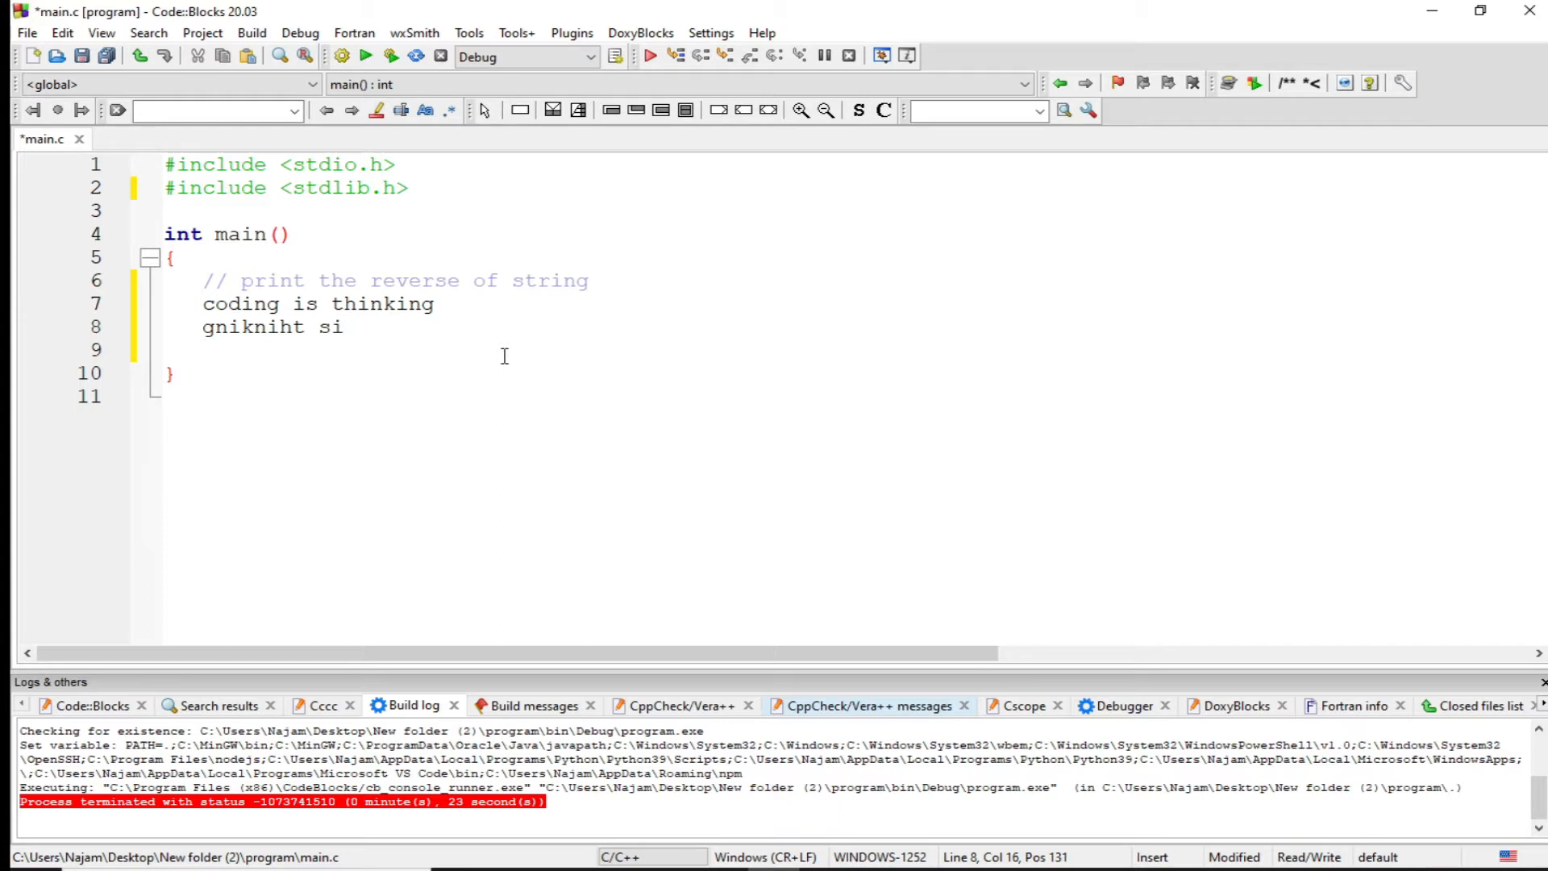
type("gnido")
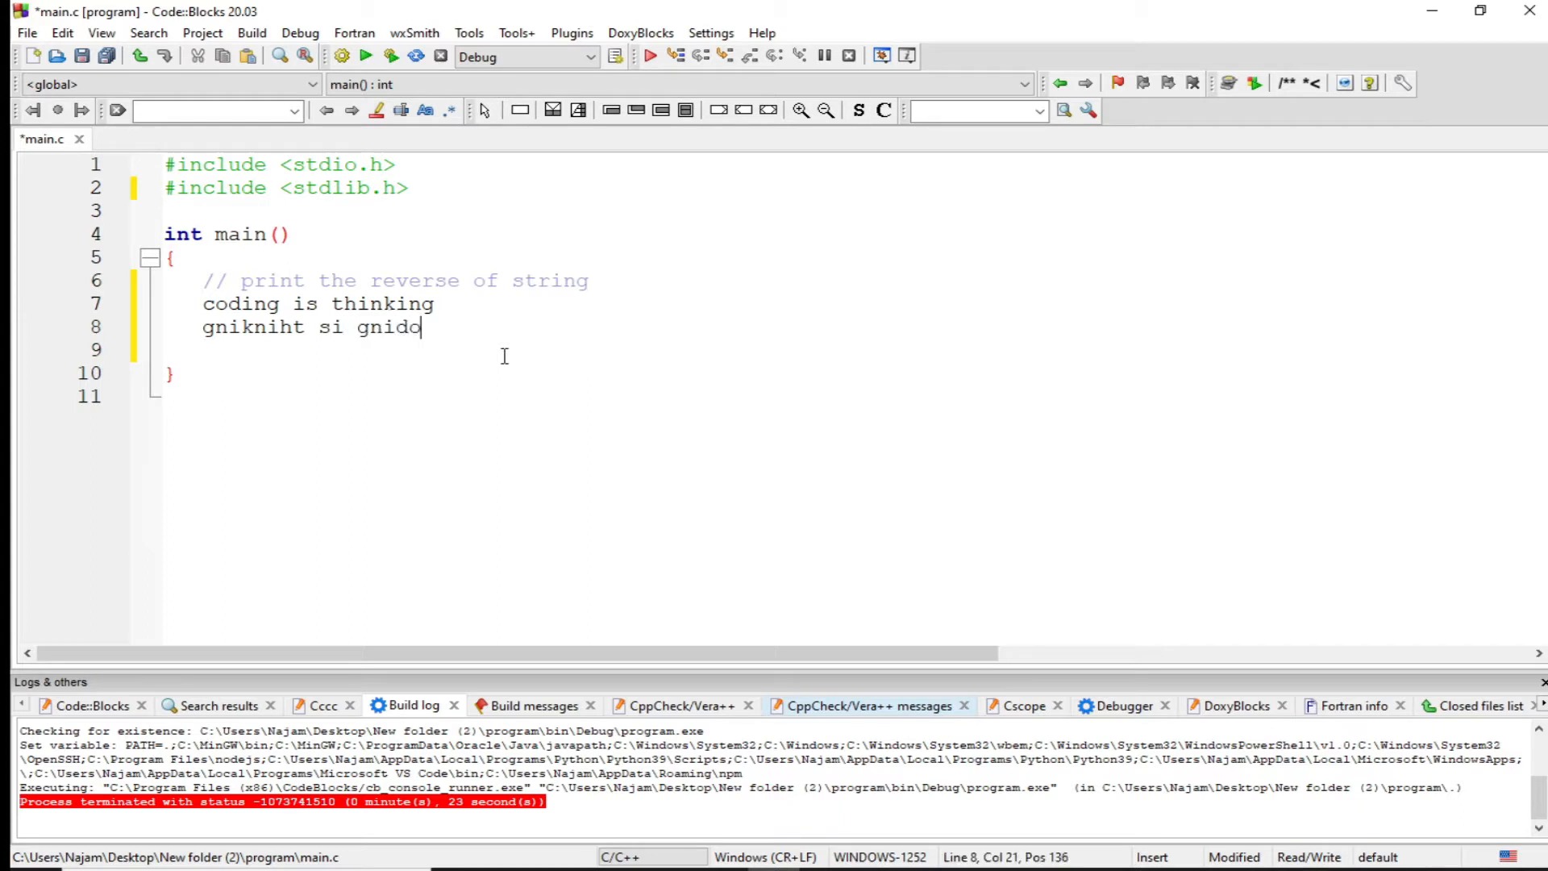
type("c")
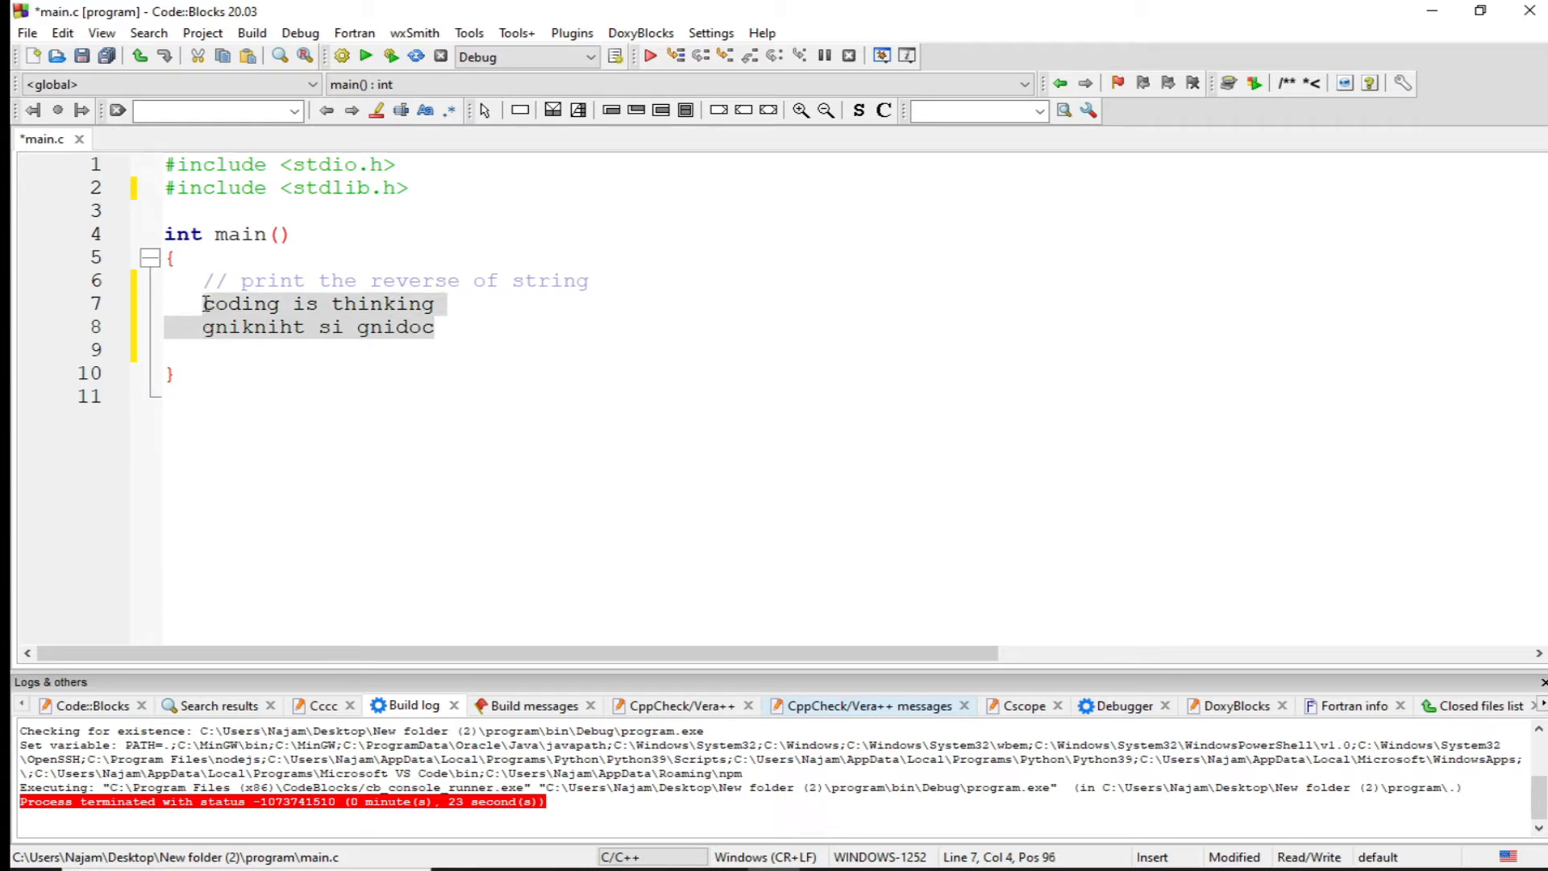
Step: Delete the two sample lines and add #include <string.h> after the stdlib.h header
key("Delete")
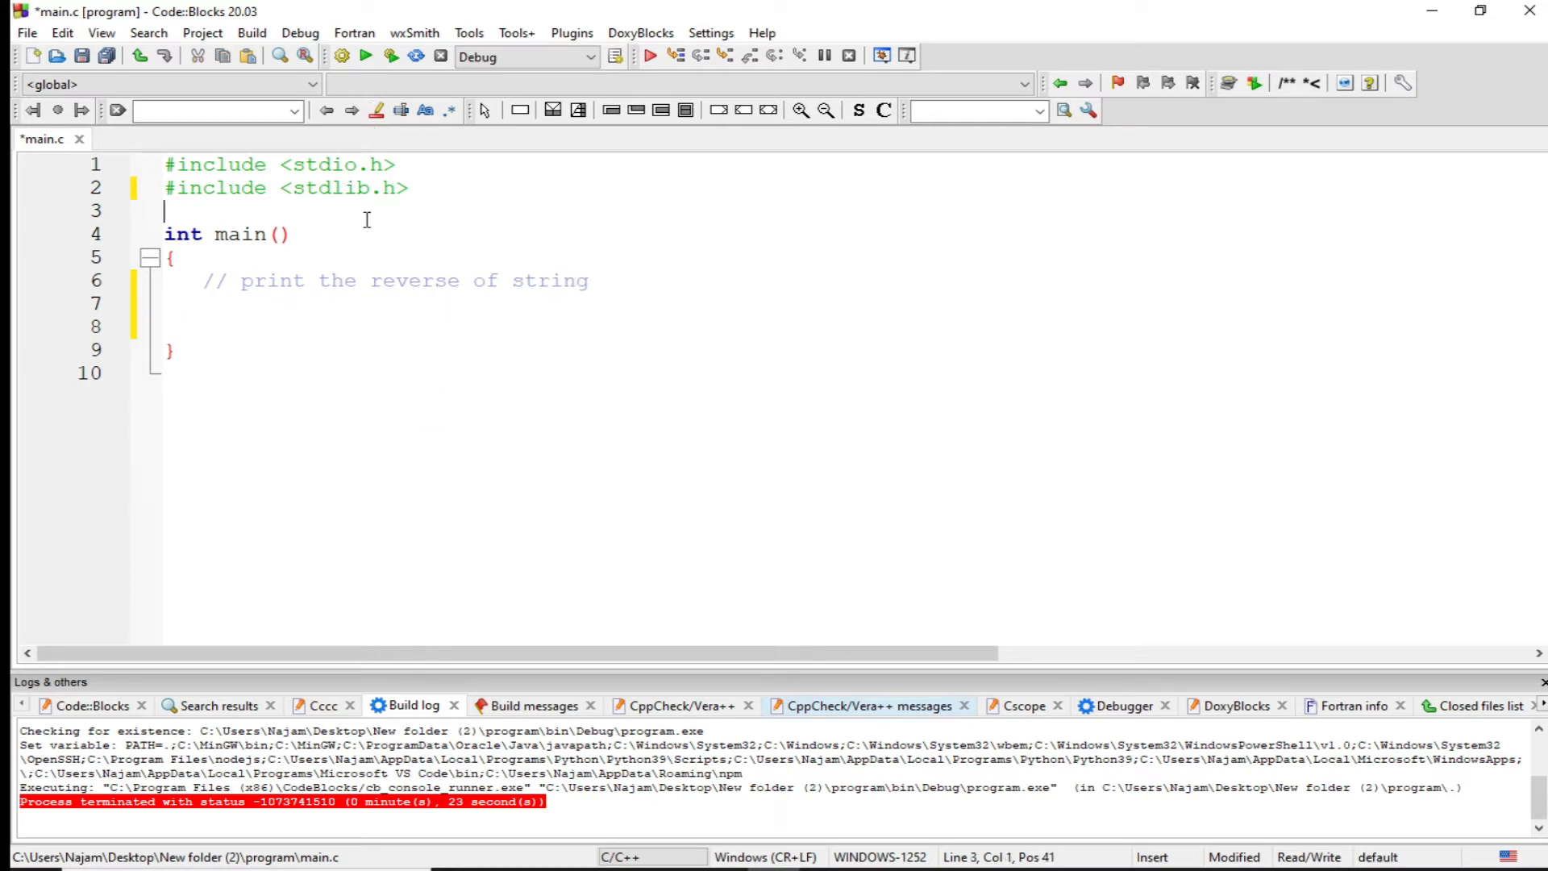
type("#includ")
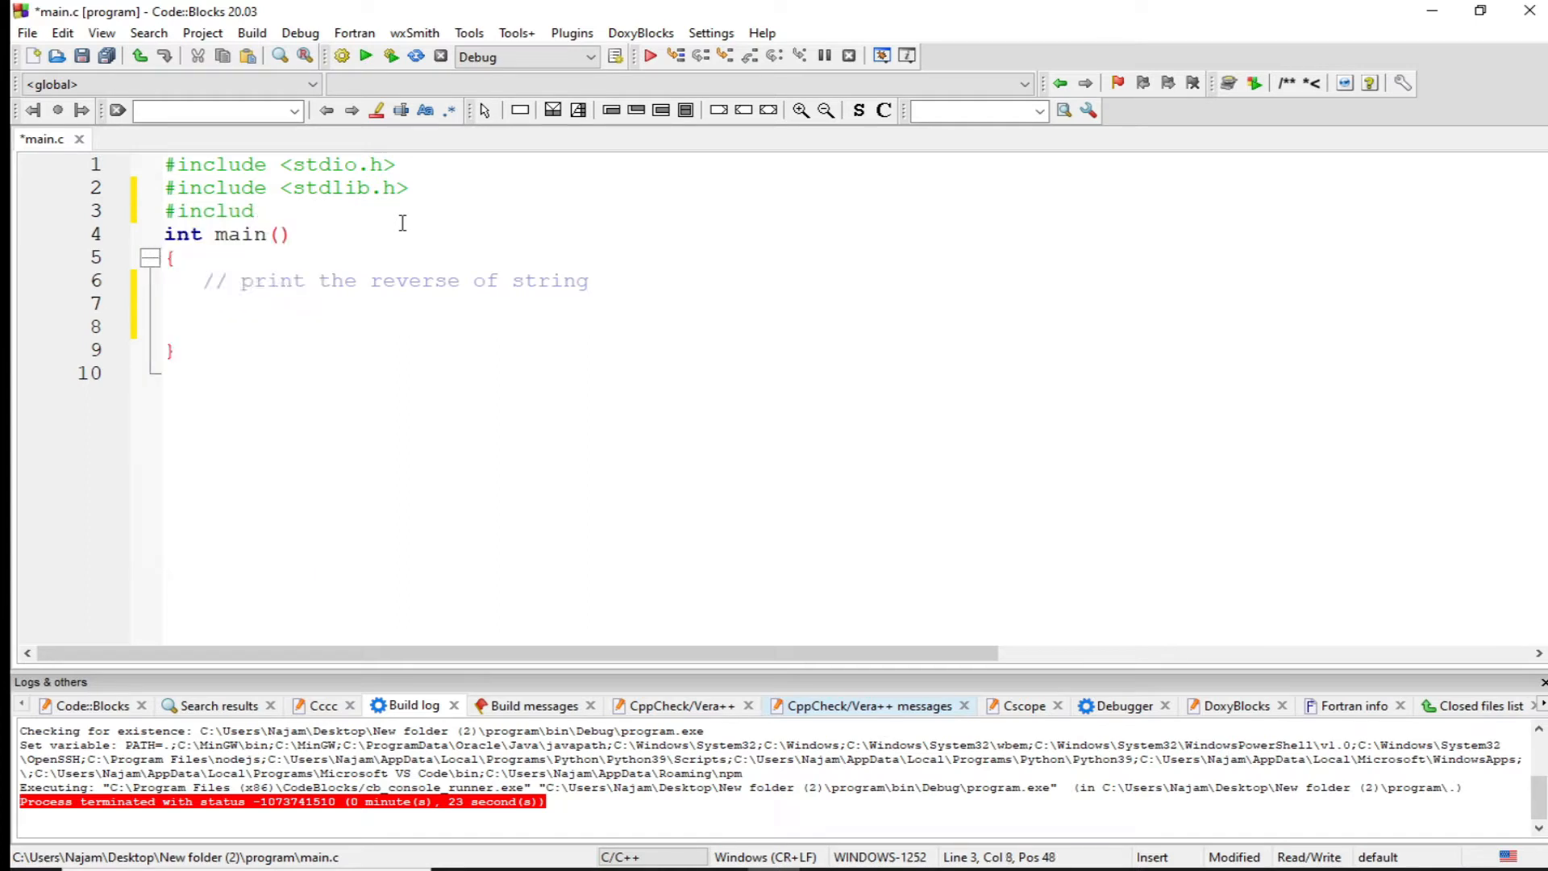
type("e<")
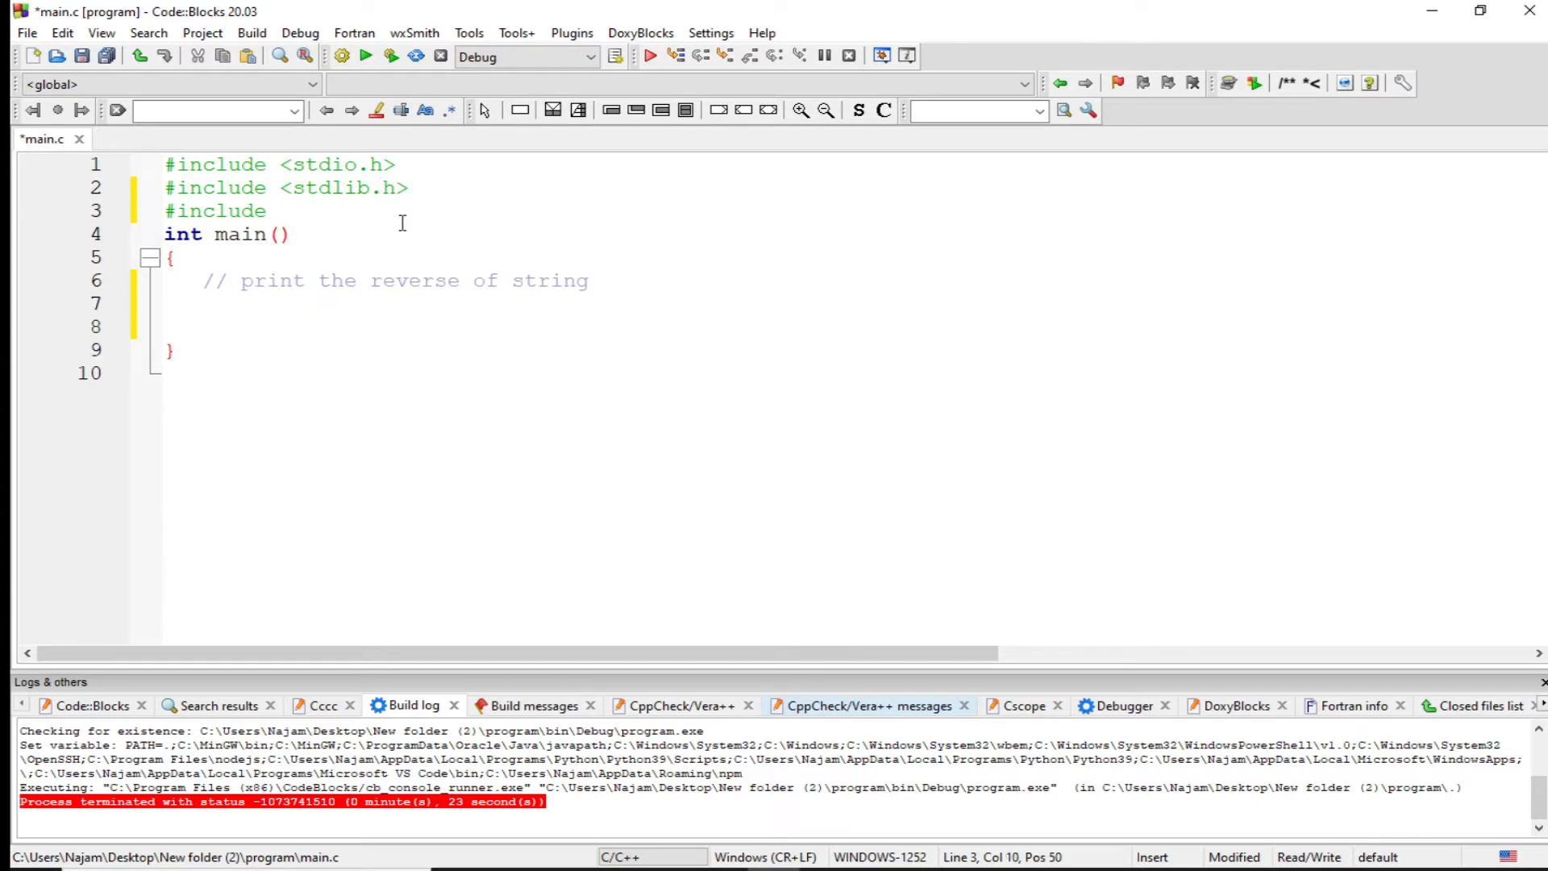
type("<string")
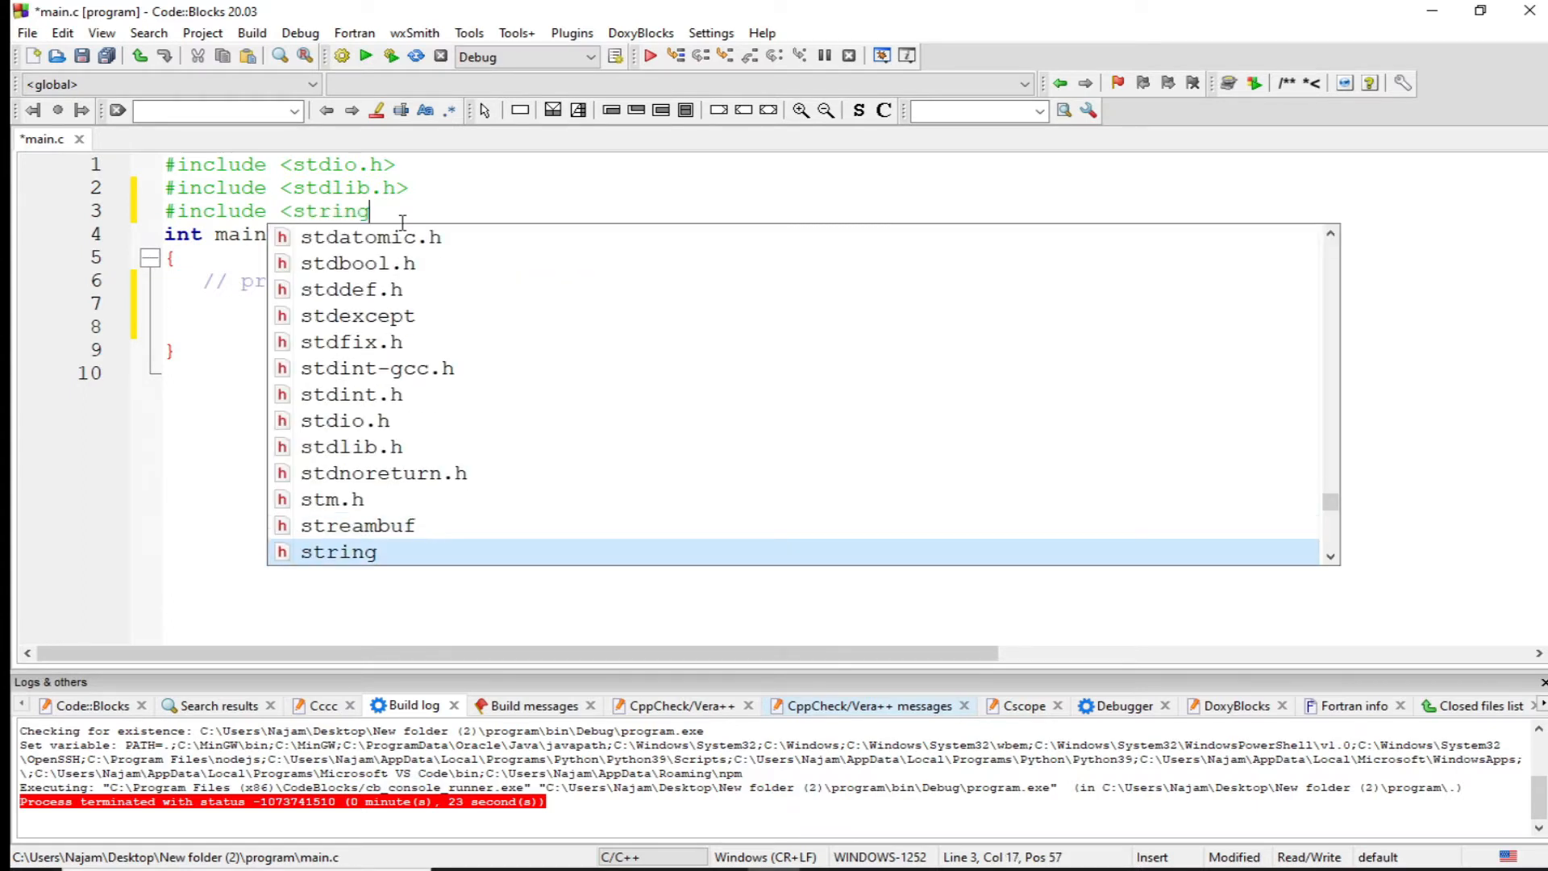
type(".h")
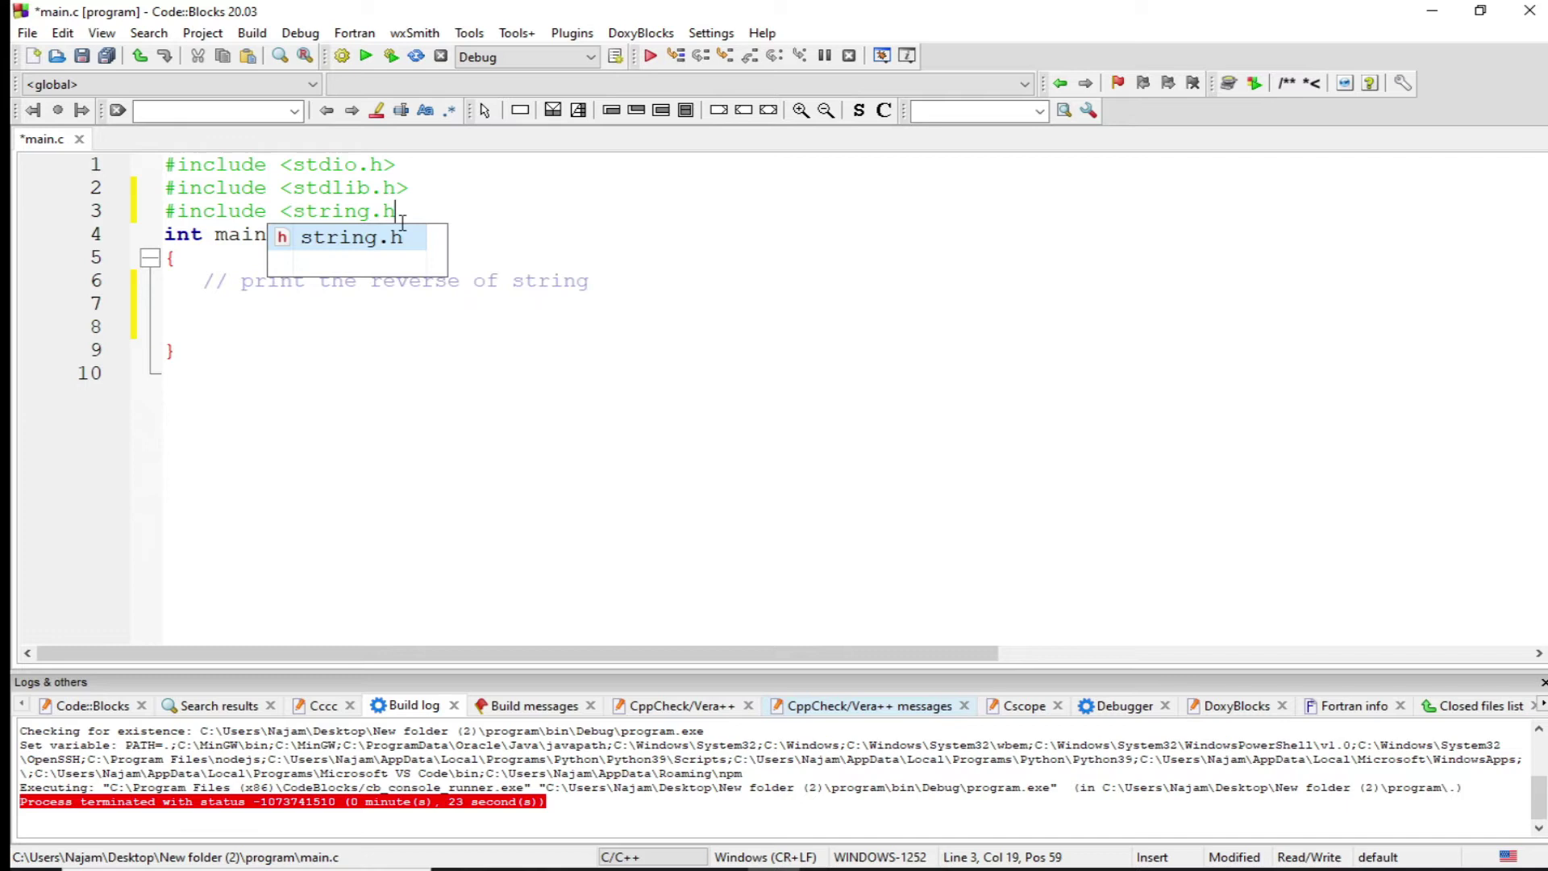
type(">>")
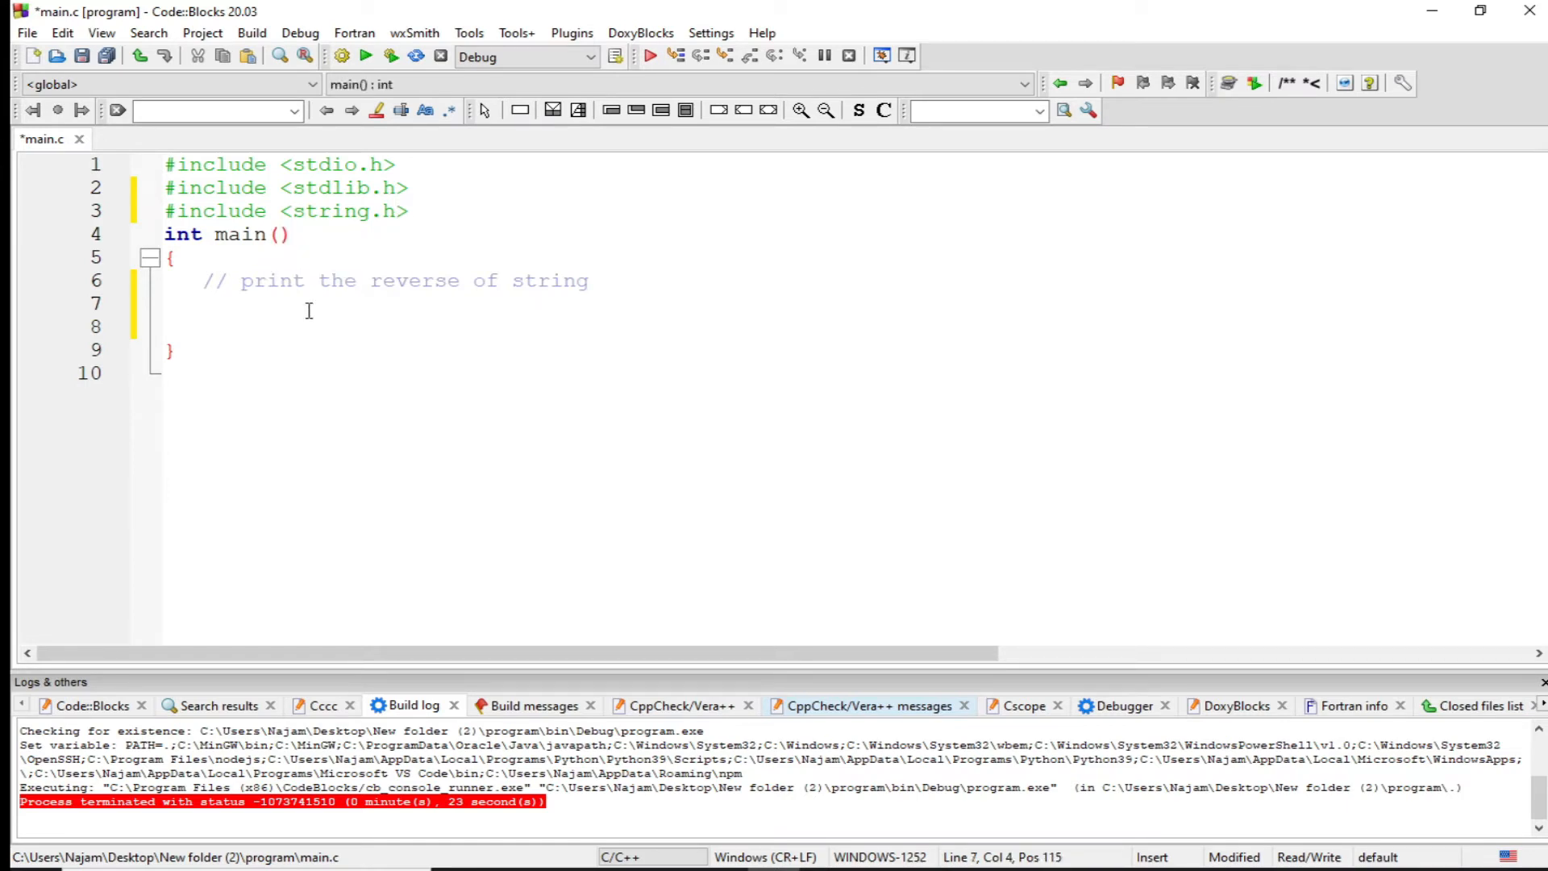
Step: Declare char str[300]; inside main, correcting the size from 2000 to 300
type("char")
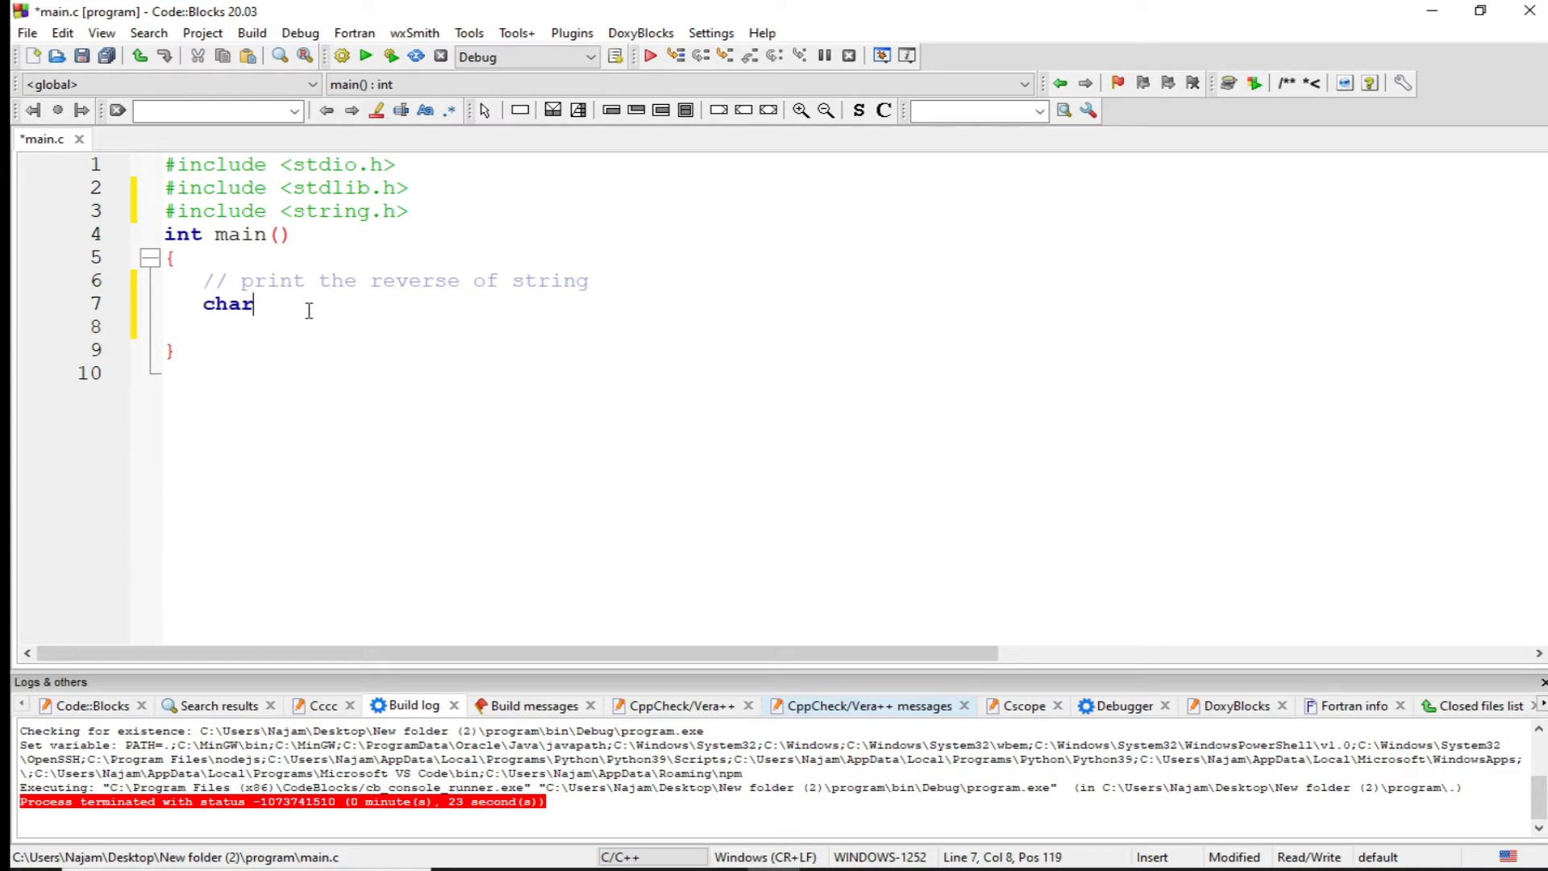
type("\" \"")
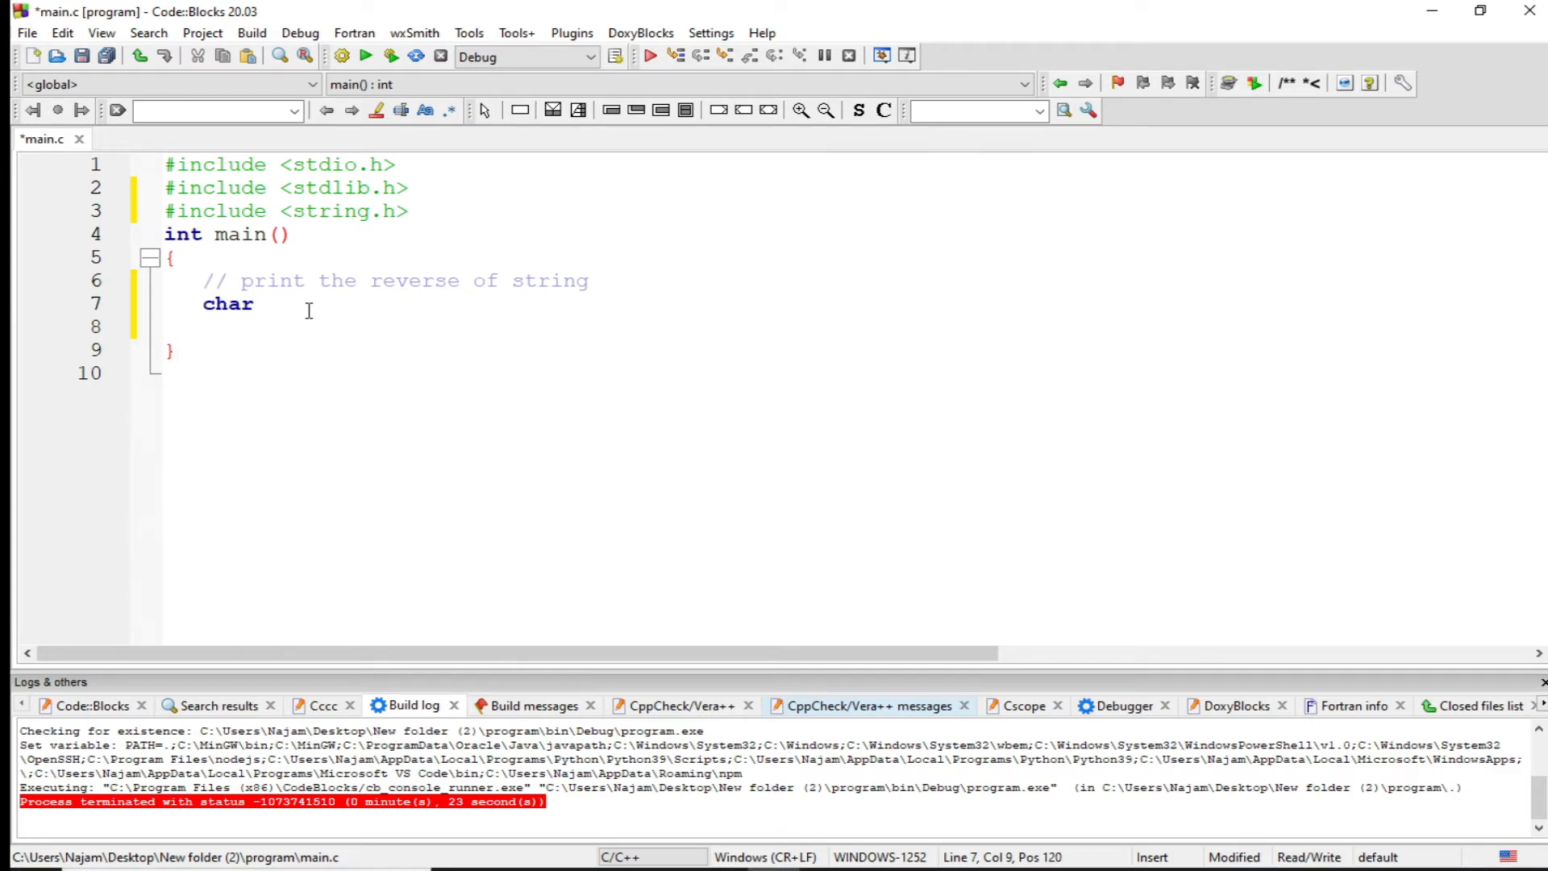
type("st")
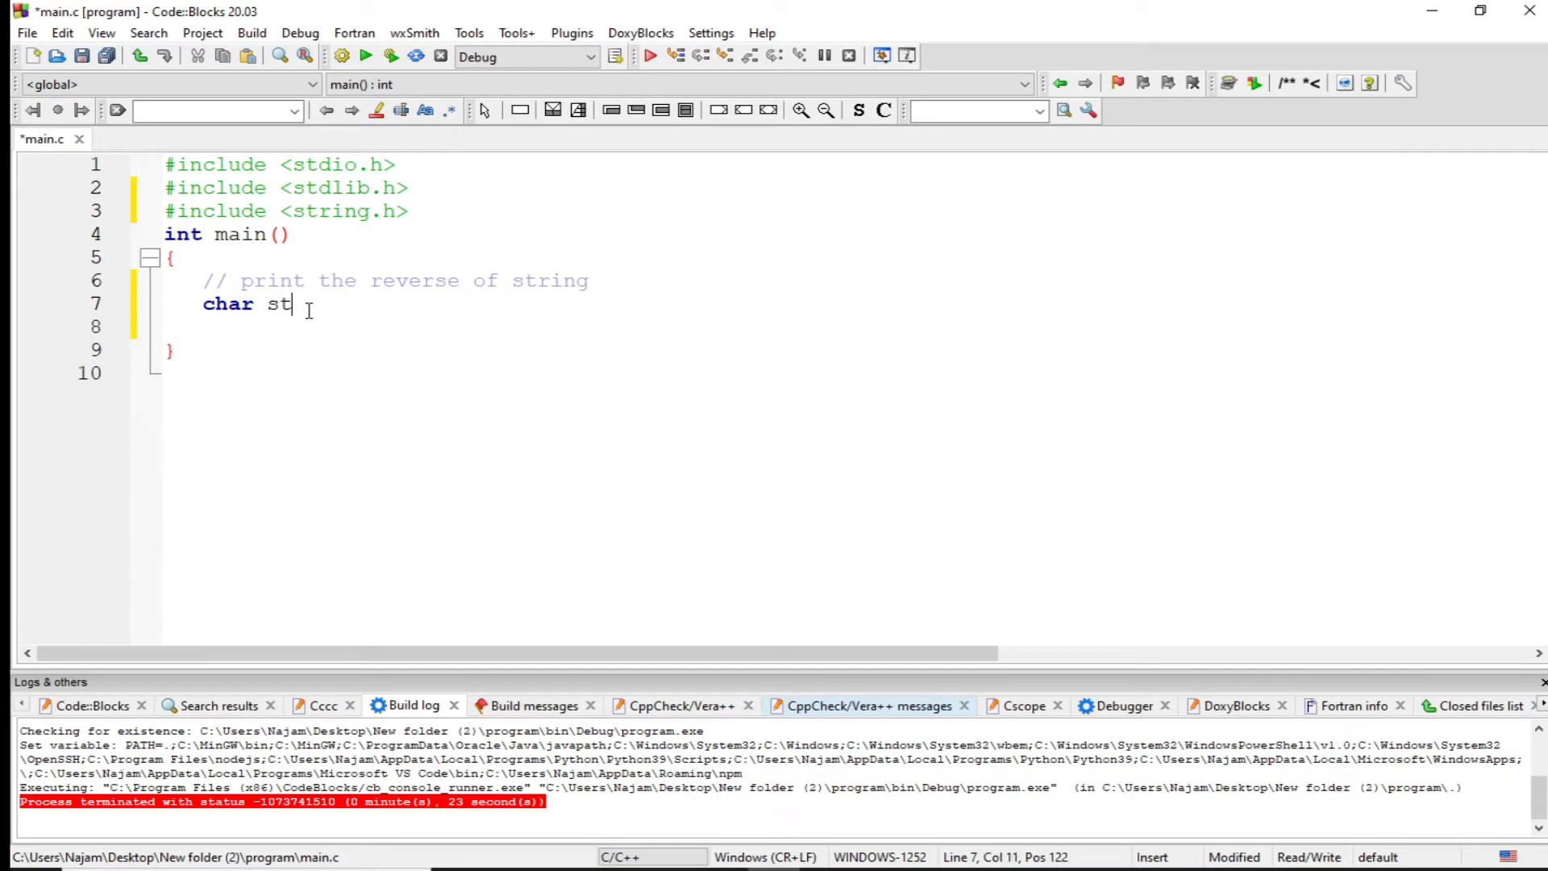
type("r[]")
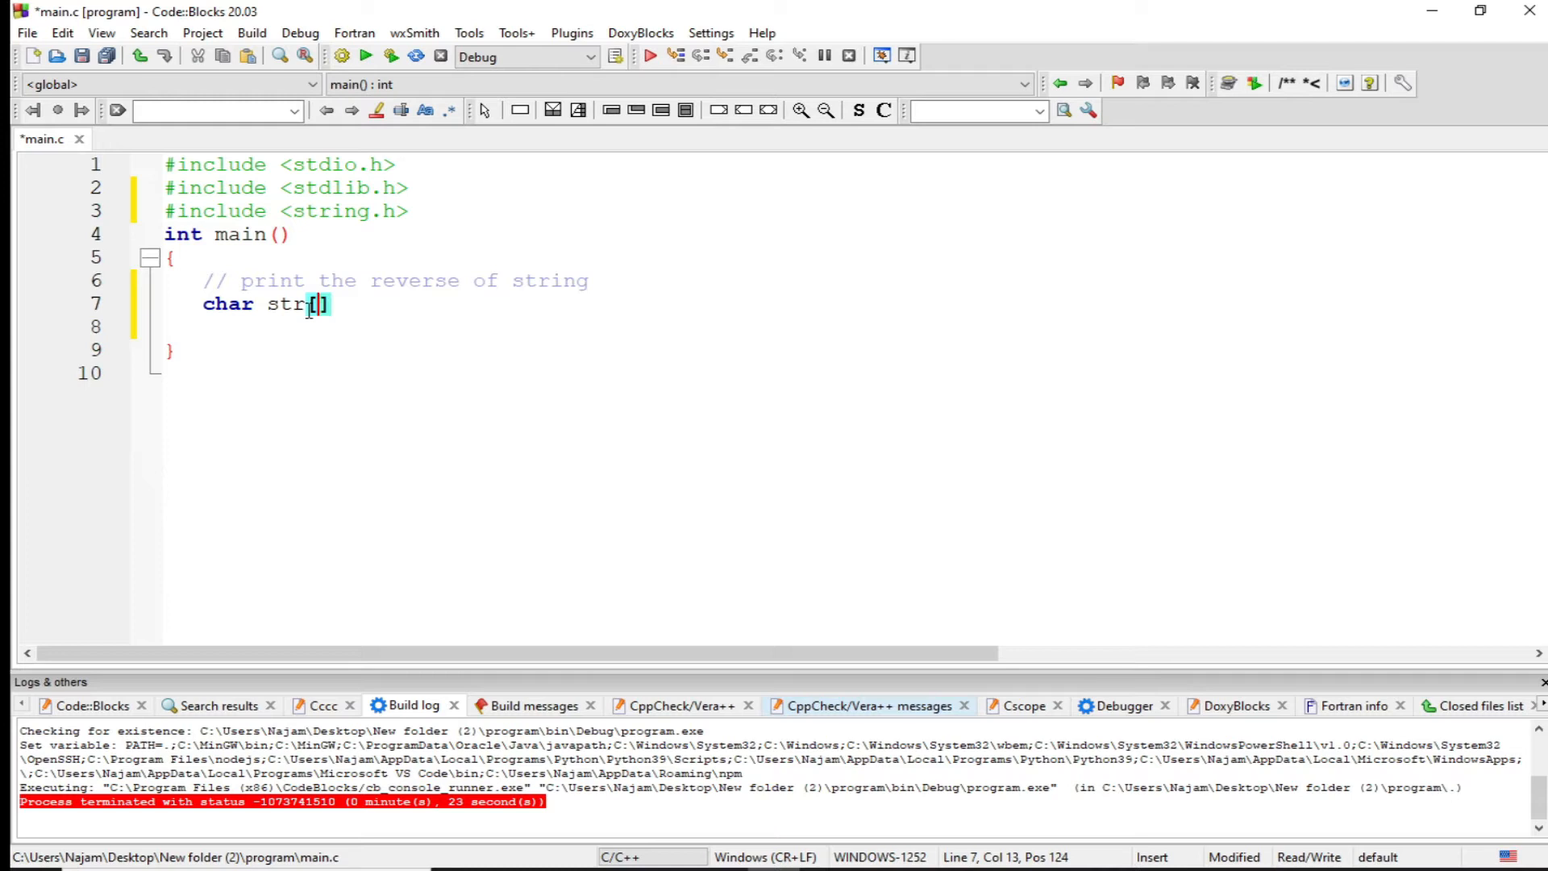
type("2000")
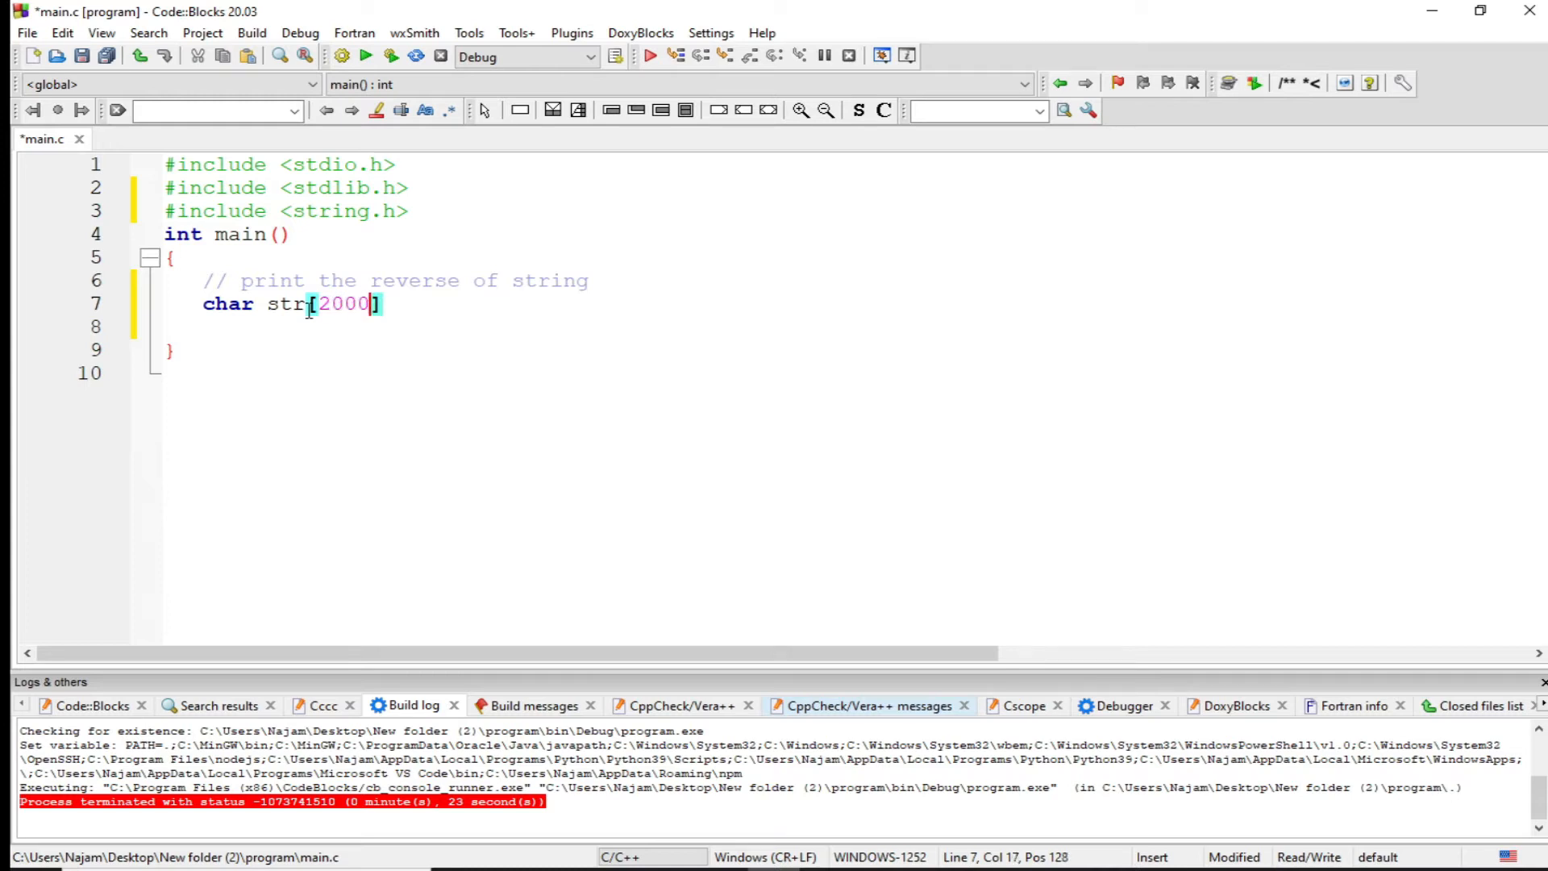
key("BackSpace")
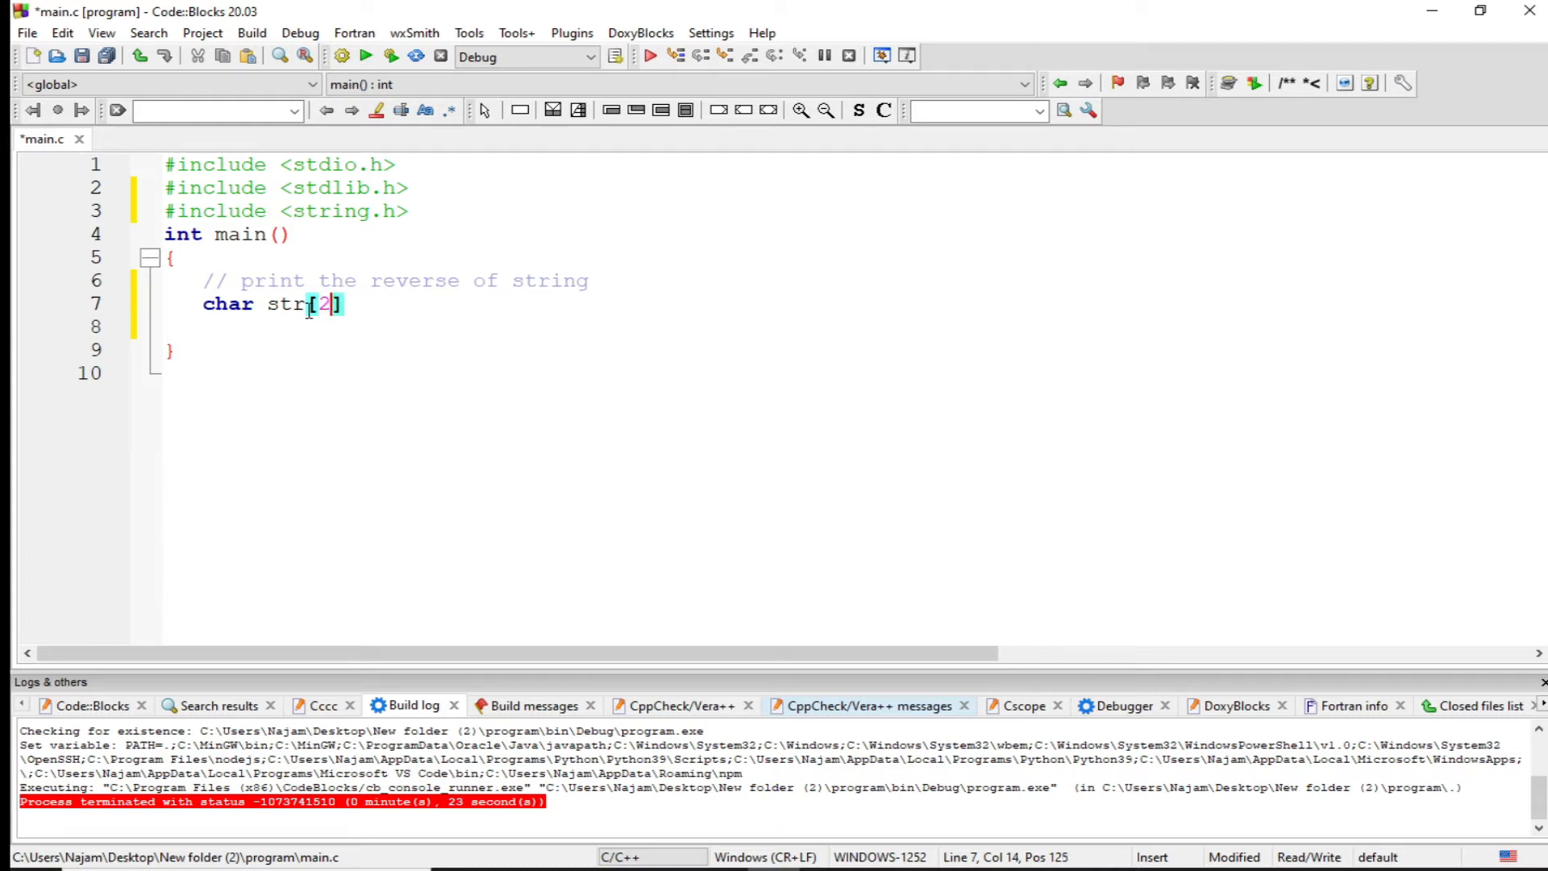
type("300")
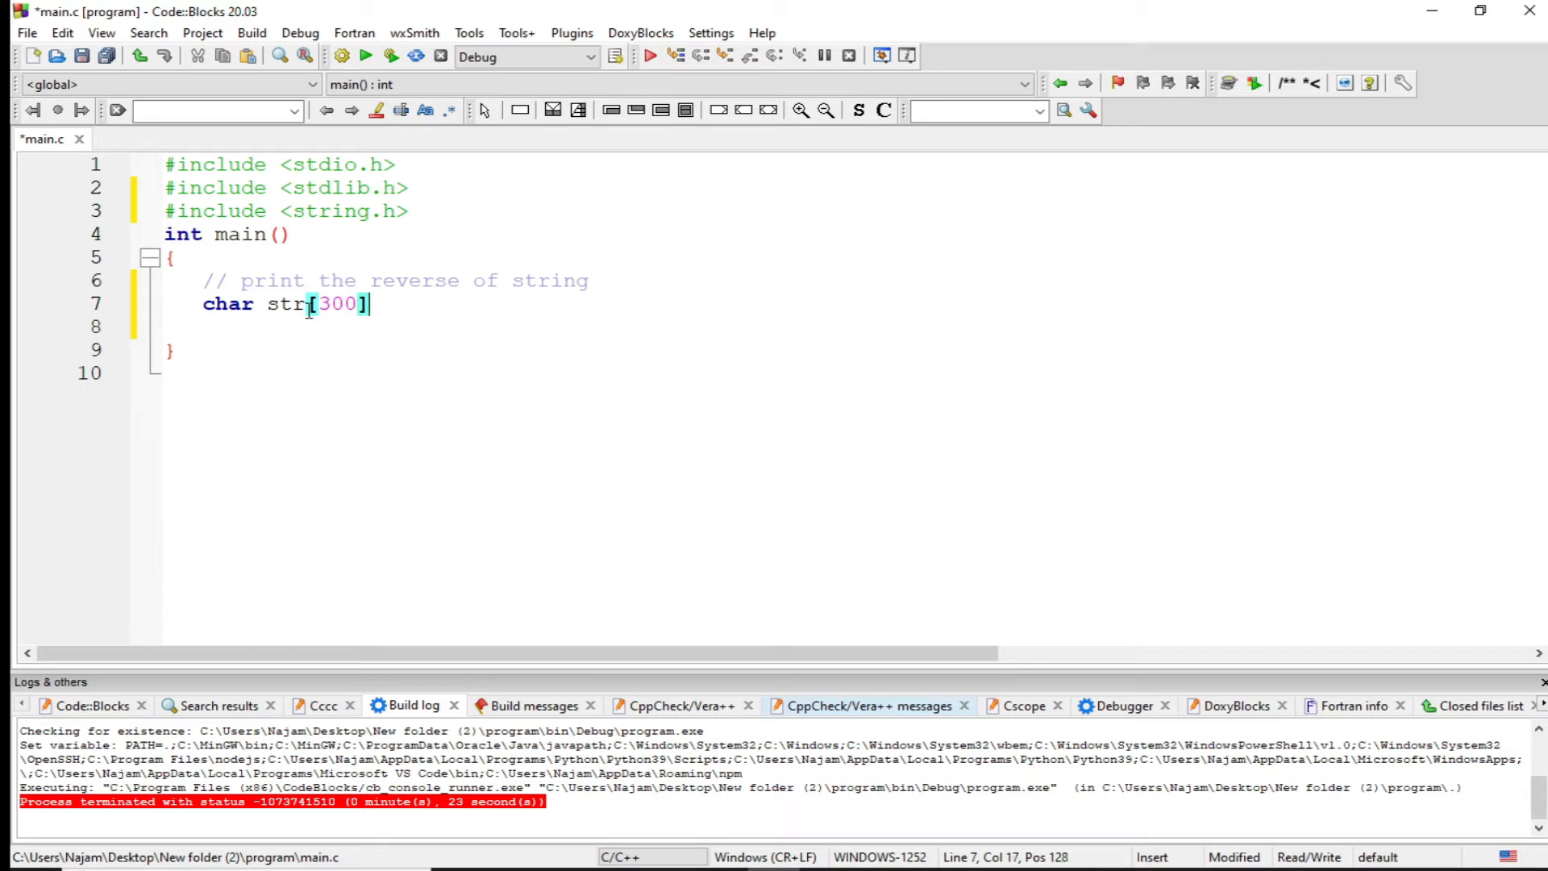
type(";")
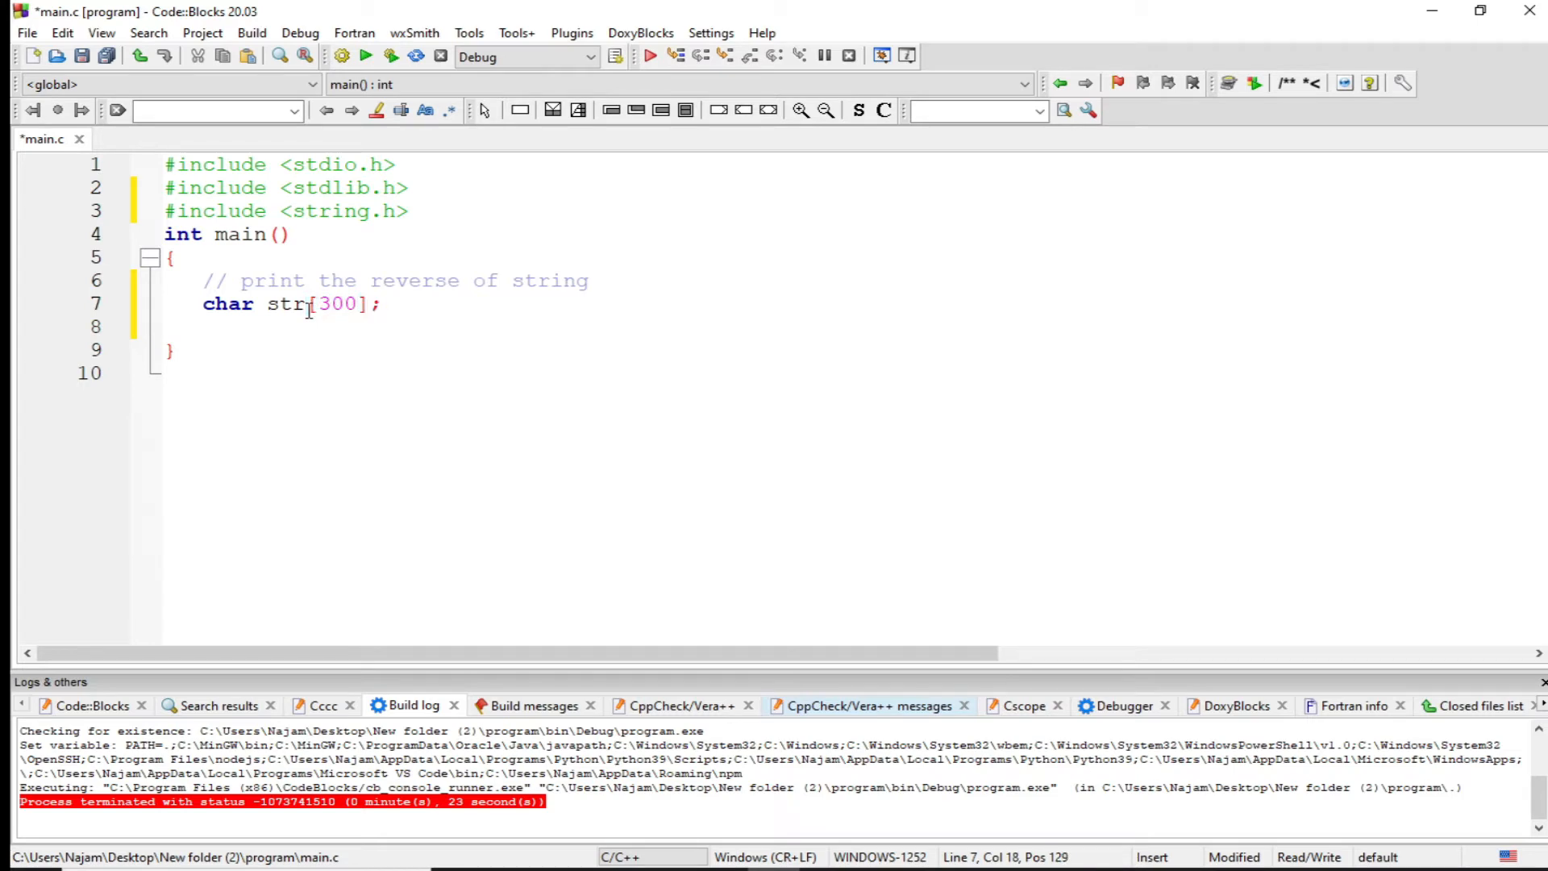
key("Enter")
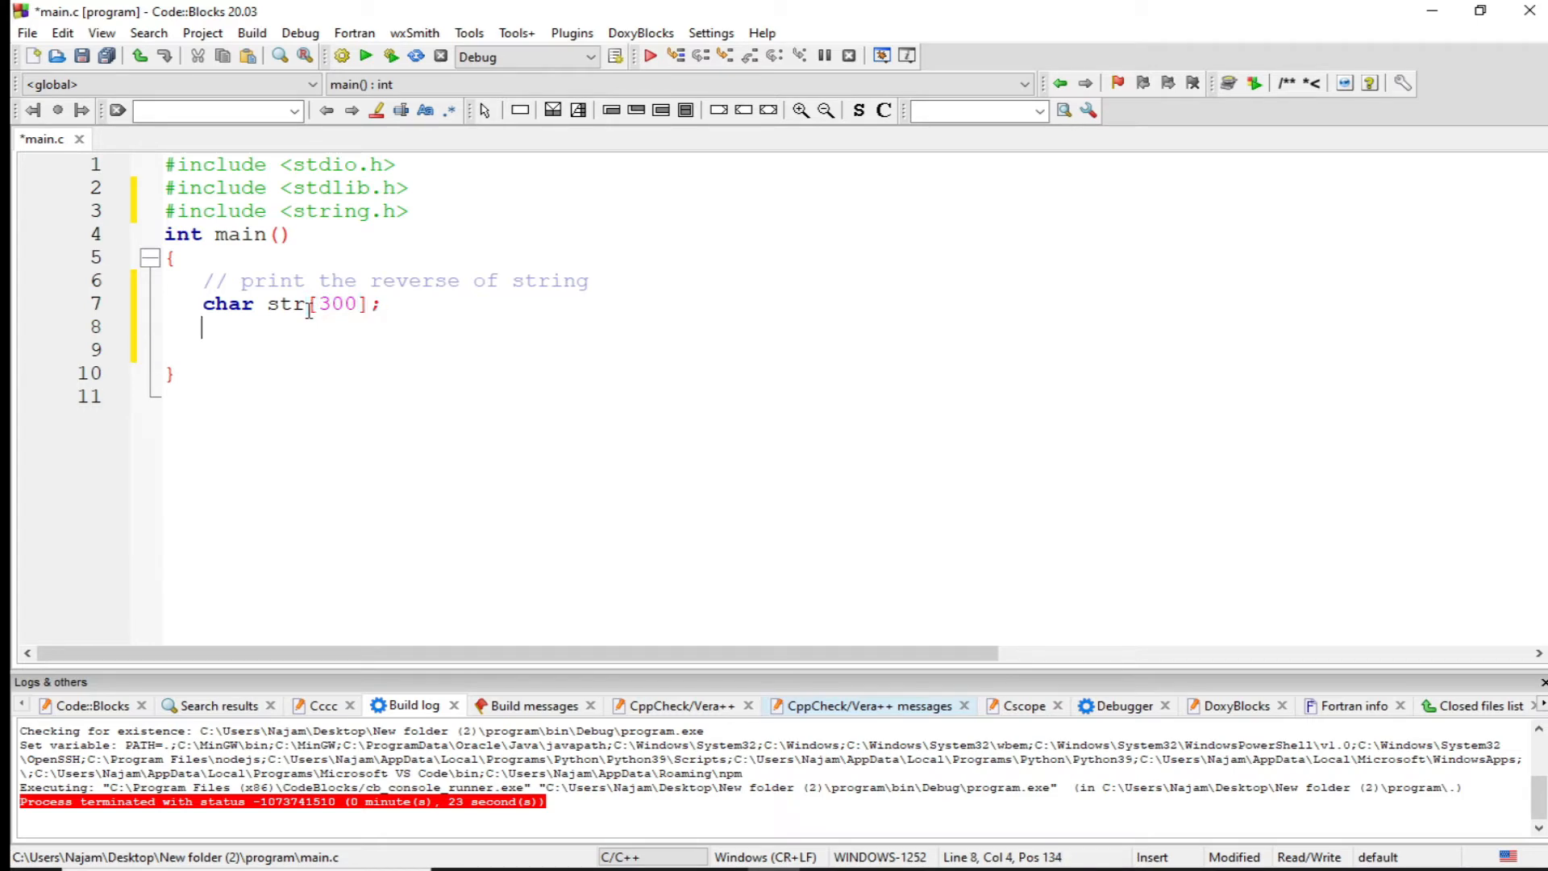
Step: Write printf("Enter string to reverse!\n"); as the input prompt
type("pr")
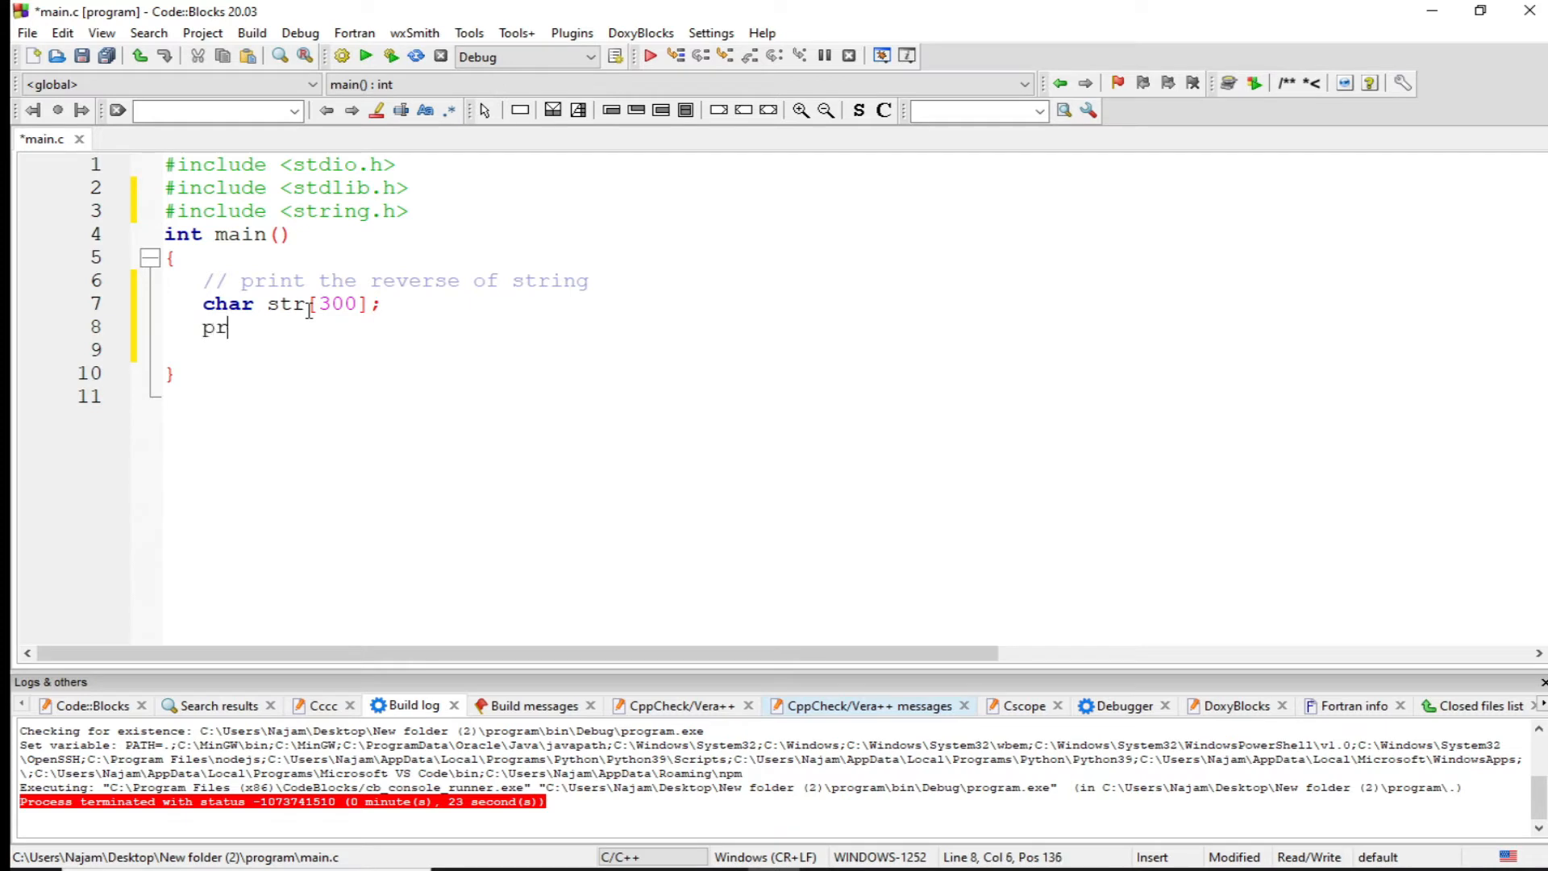
type("intf\"")
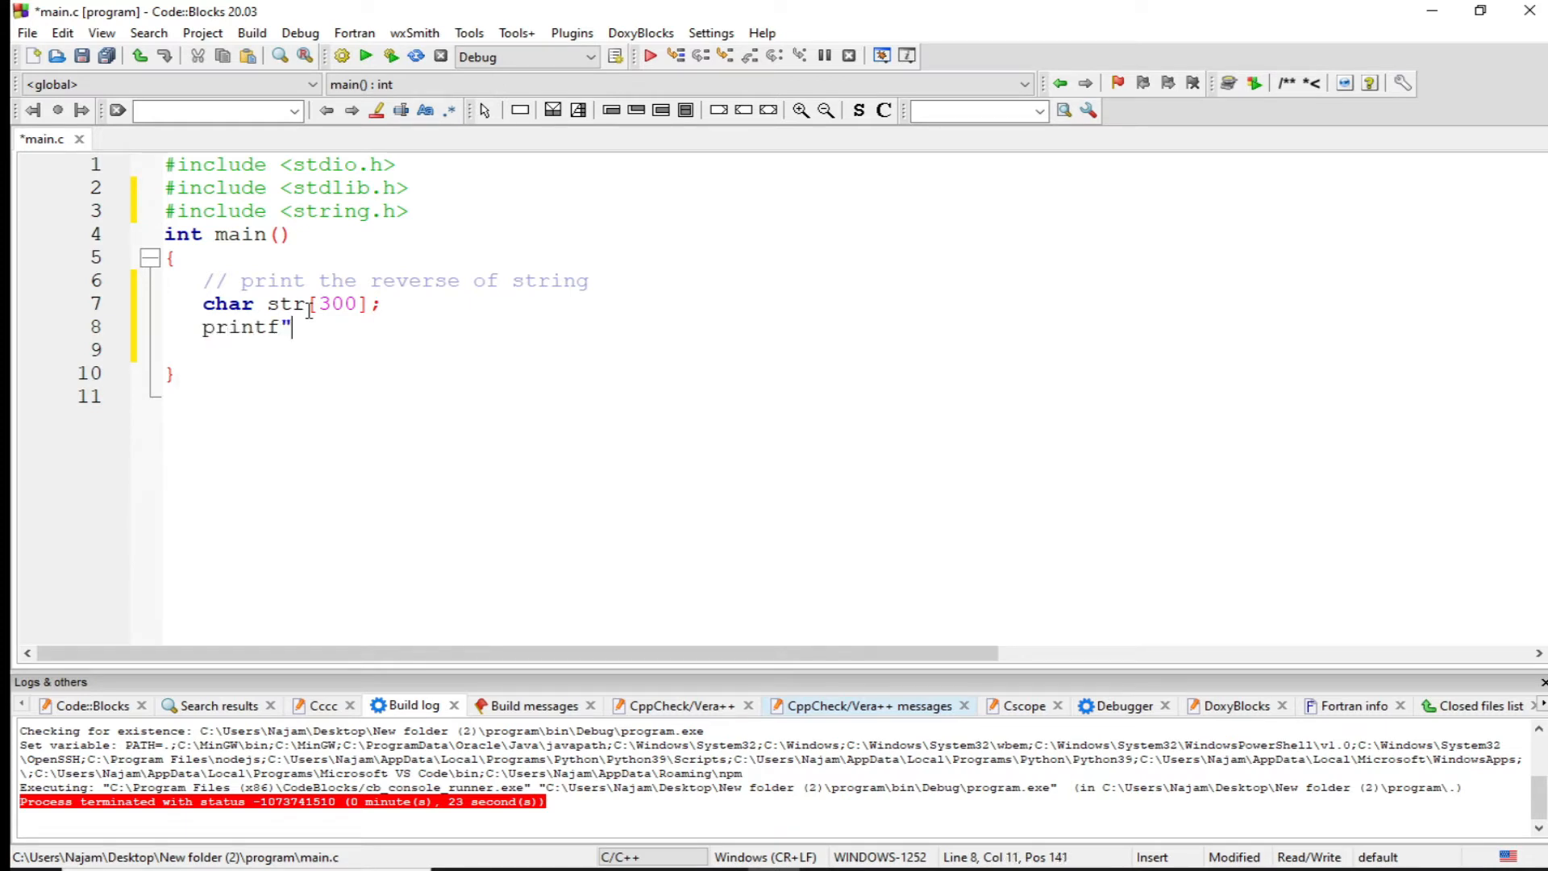
type("(\"")
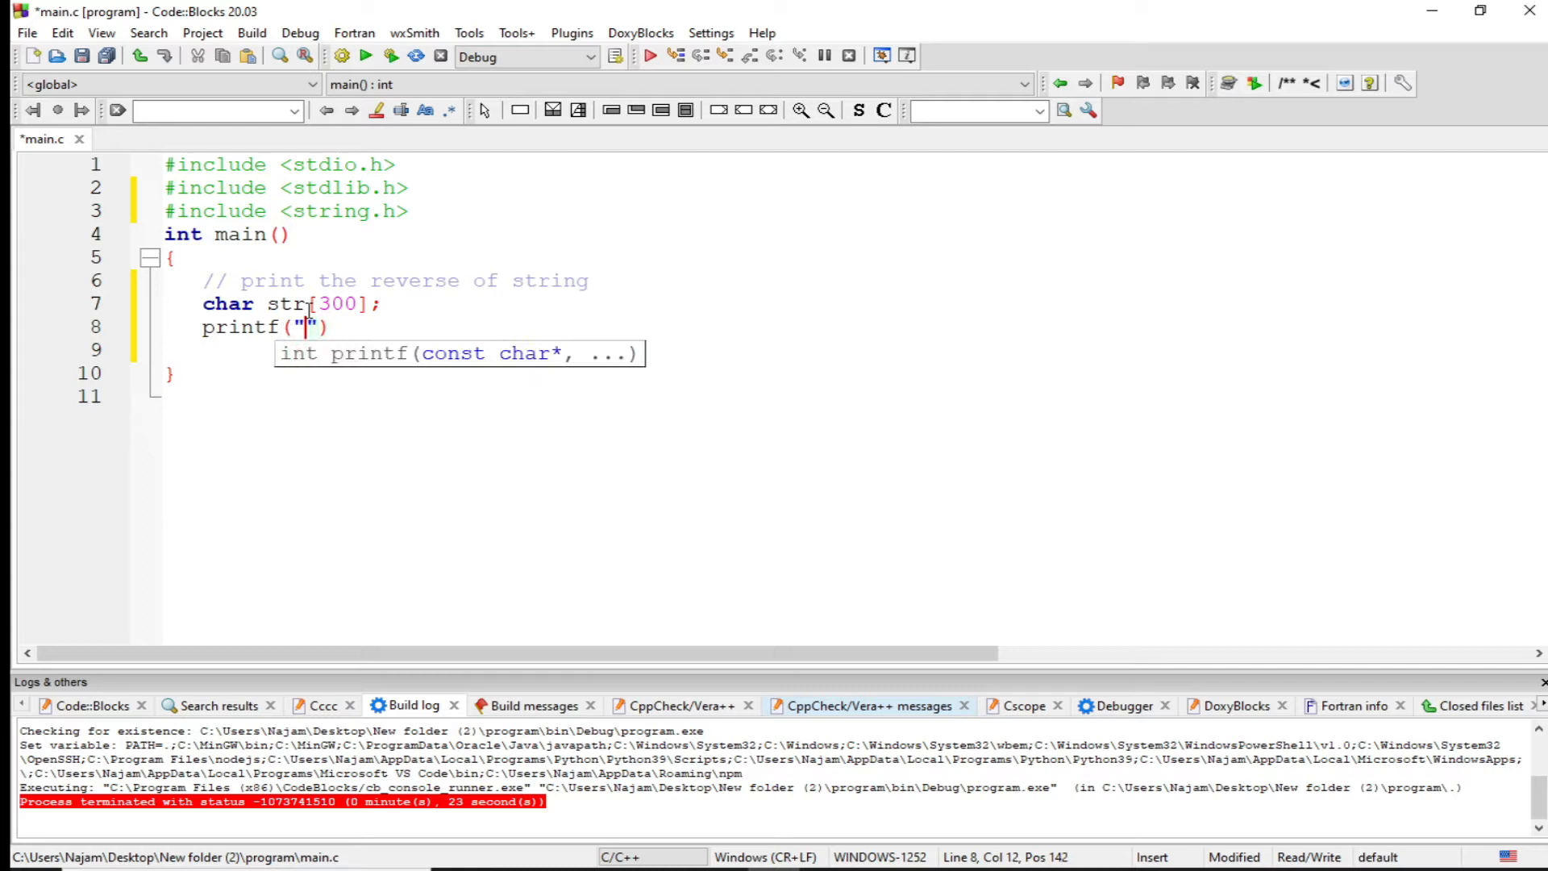
type("Enter st")
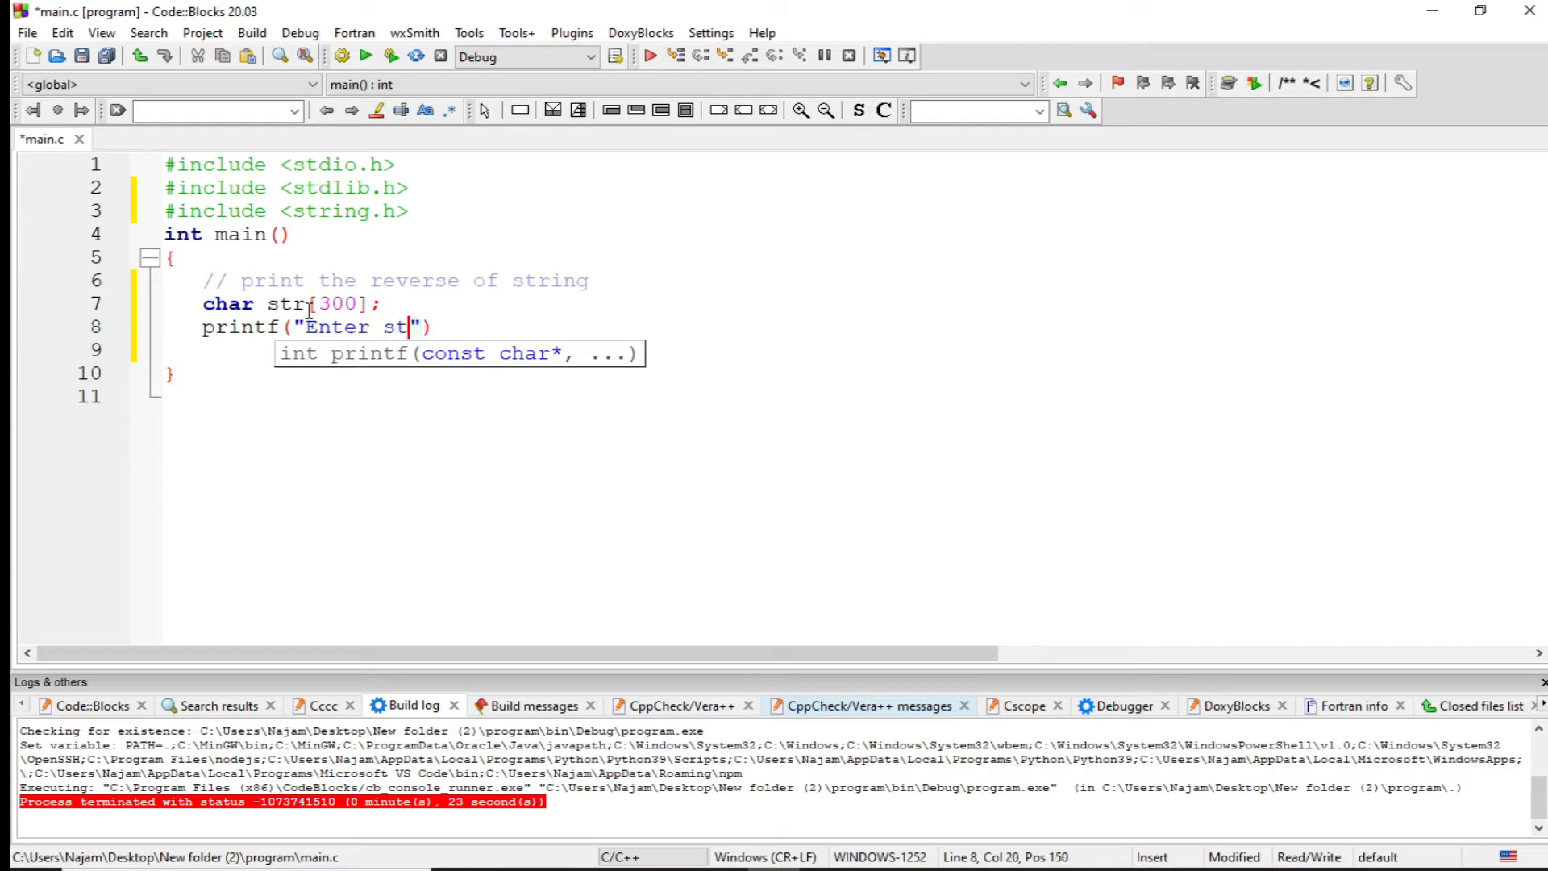
type("ring to rev")
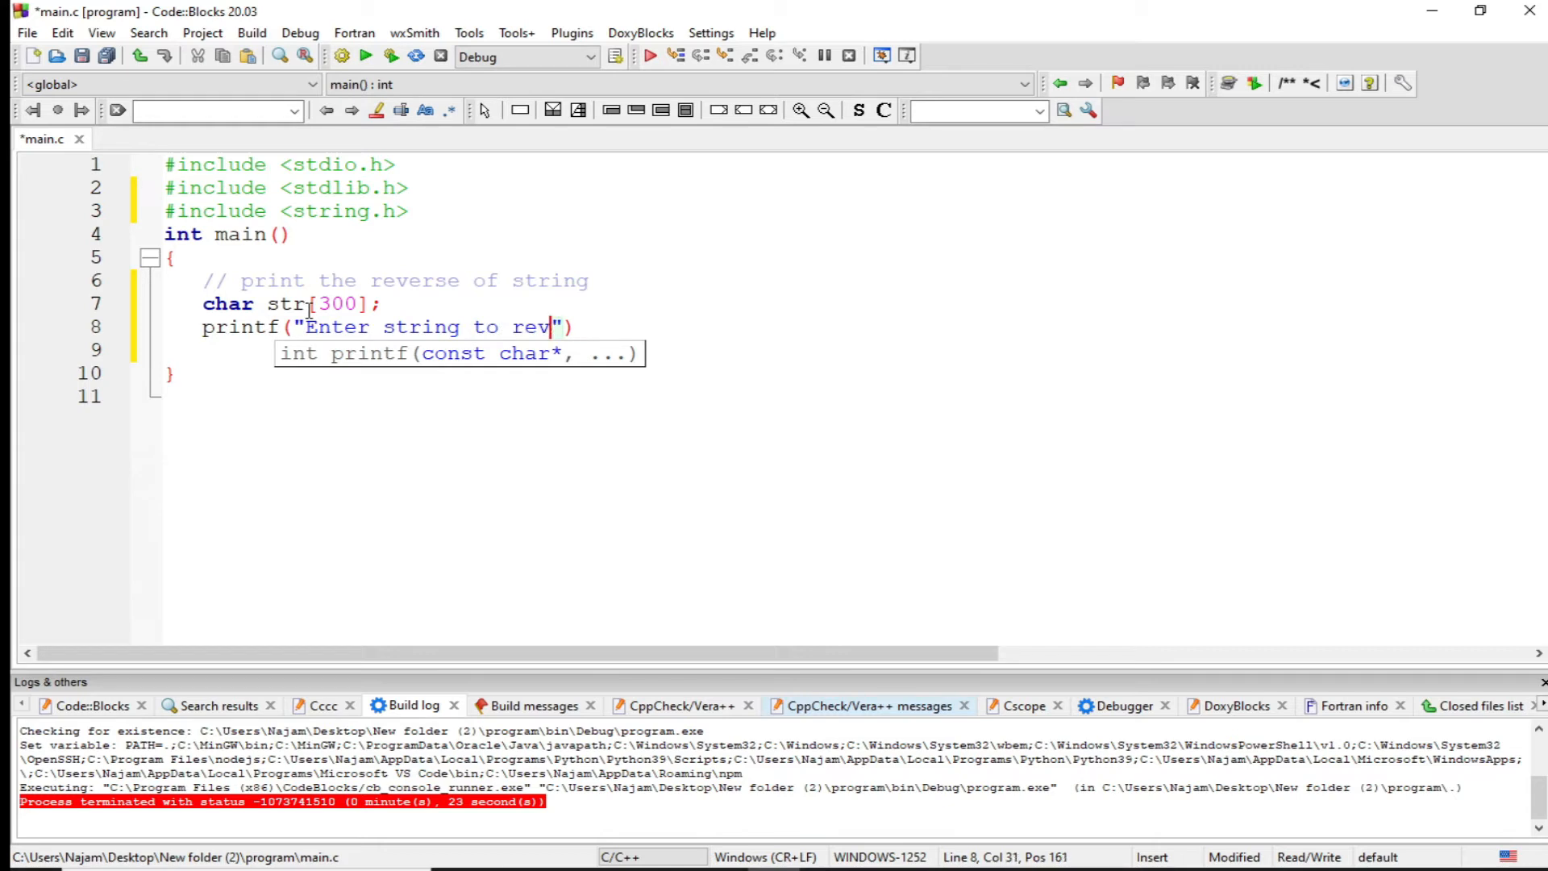
type("erse")
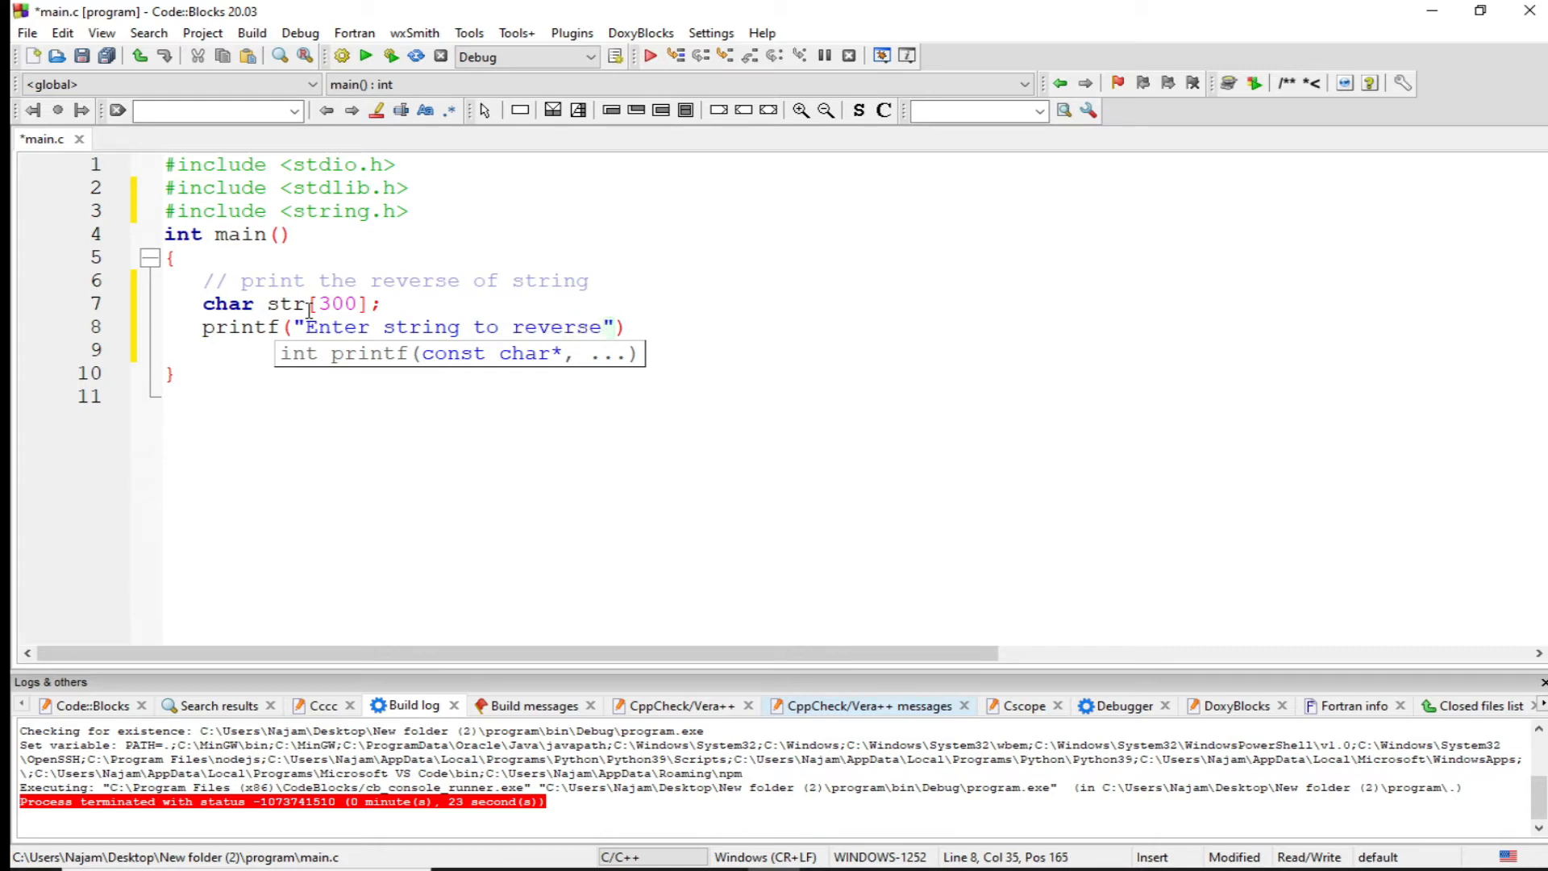
type("!")
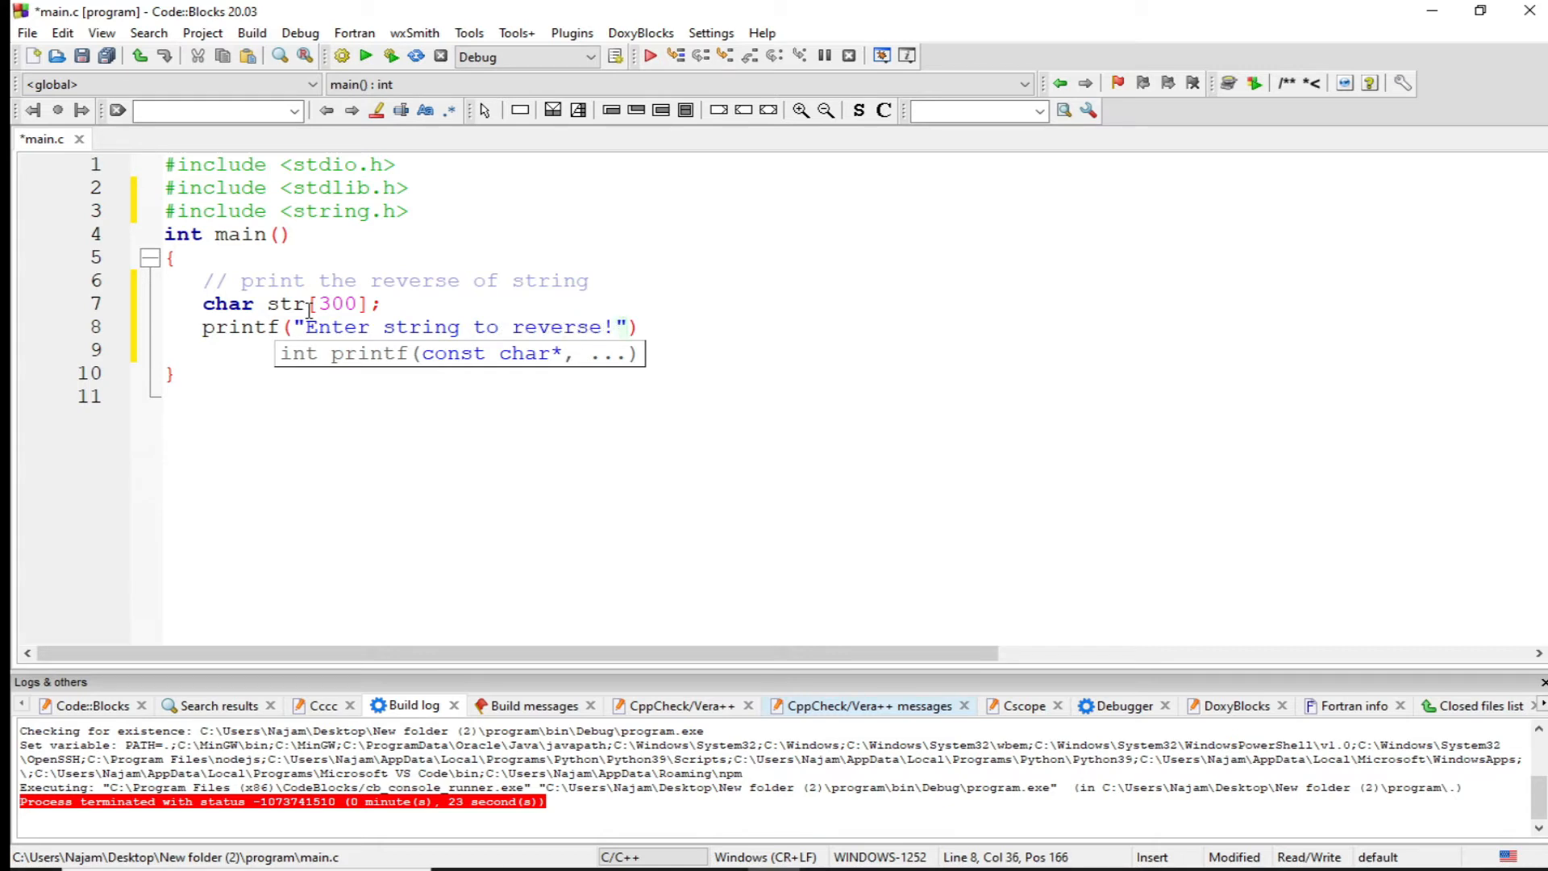
type("\\n")
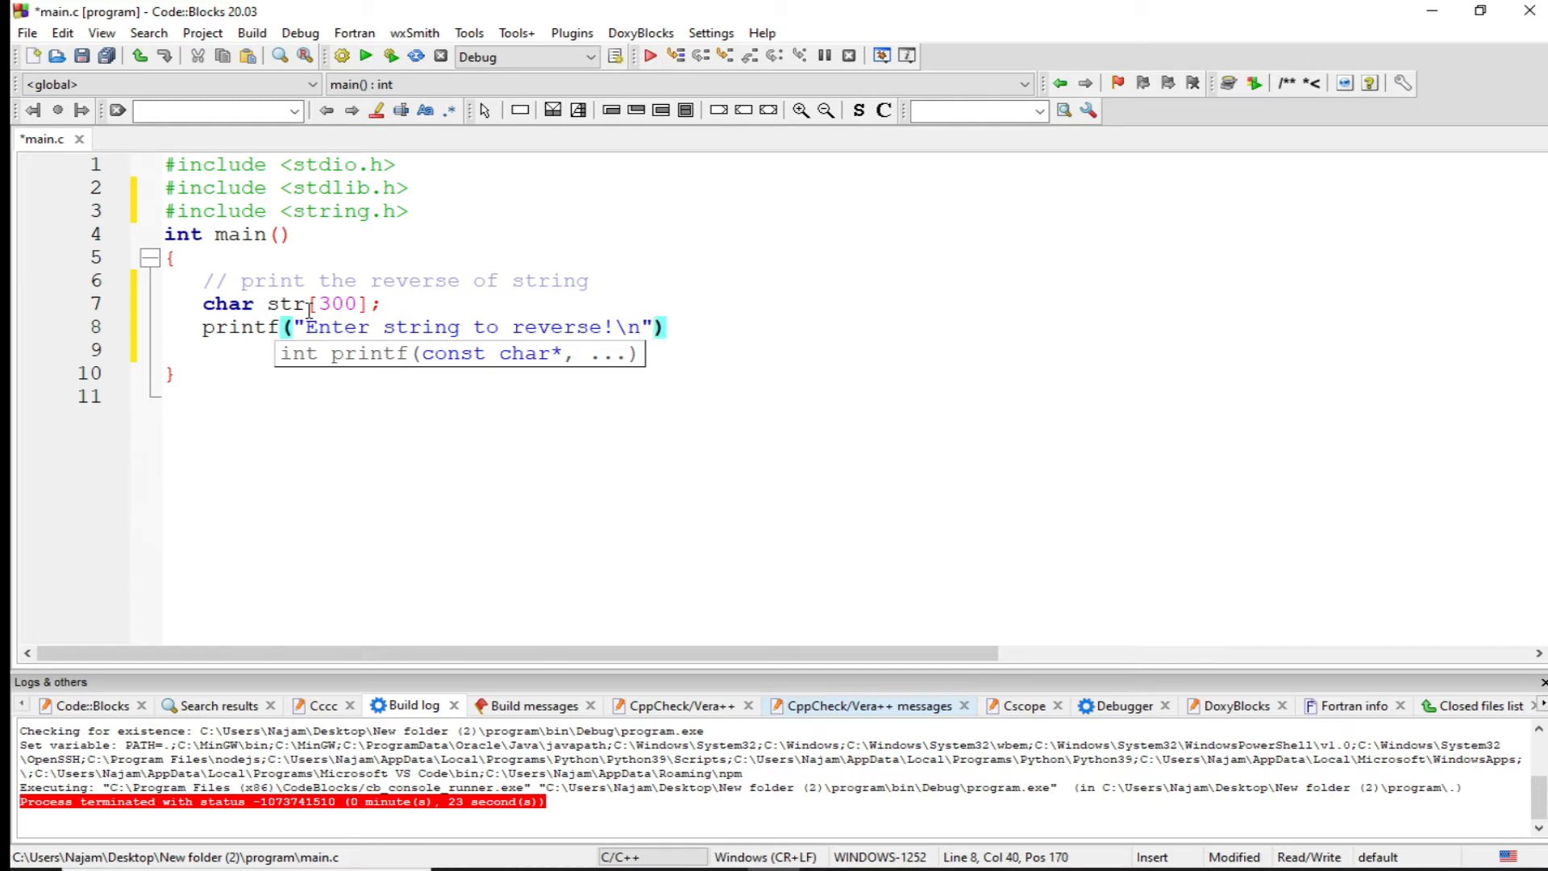
type(";")
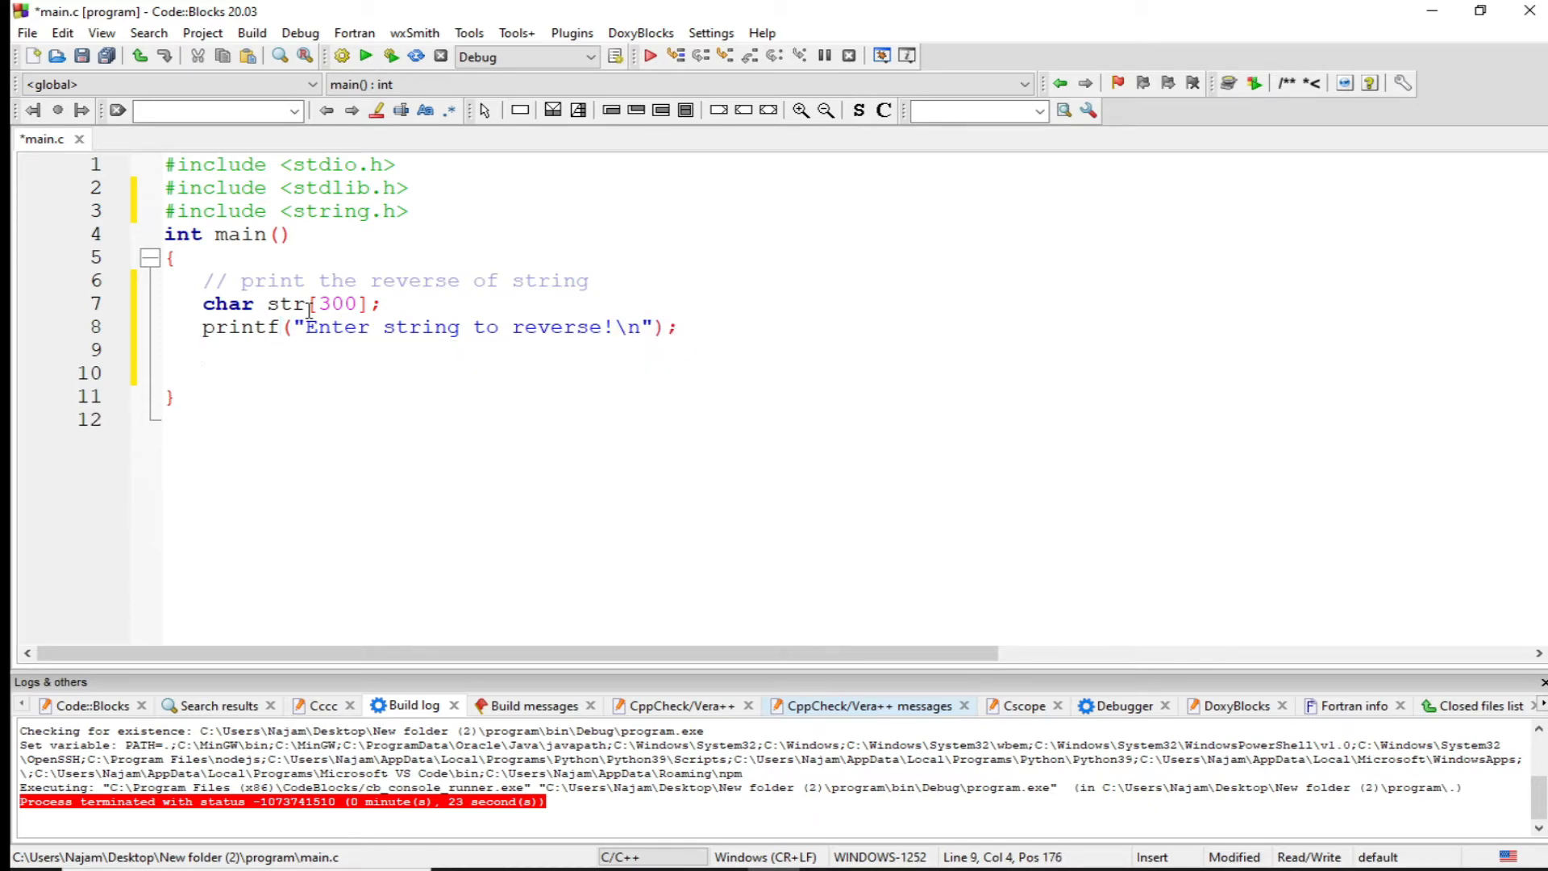
Step: Read the input with gets(str); on the next line
type("gets")
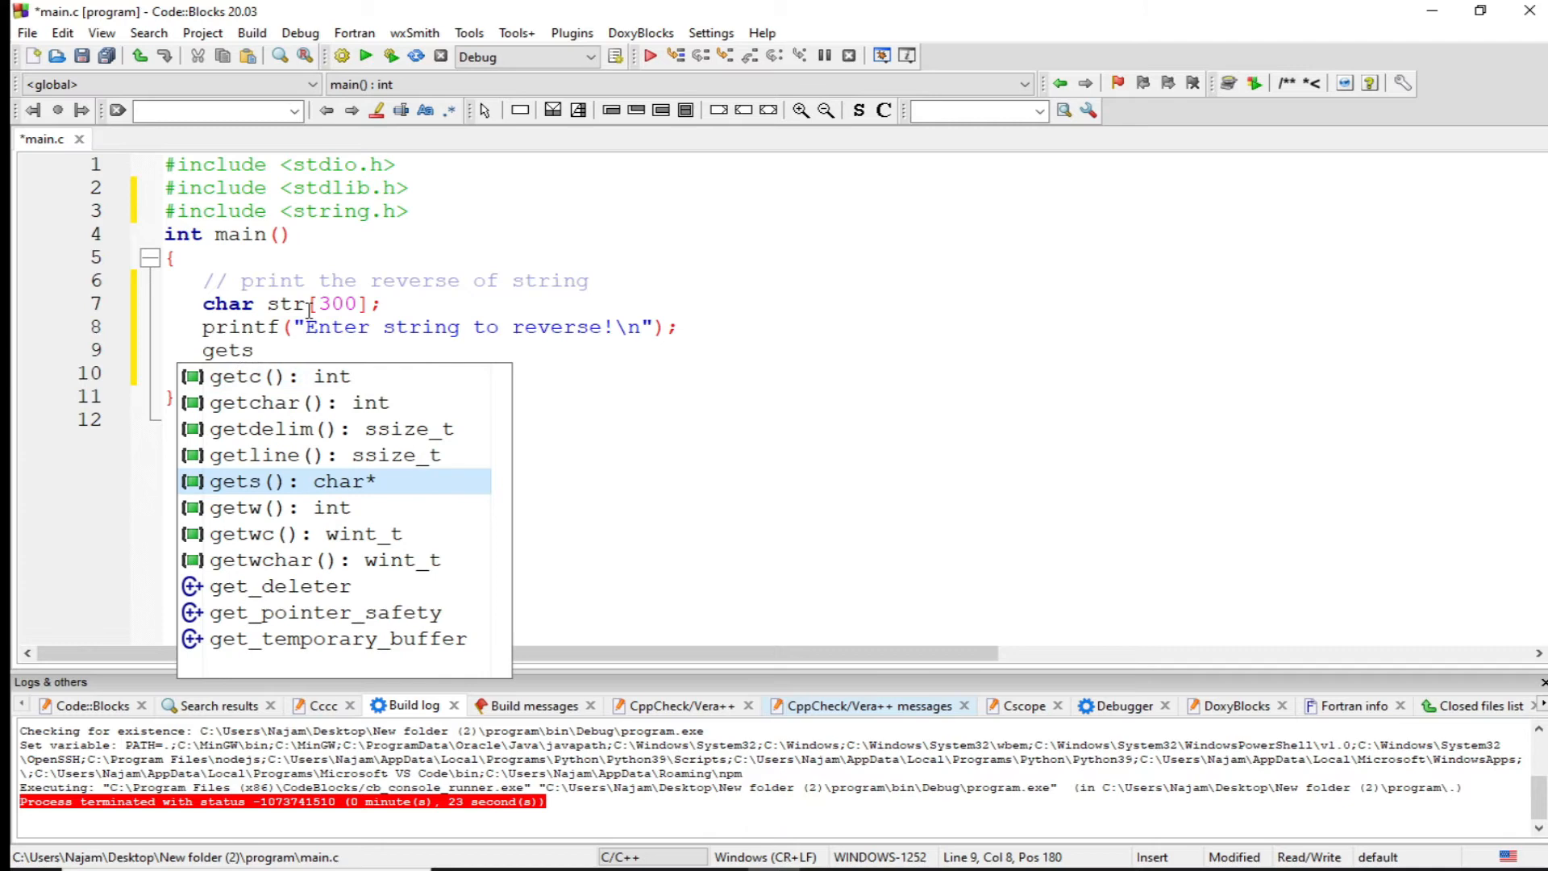
type("(str")
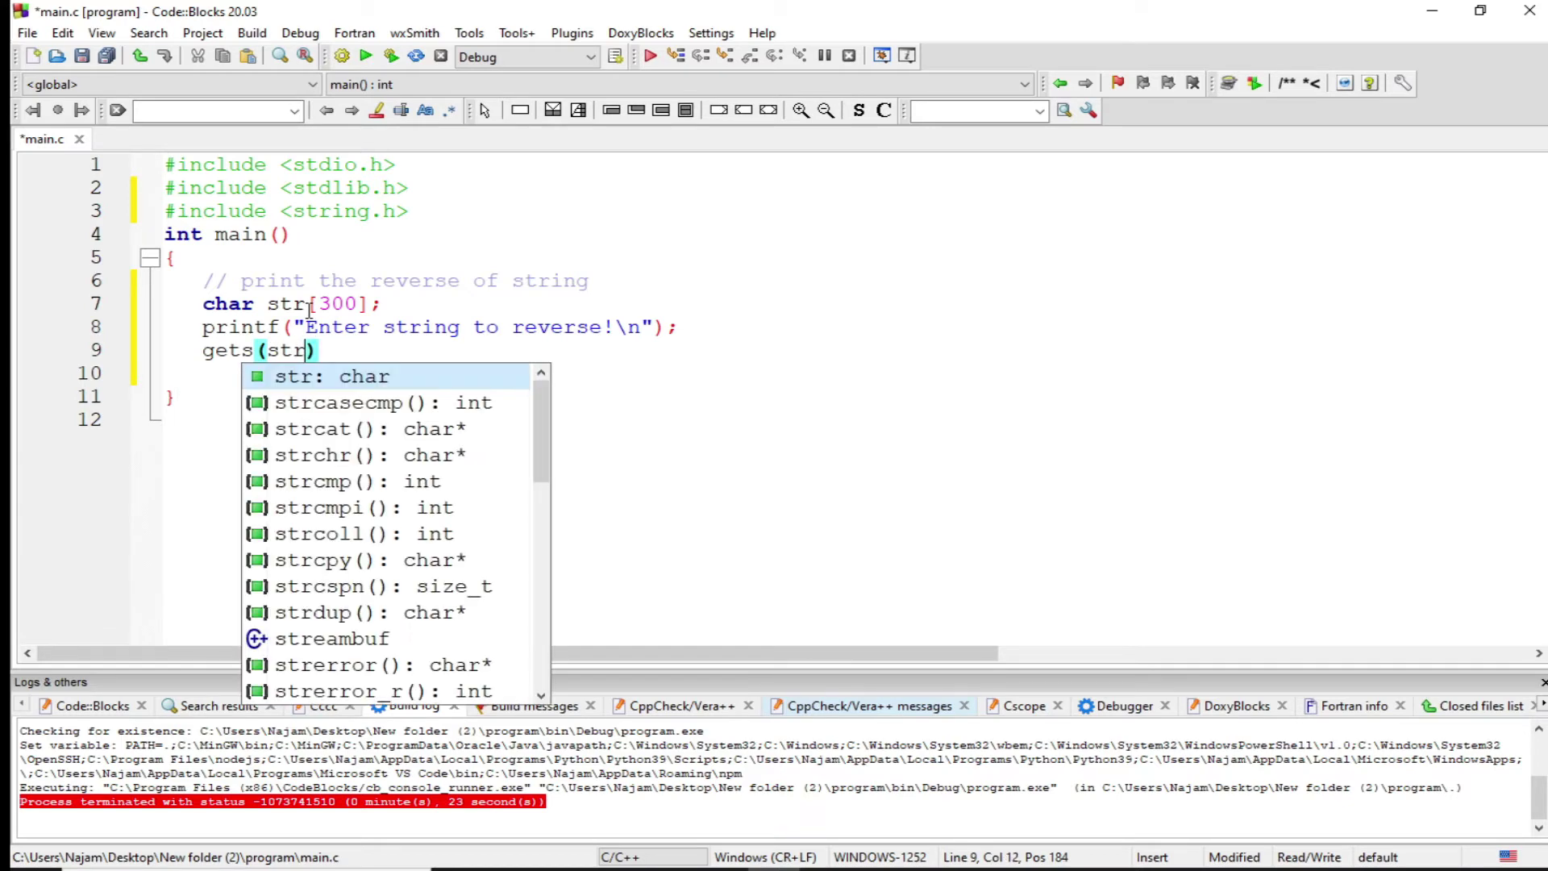
type(");")
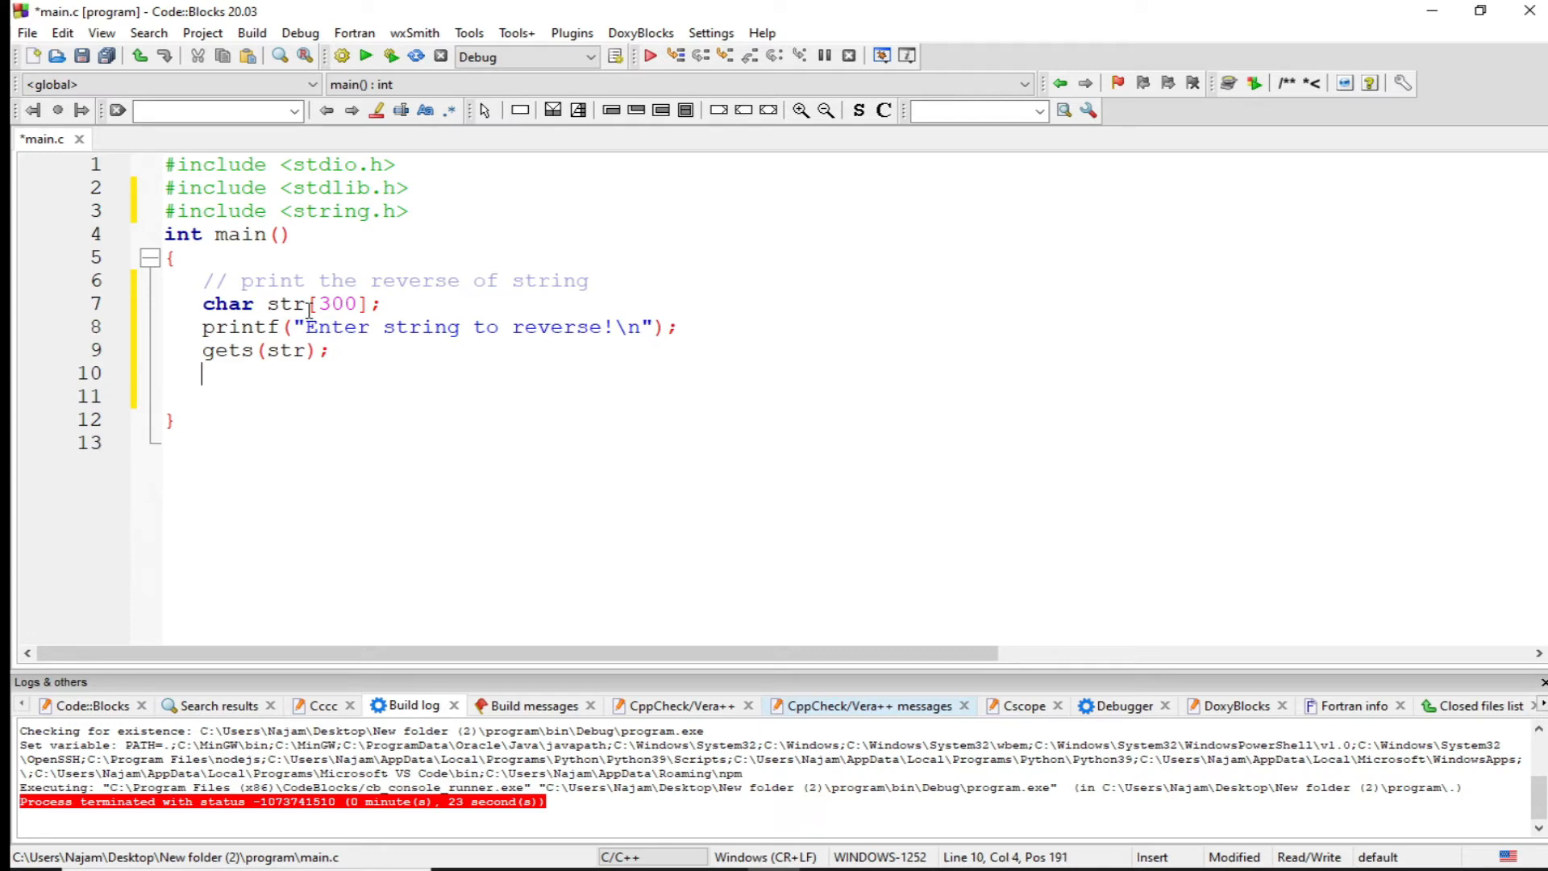
Step: Write printf("The reverse of given string is %s\n" as the output message
type("printf!")
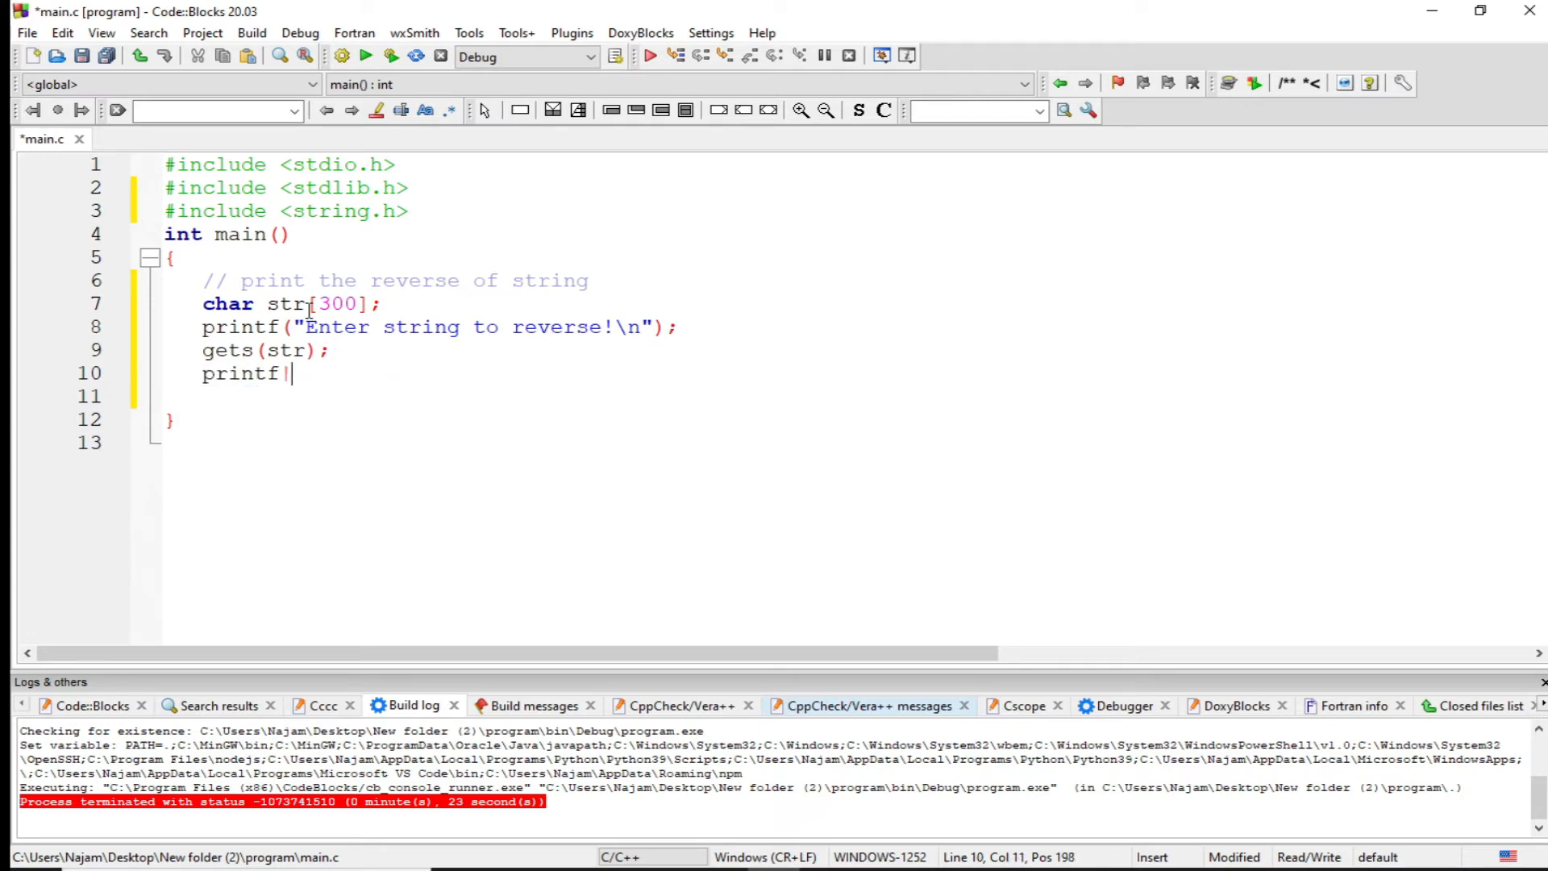
type("()")
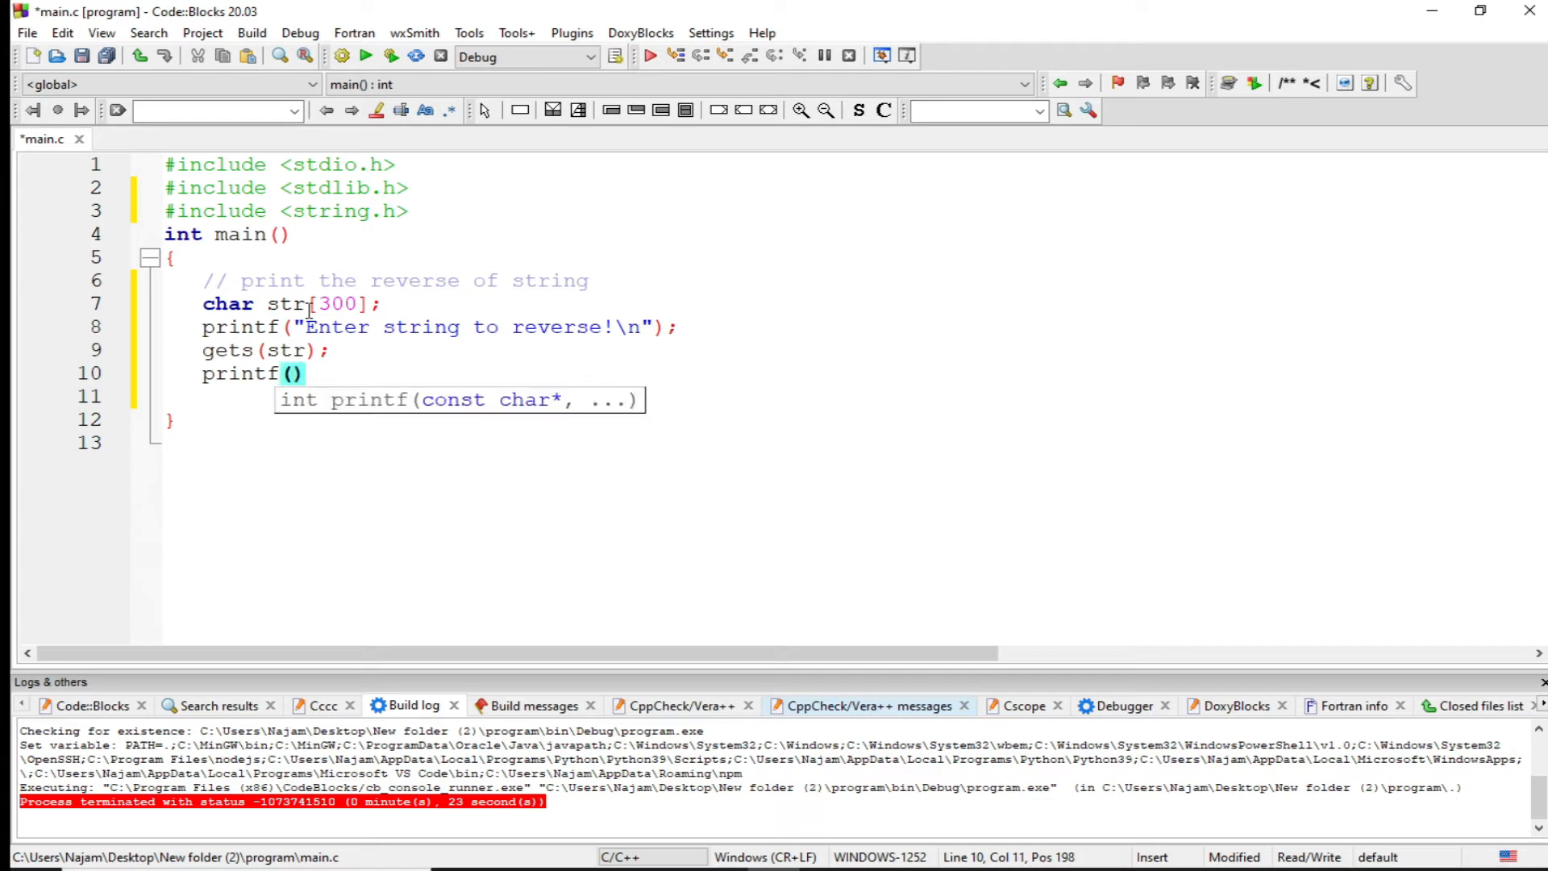
type("\"")
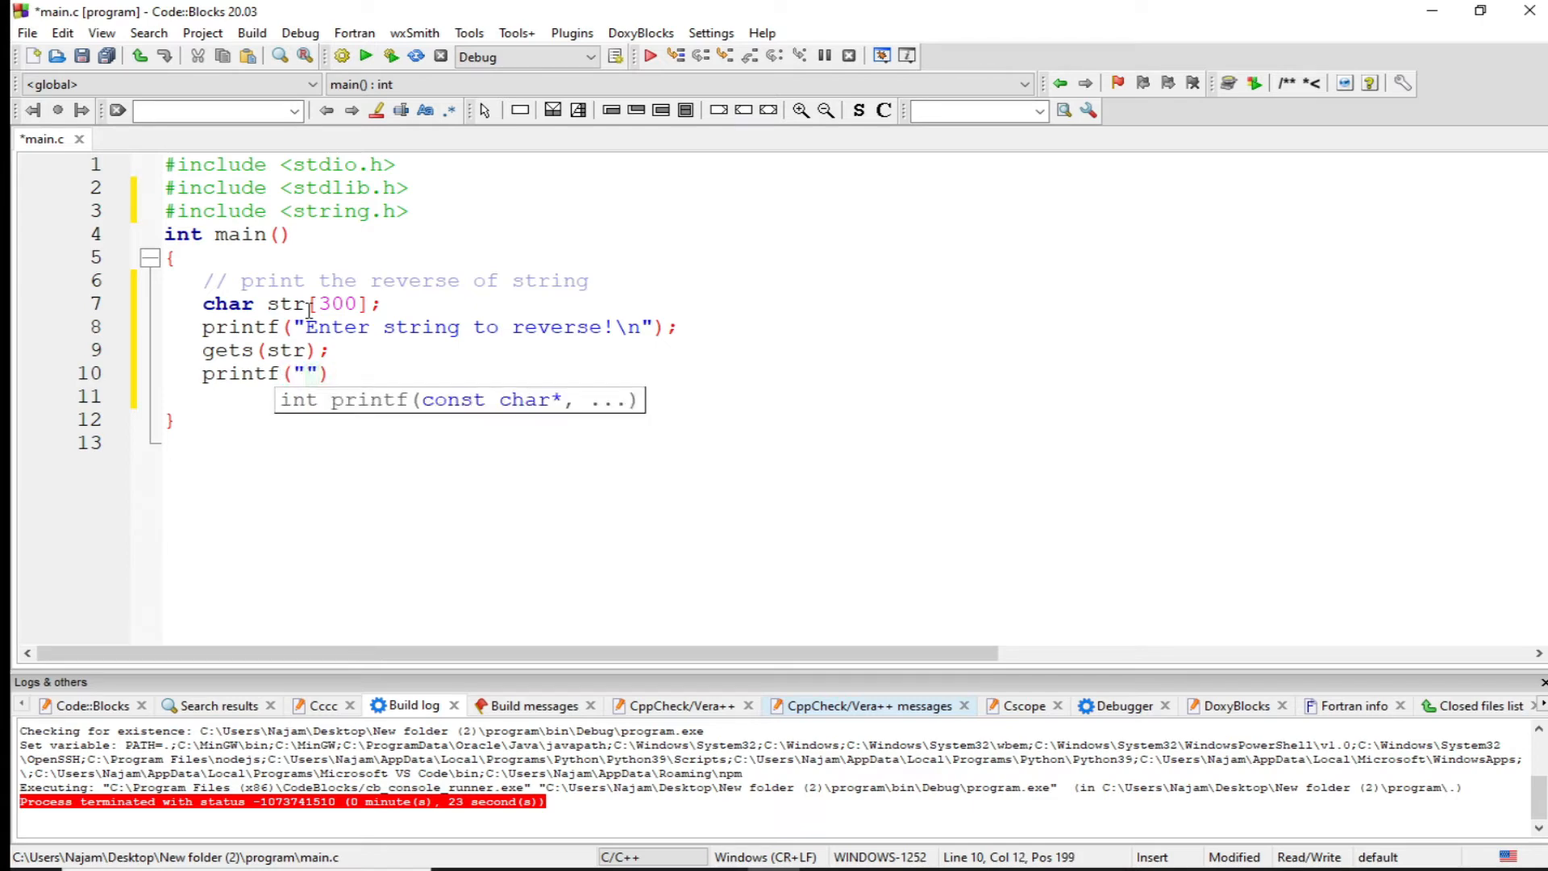
type("The re")
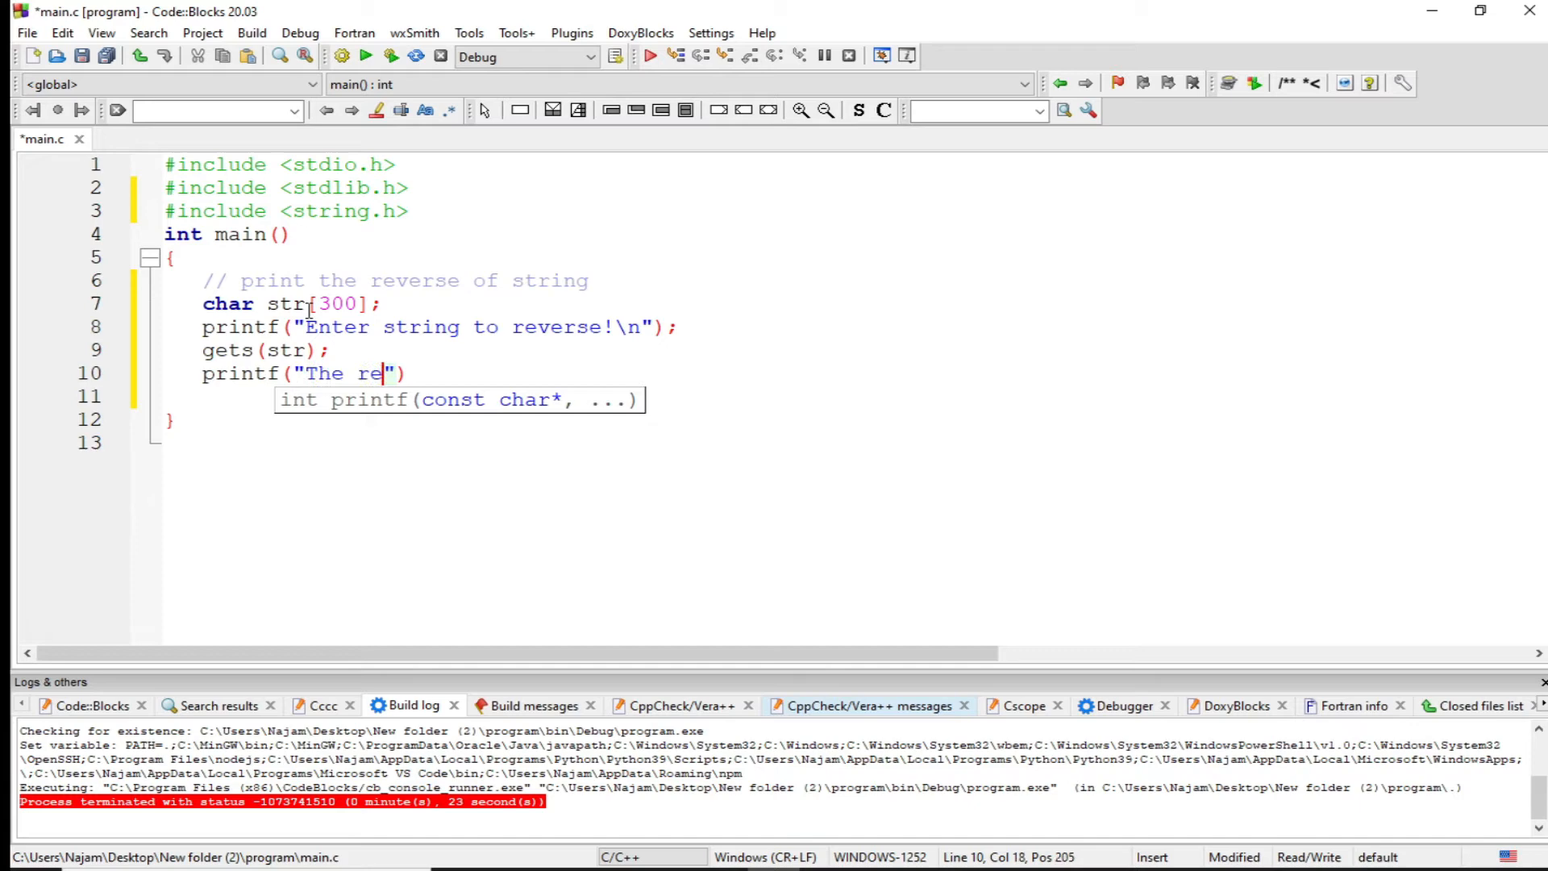
type("verse")
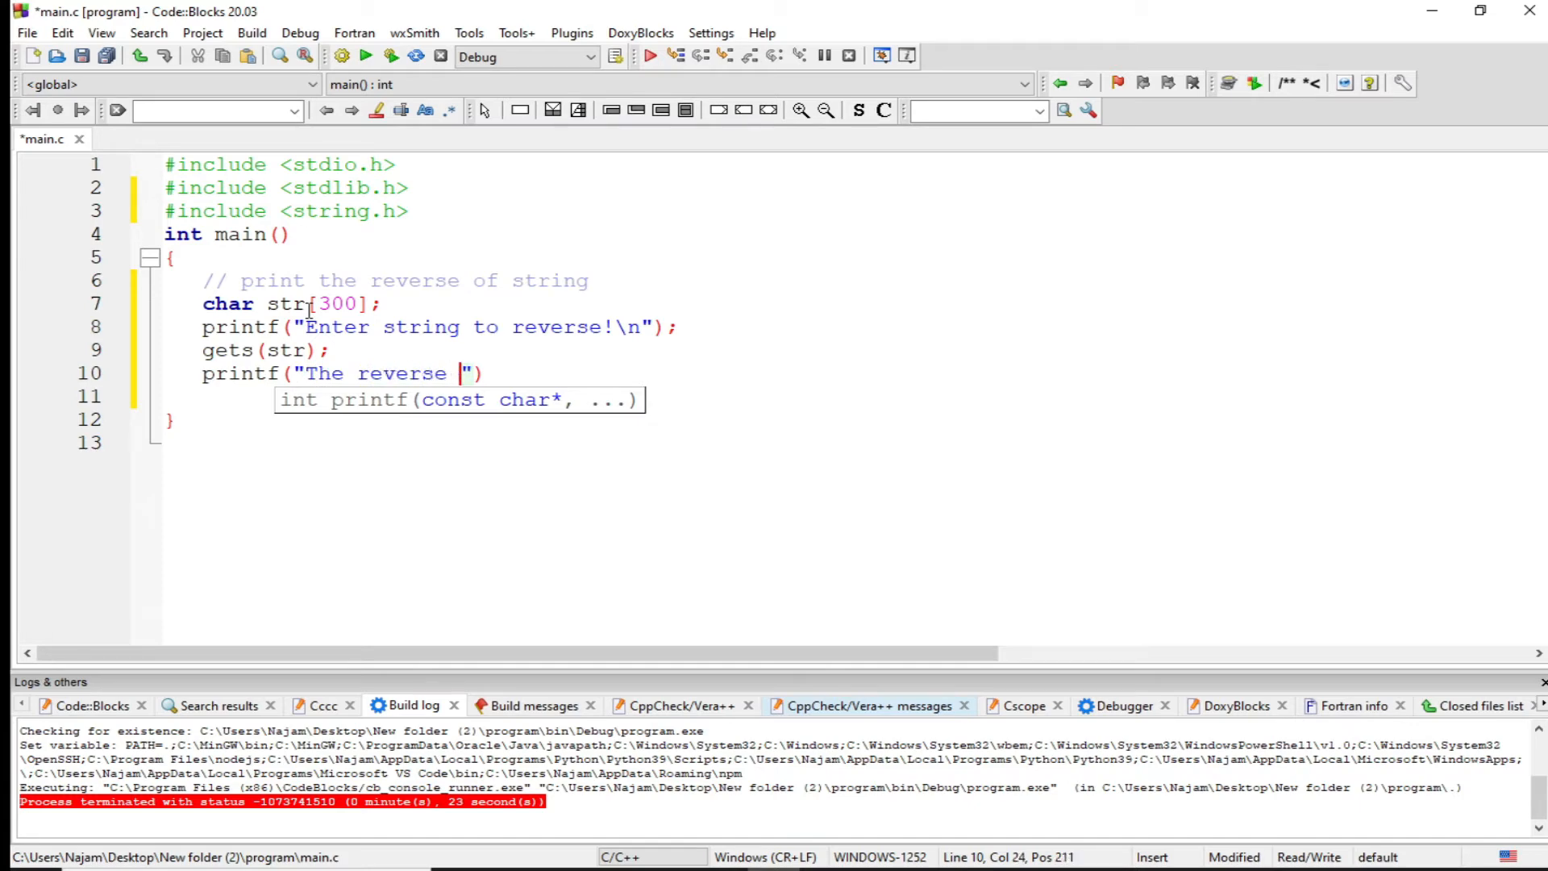
type("if")
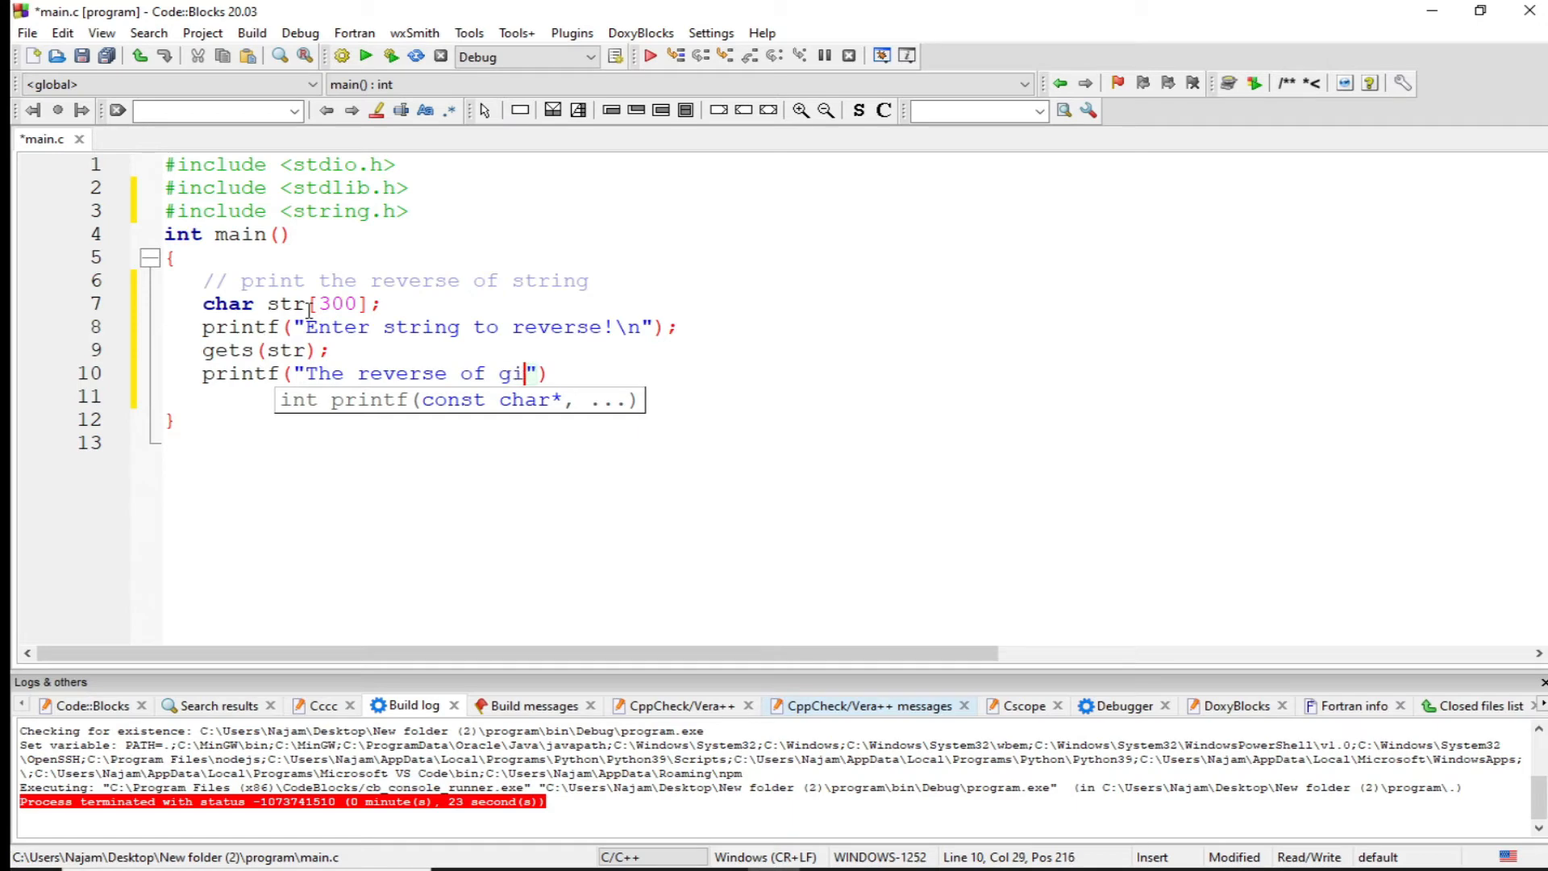
type("ven string is")
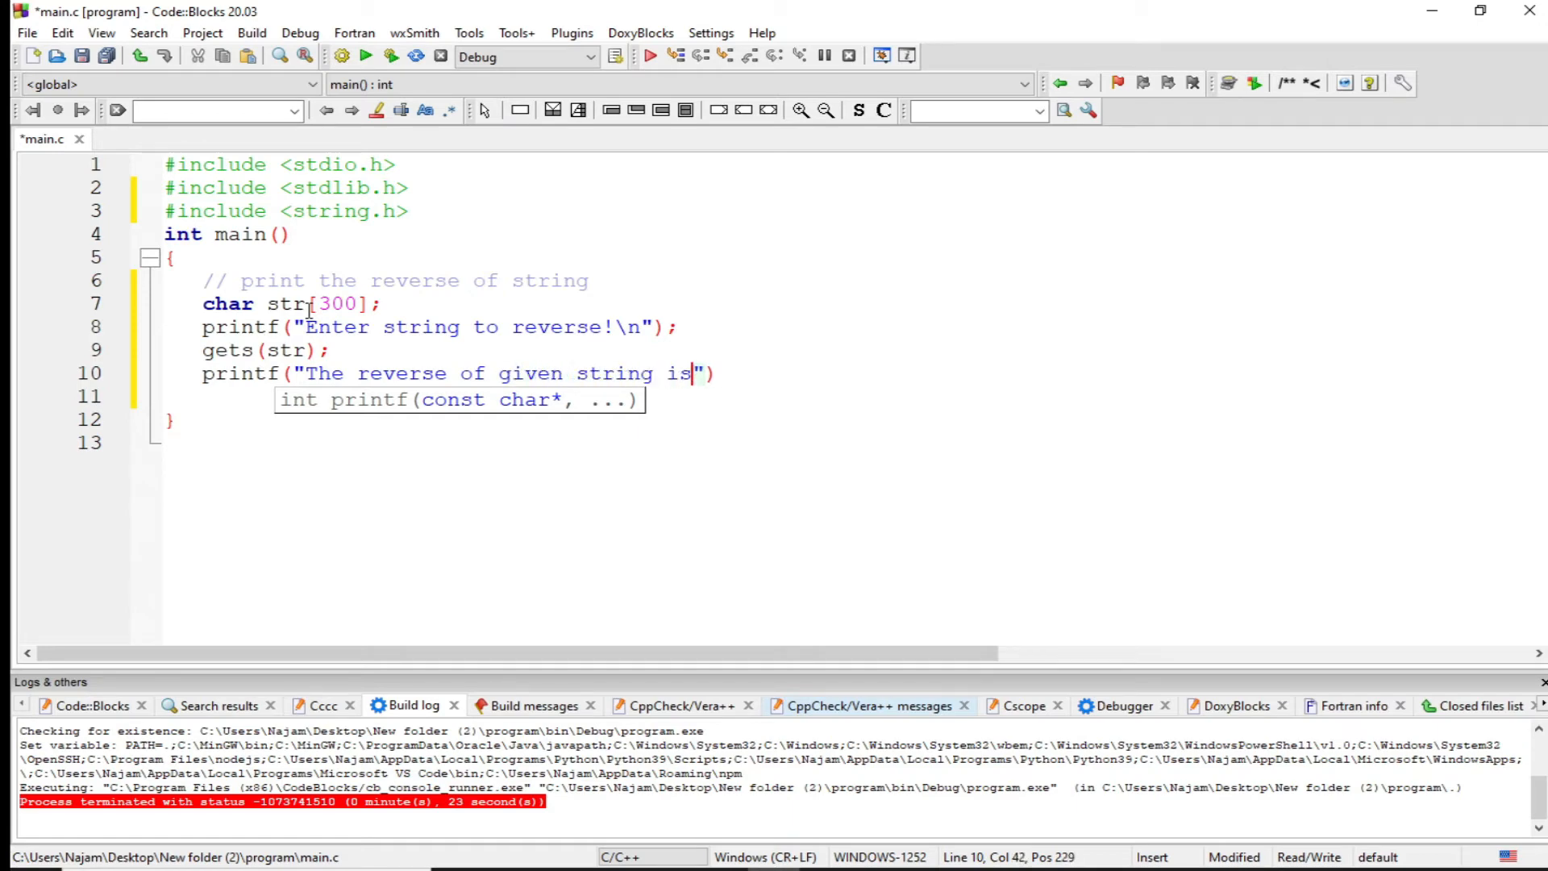
type("%")
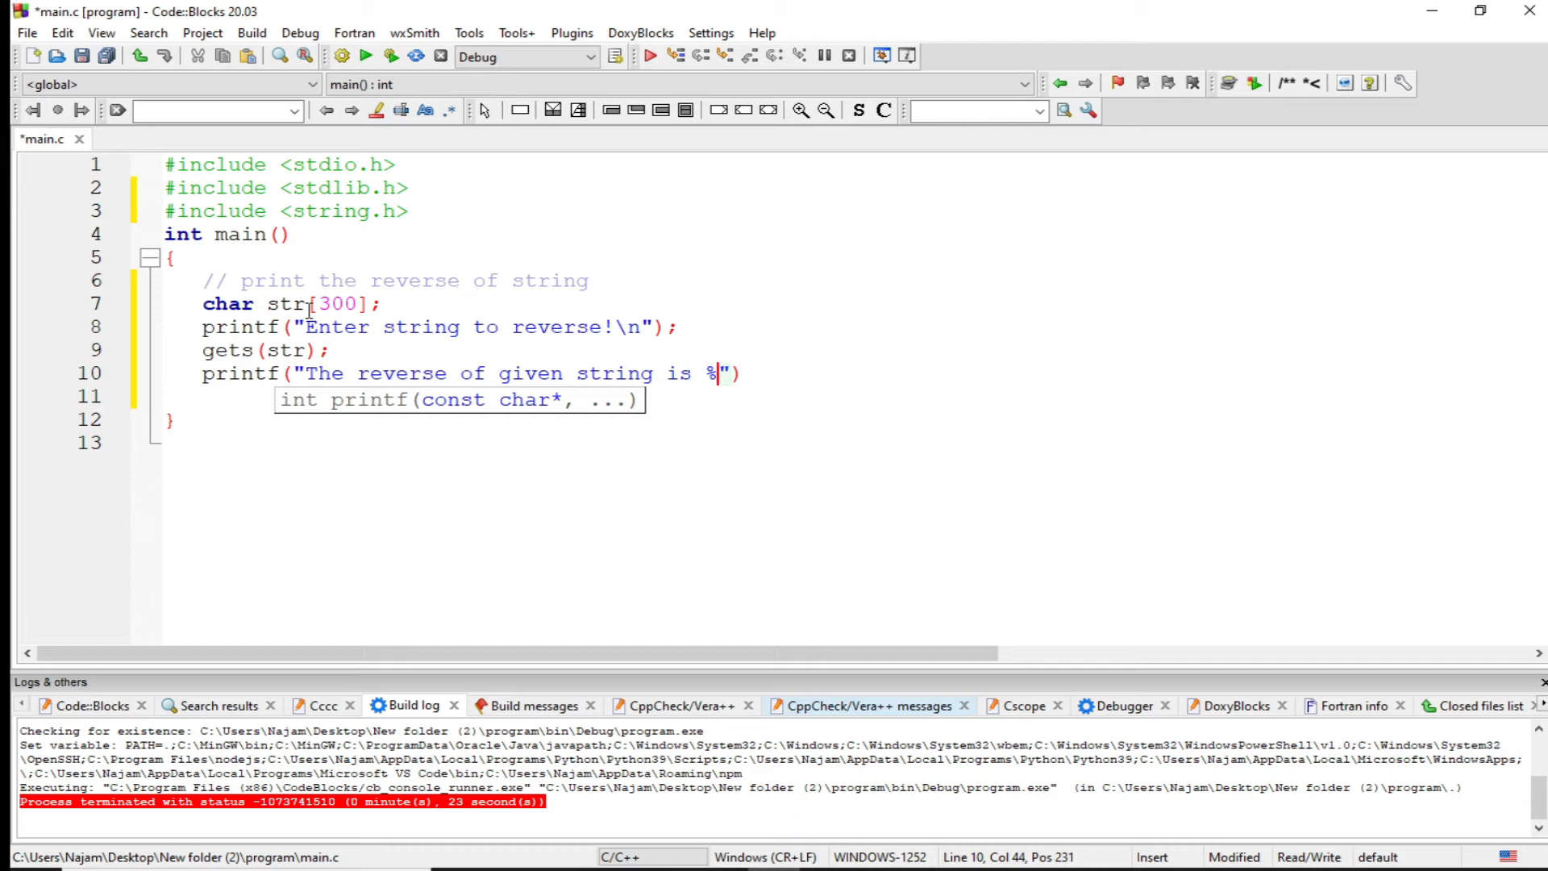
type("s\\n")
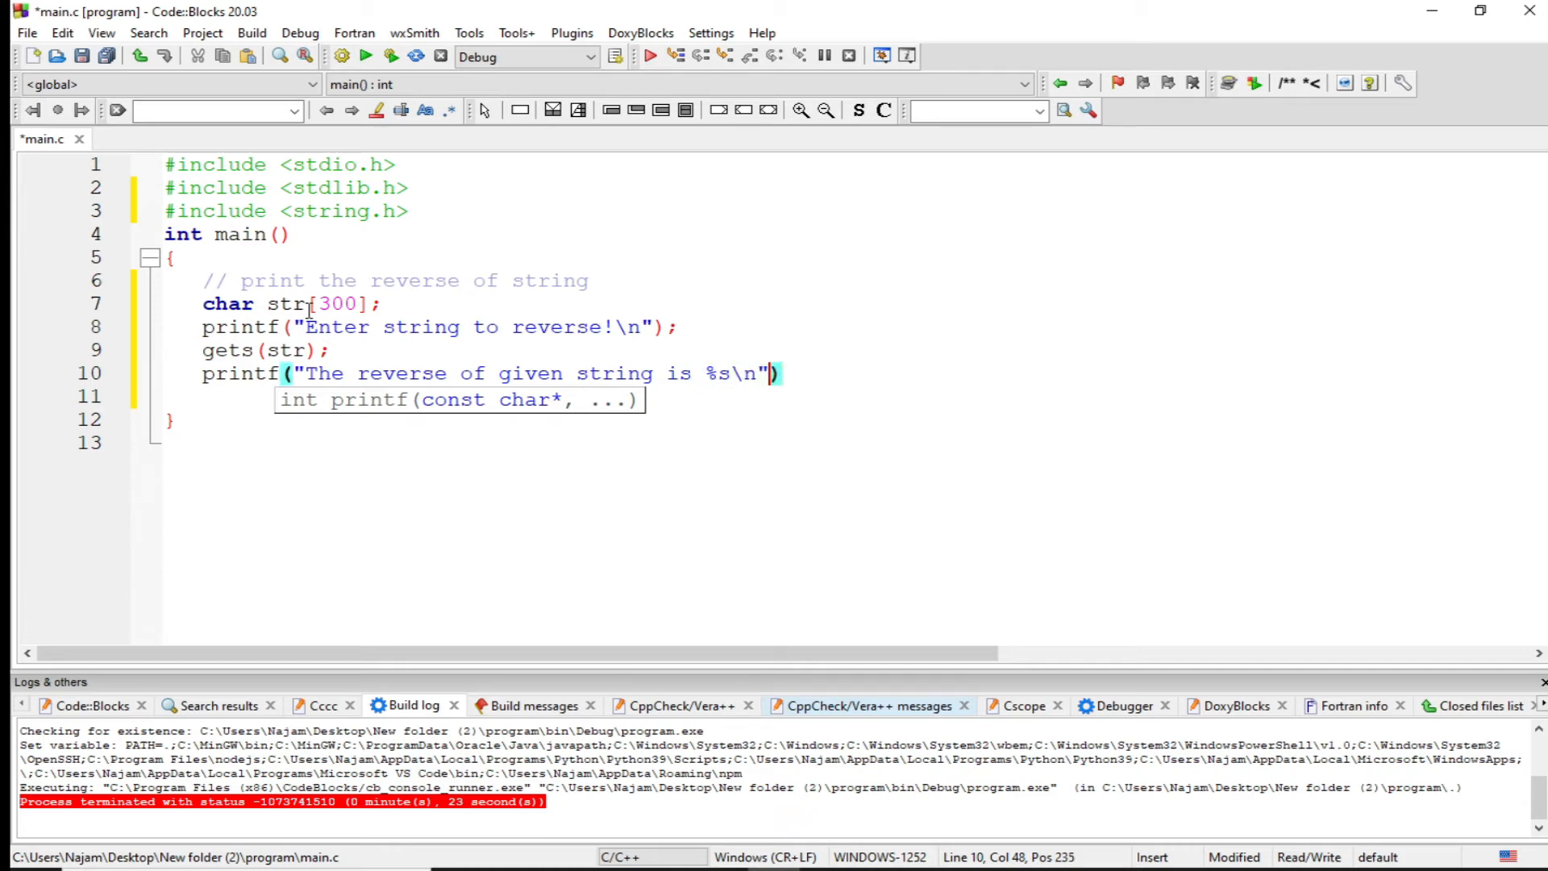
Step: Finish the printf with the argument strrev(str) so it prints the reversed string
type("\", \"")
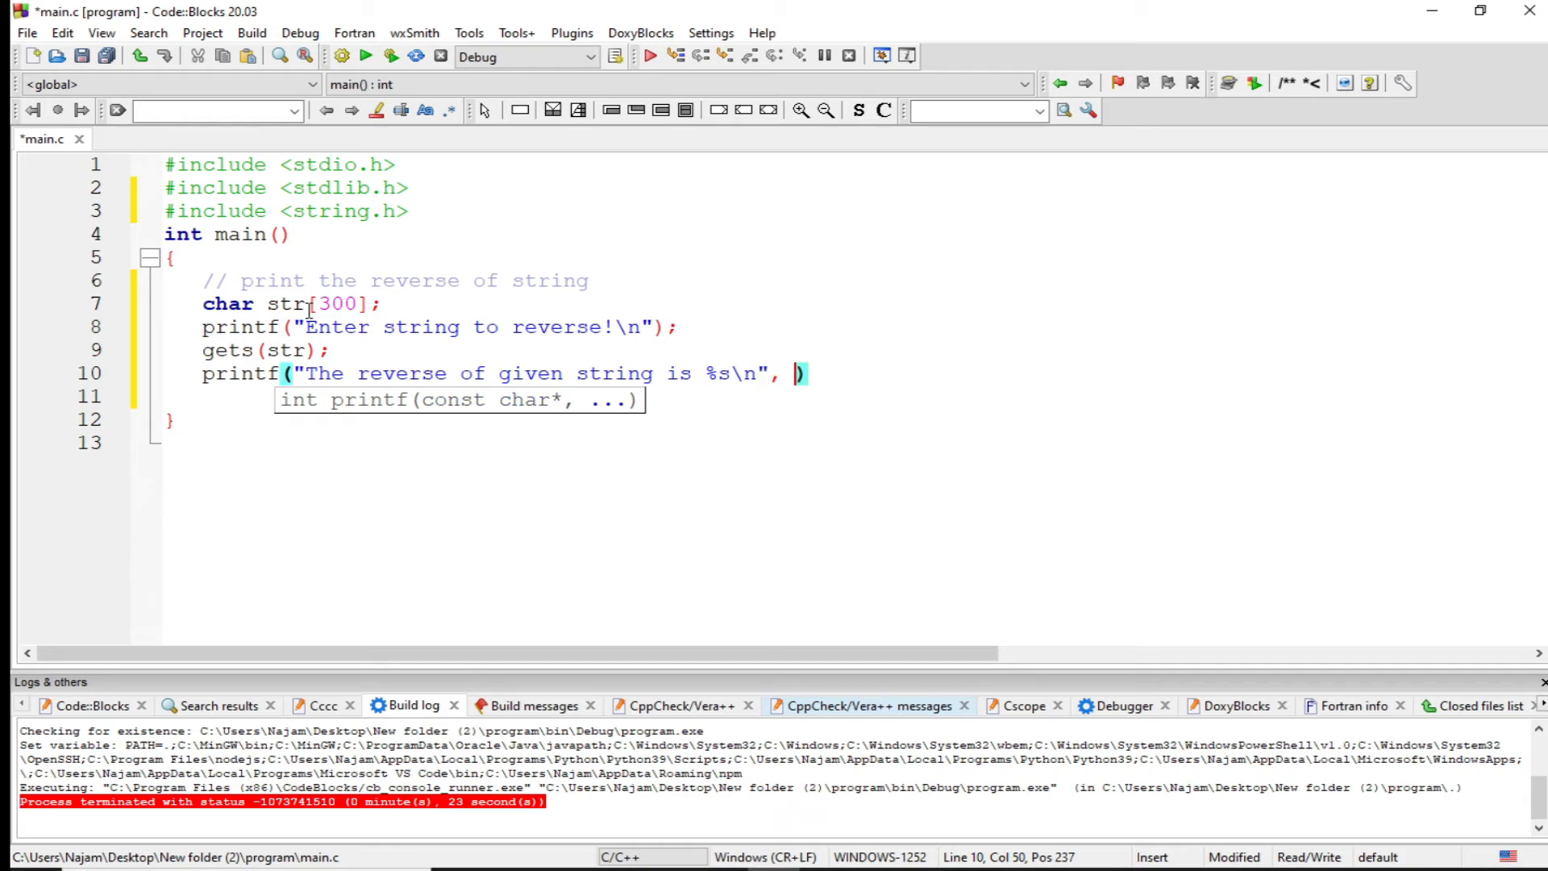
type("stre")
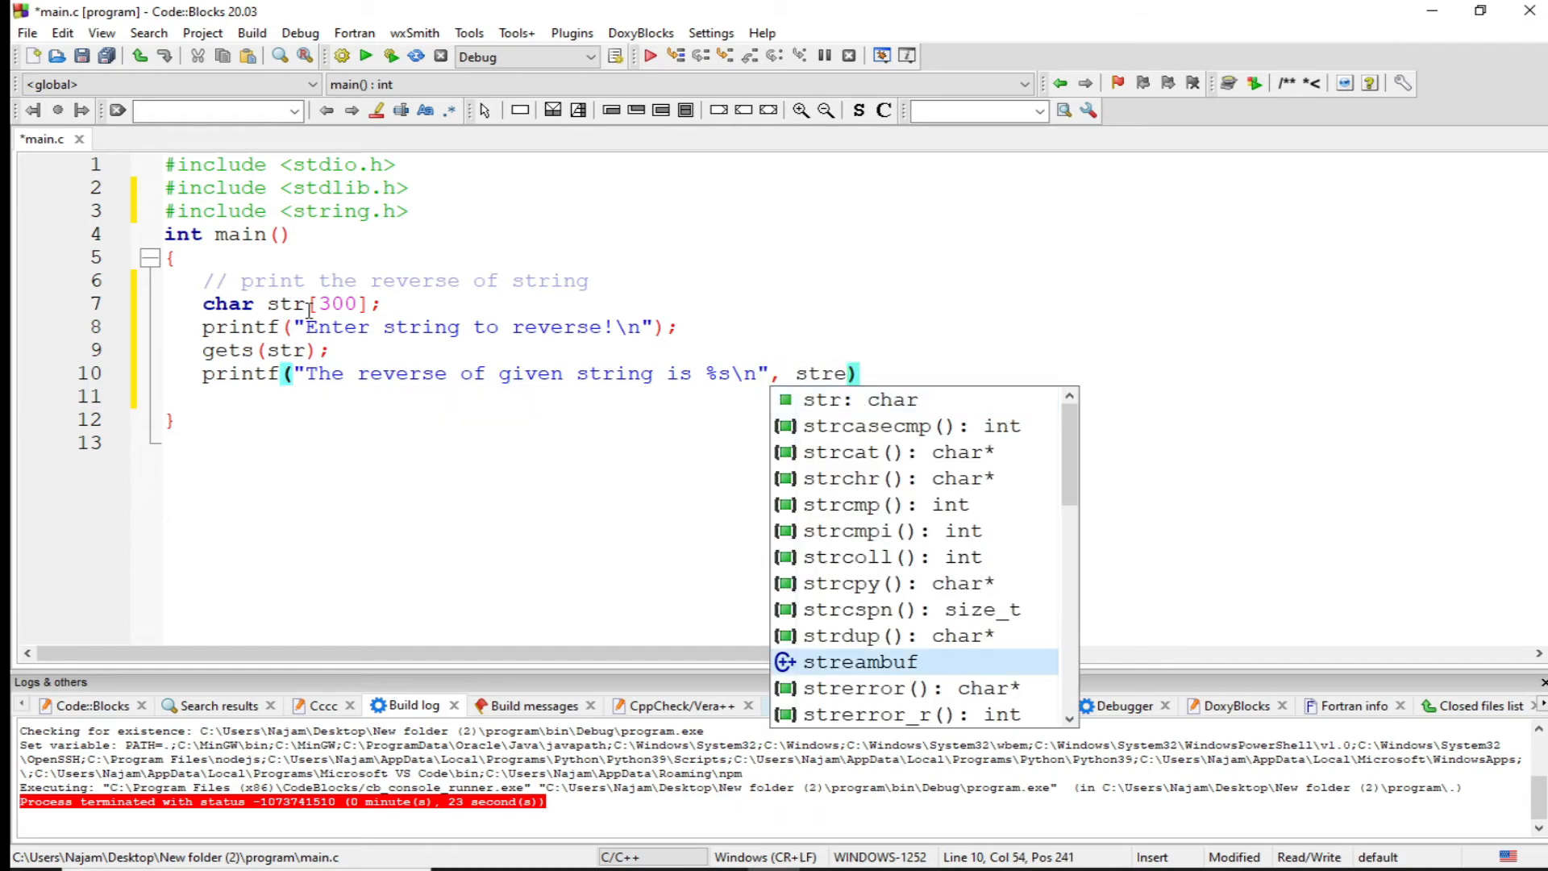
type("v")
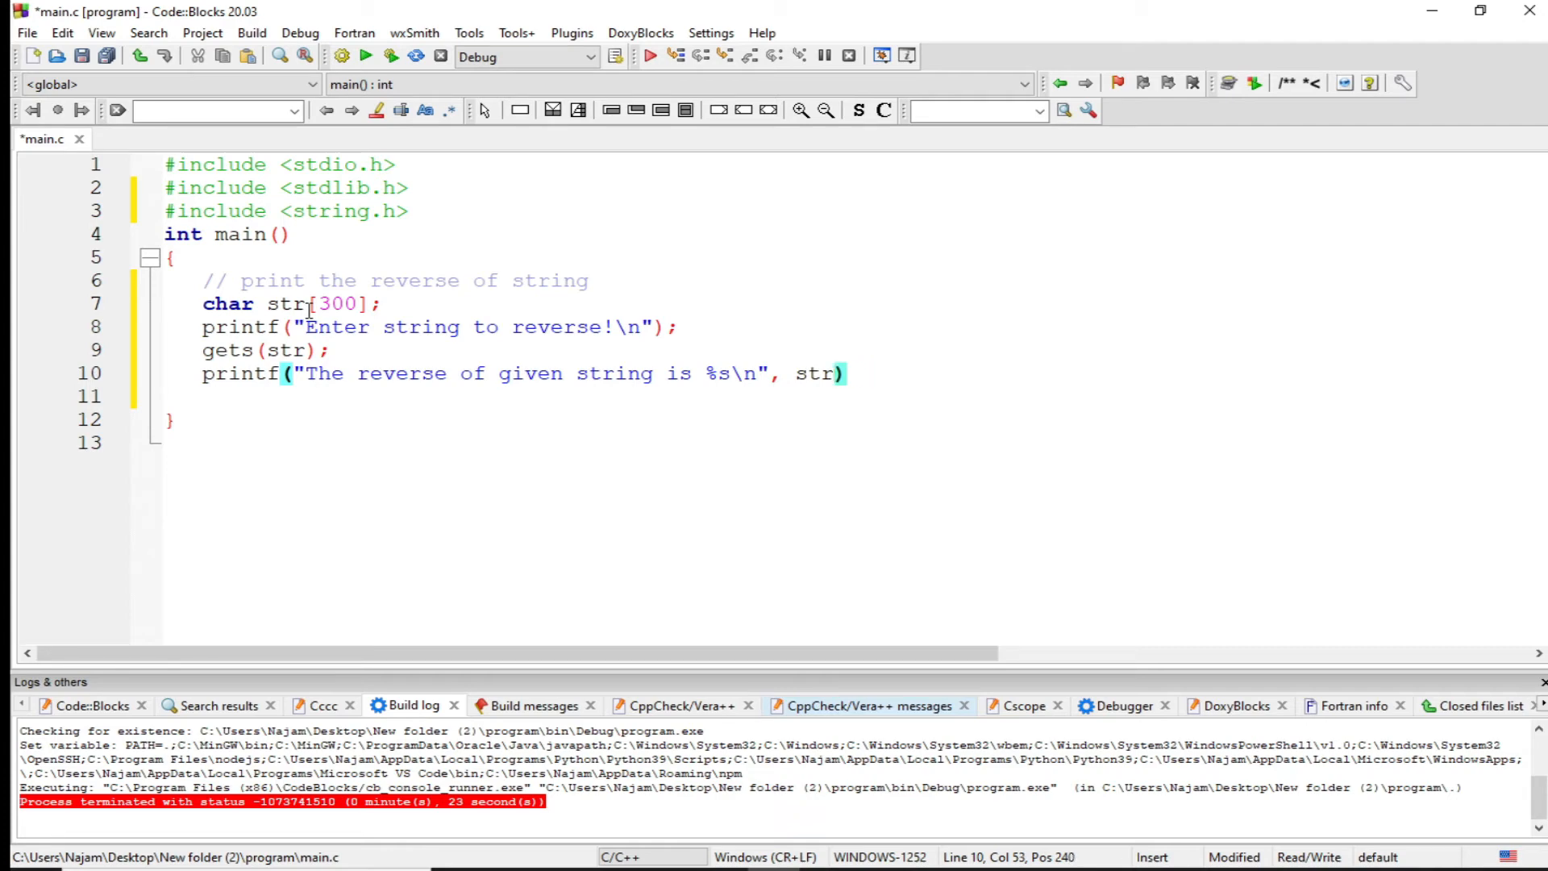
type("strrev")
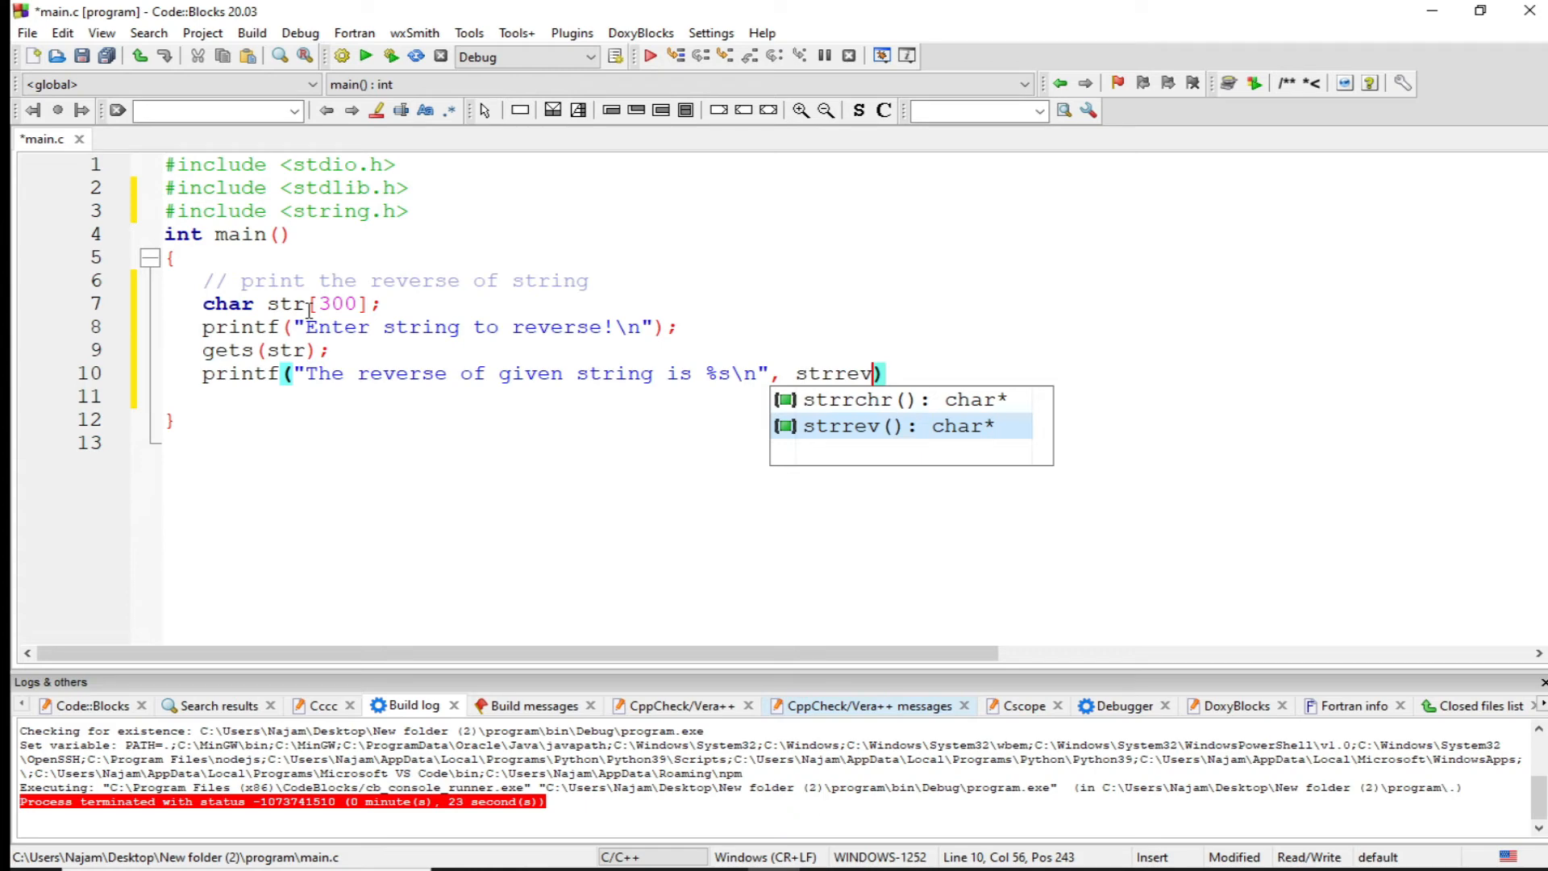
type("(str")
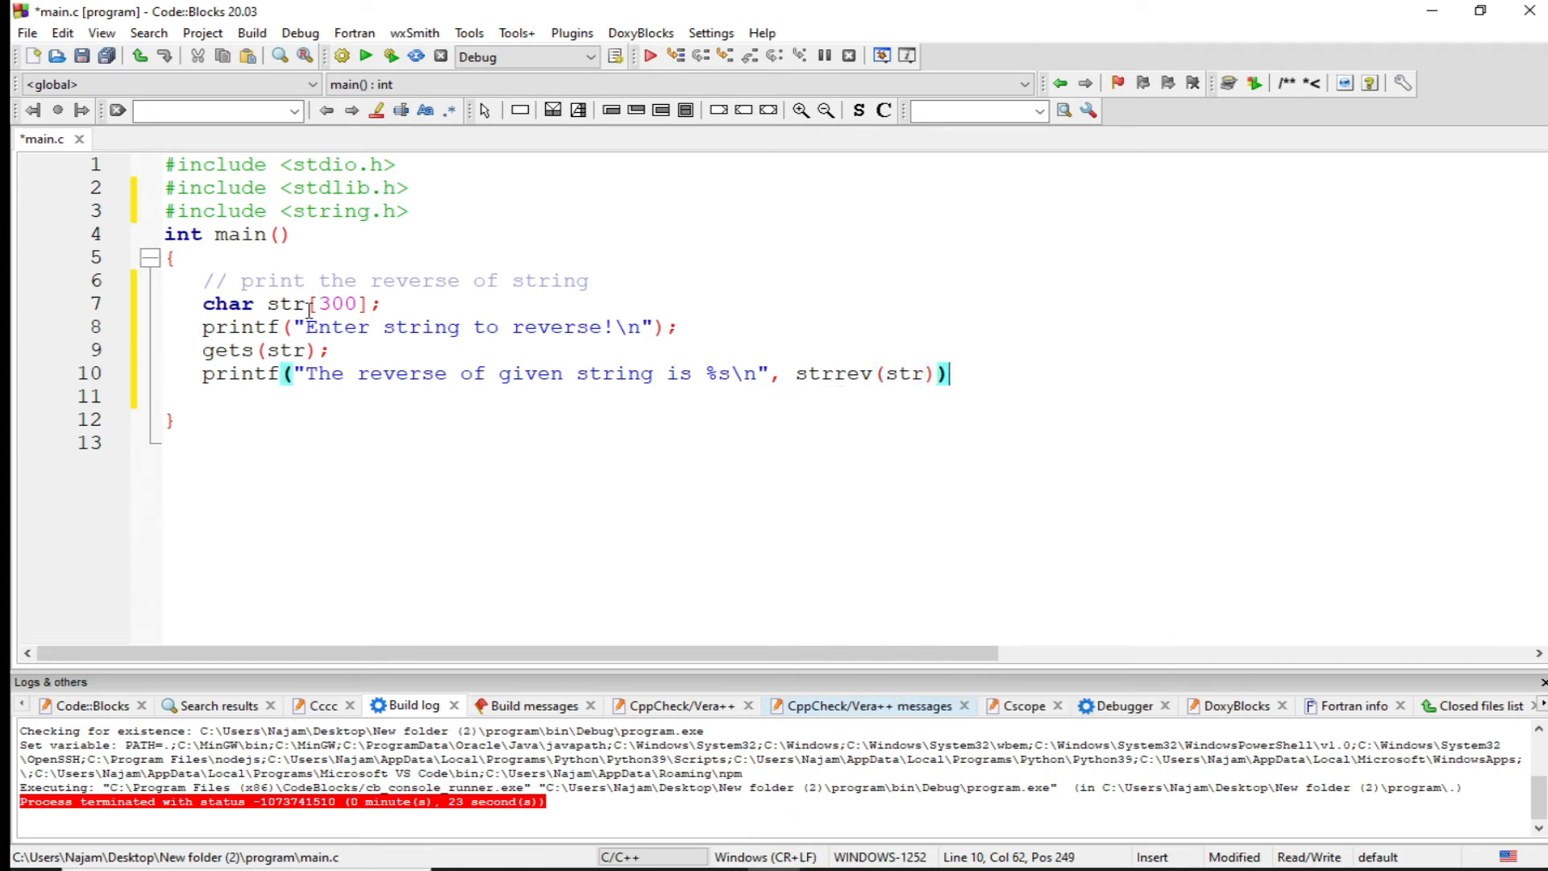
type(";")
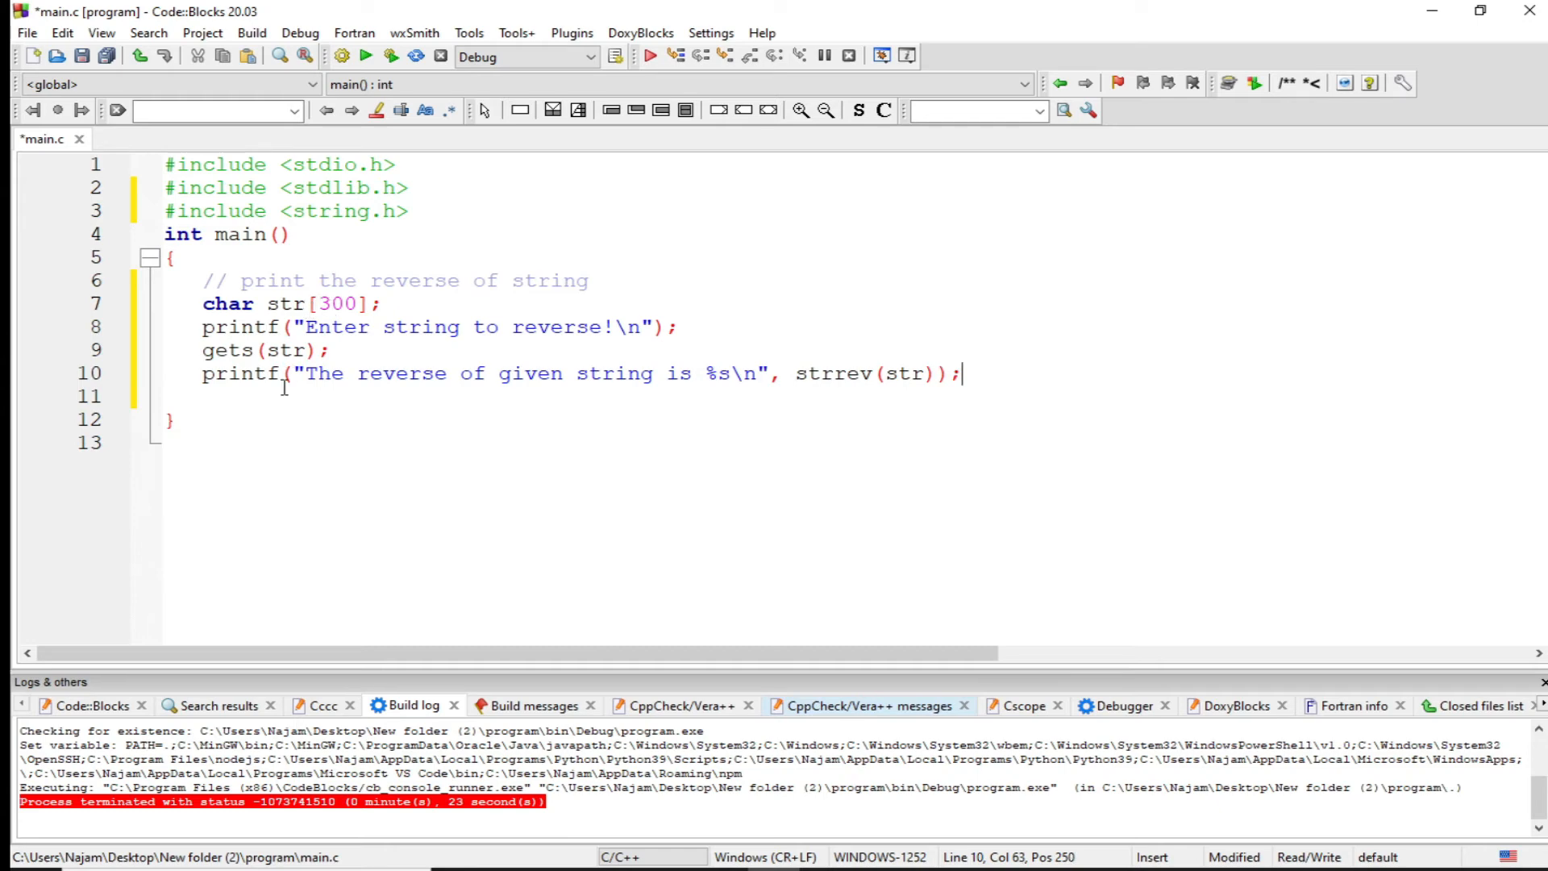
mouse_move(421, 430)
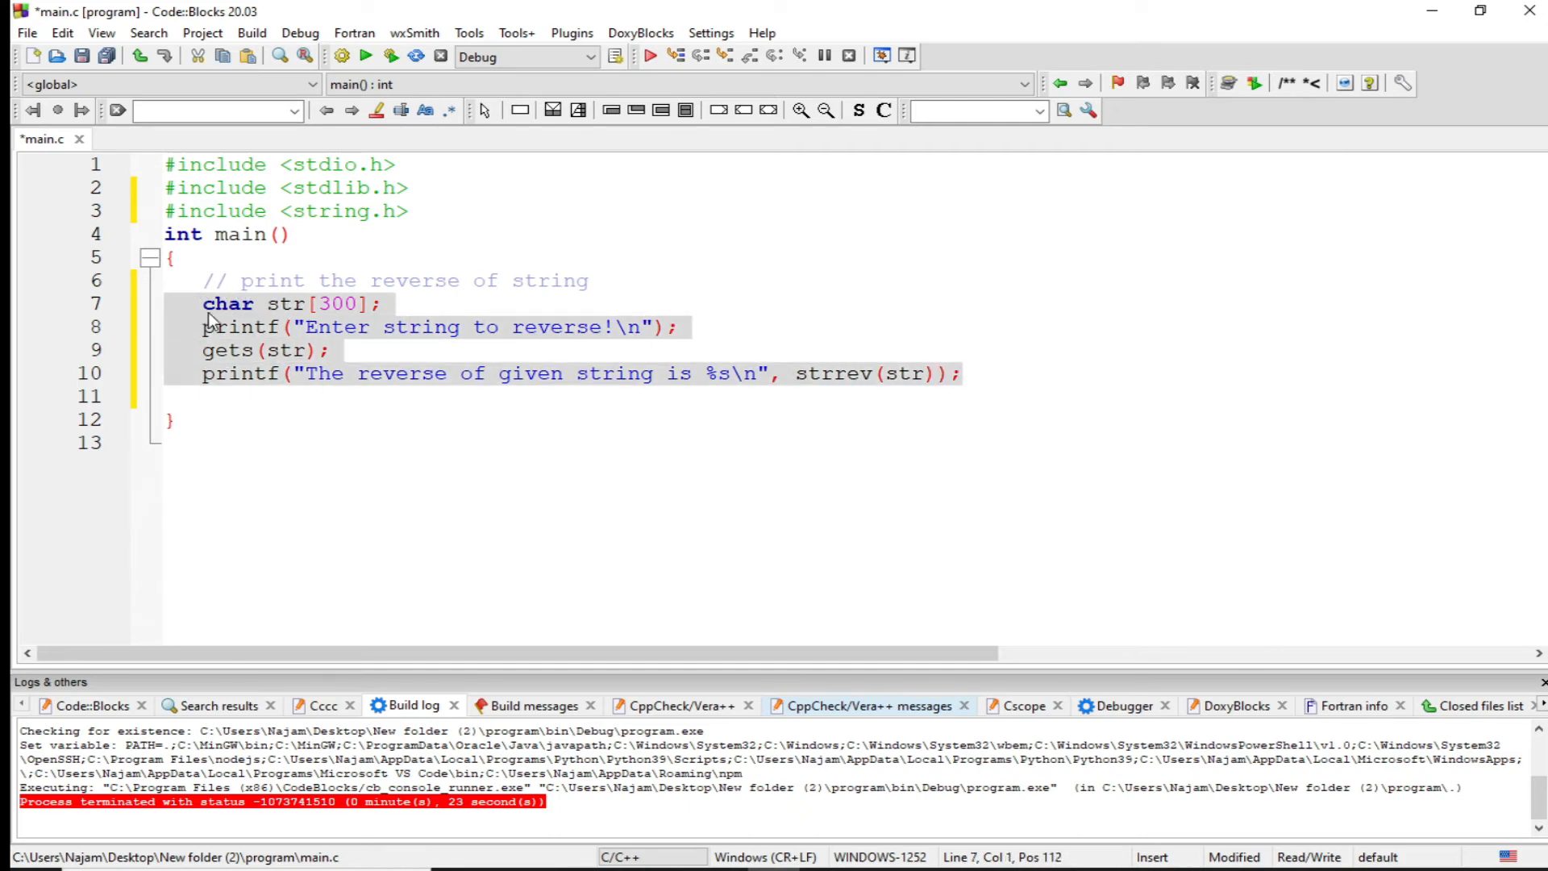
mouse_move(368, 332)
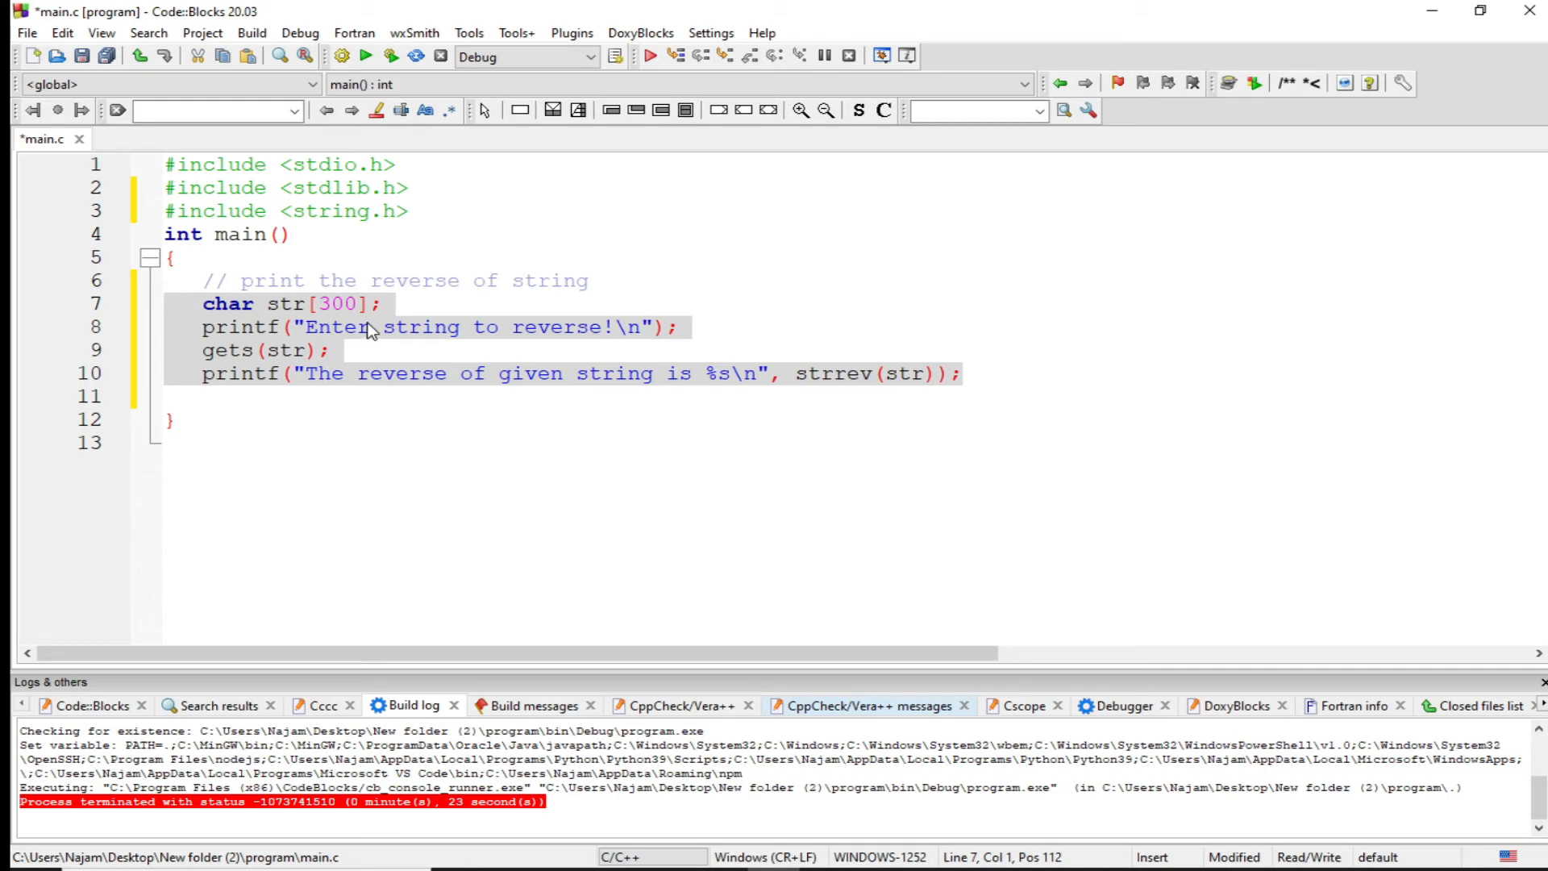
left_click(292, 350)
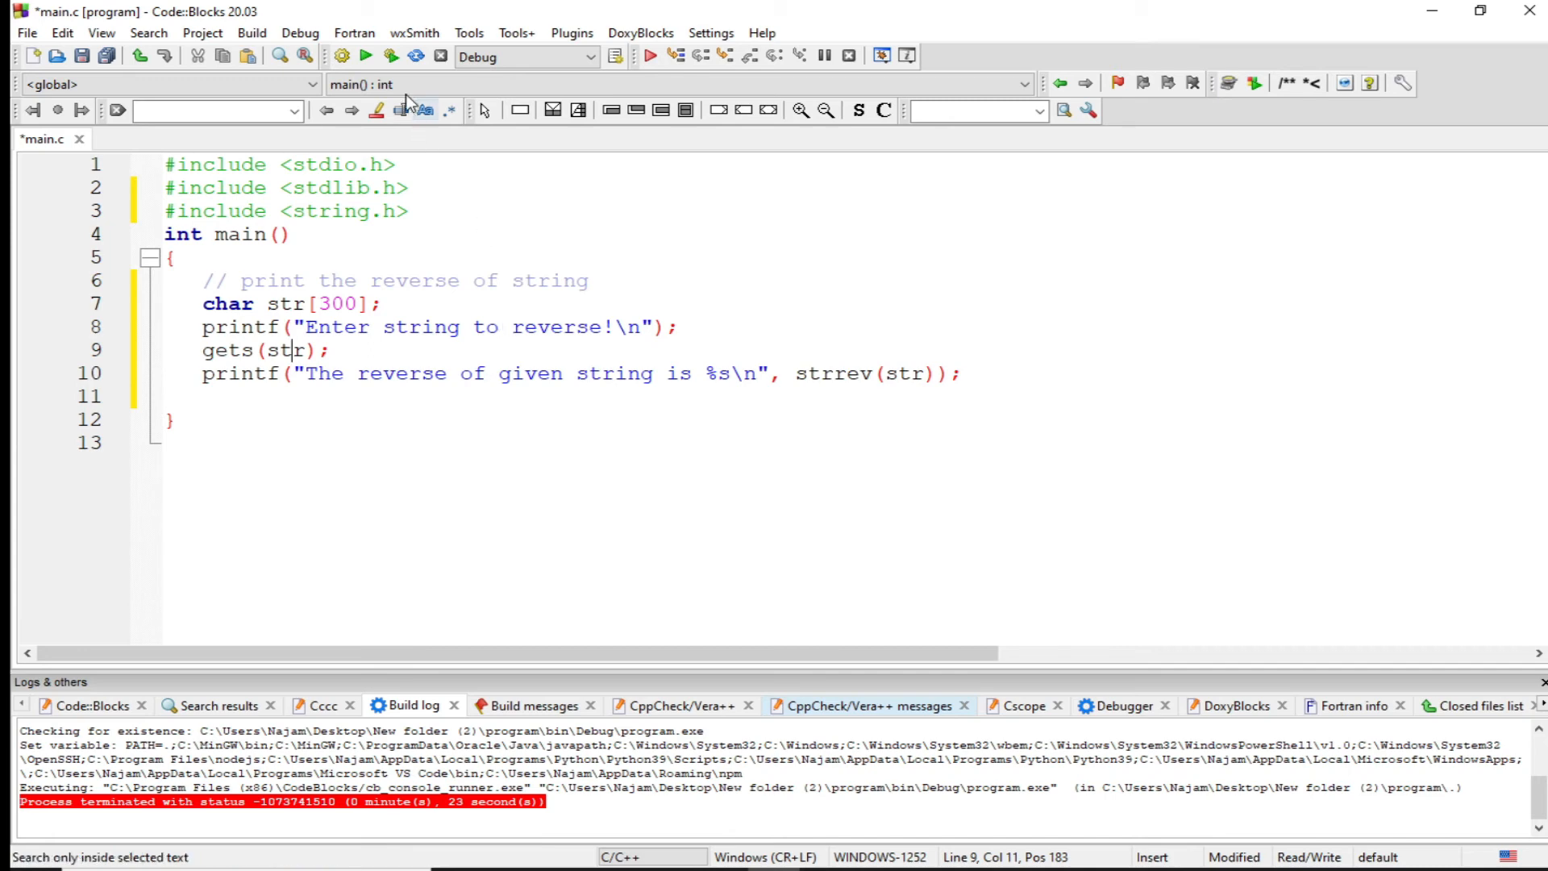
Step: Build and run, enter 'coding is thkinking' to get 'gniknikht si gnidoc', then close the console
left_click(388, 55)
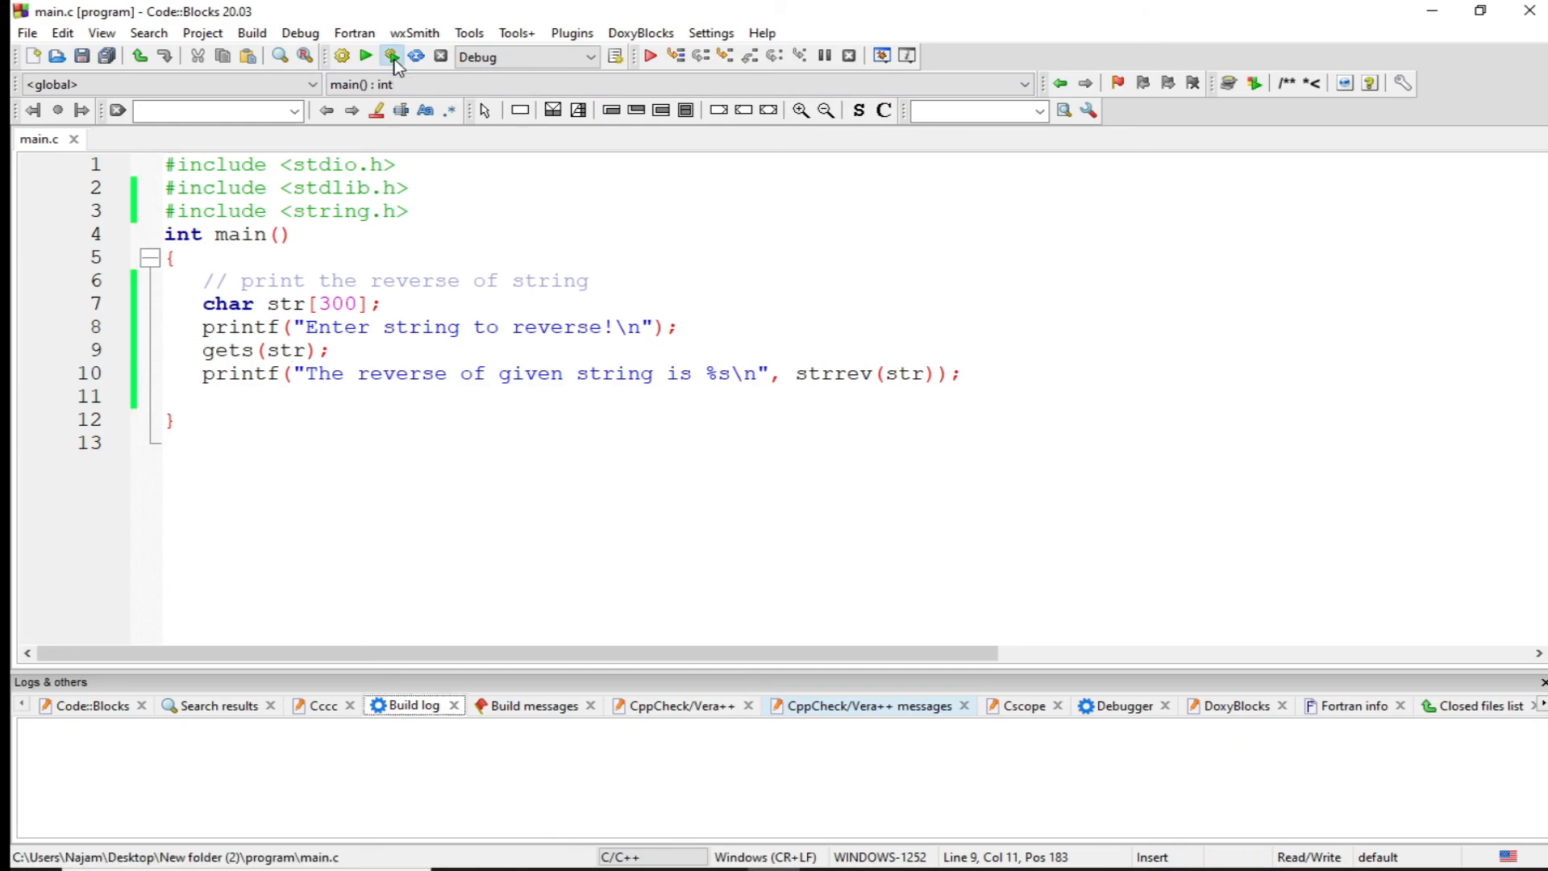
left_click(387, 58)
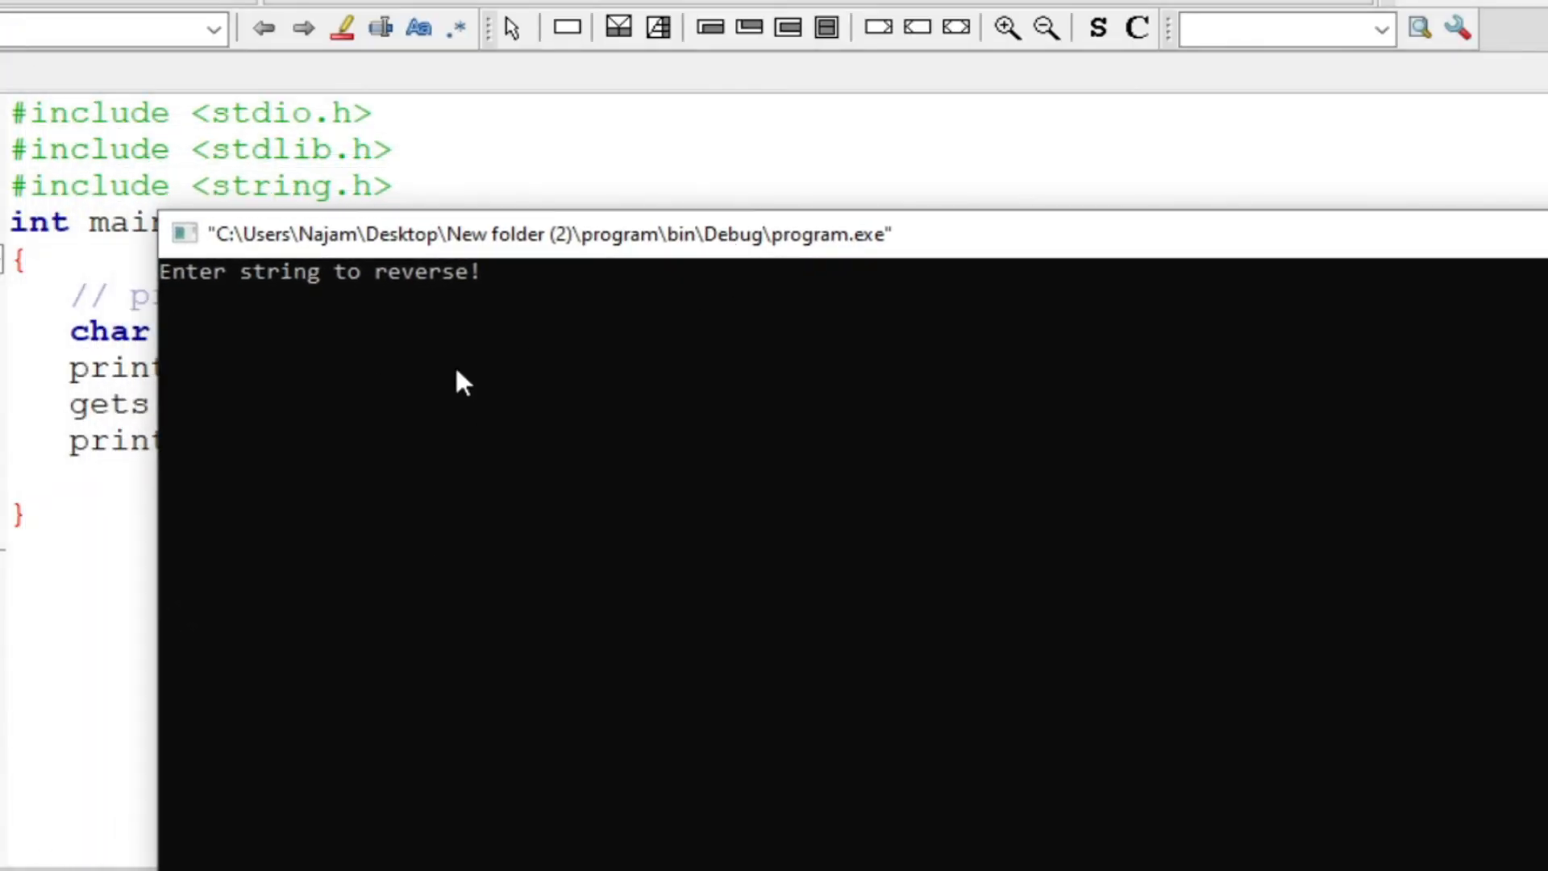
mouse_move(474, 561)
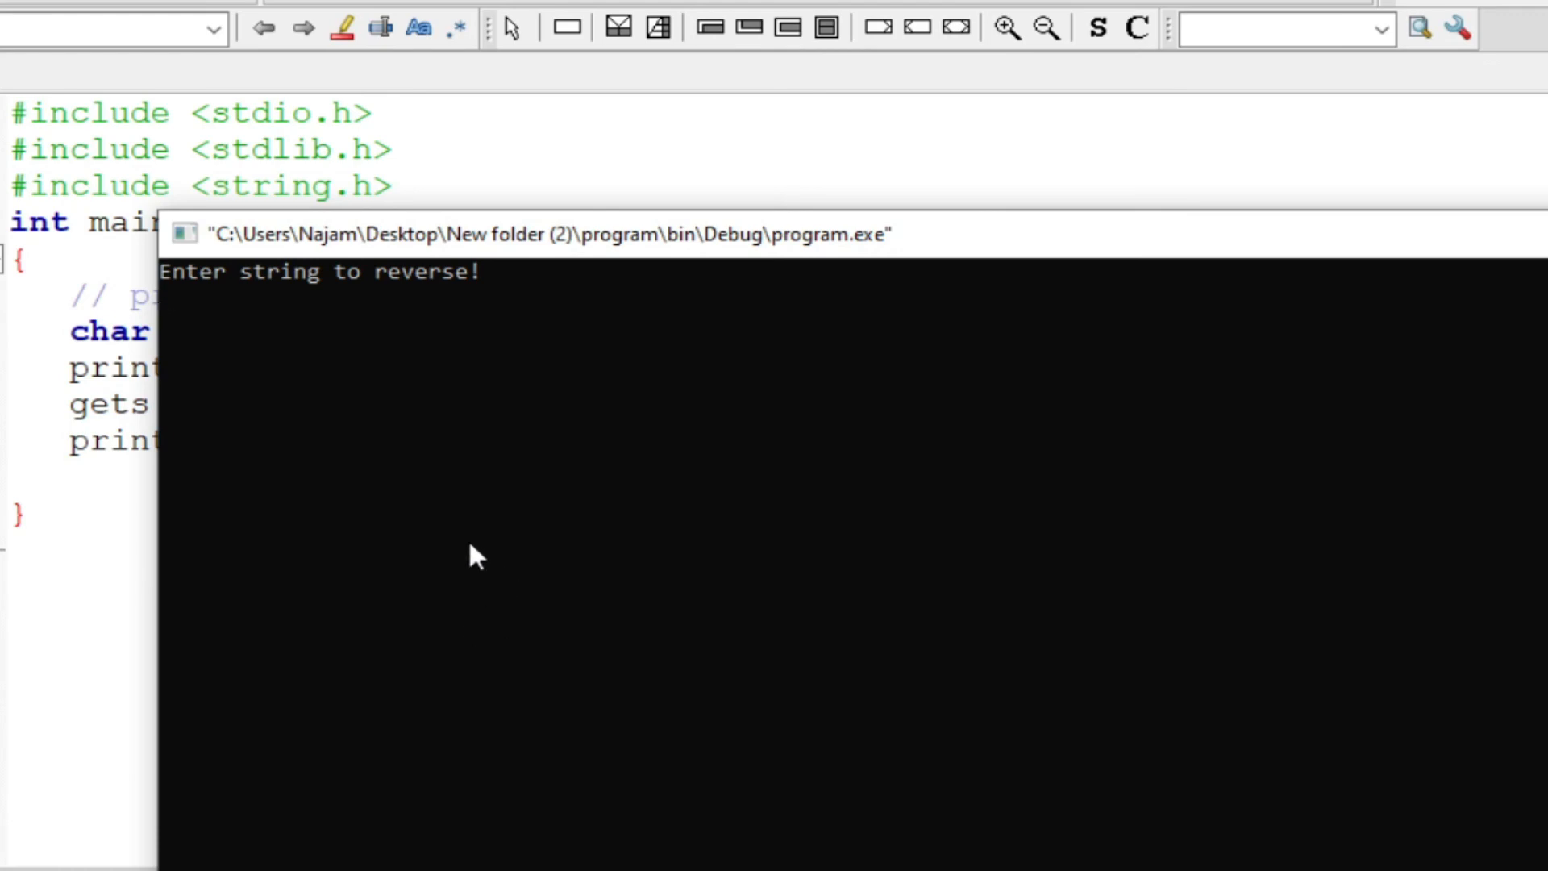
mouse_move(692, 681)
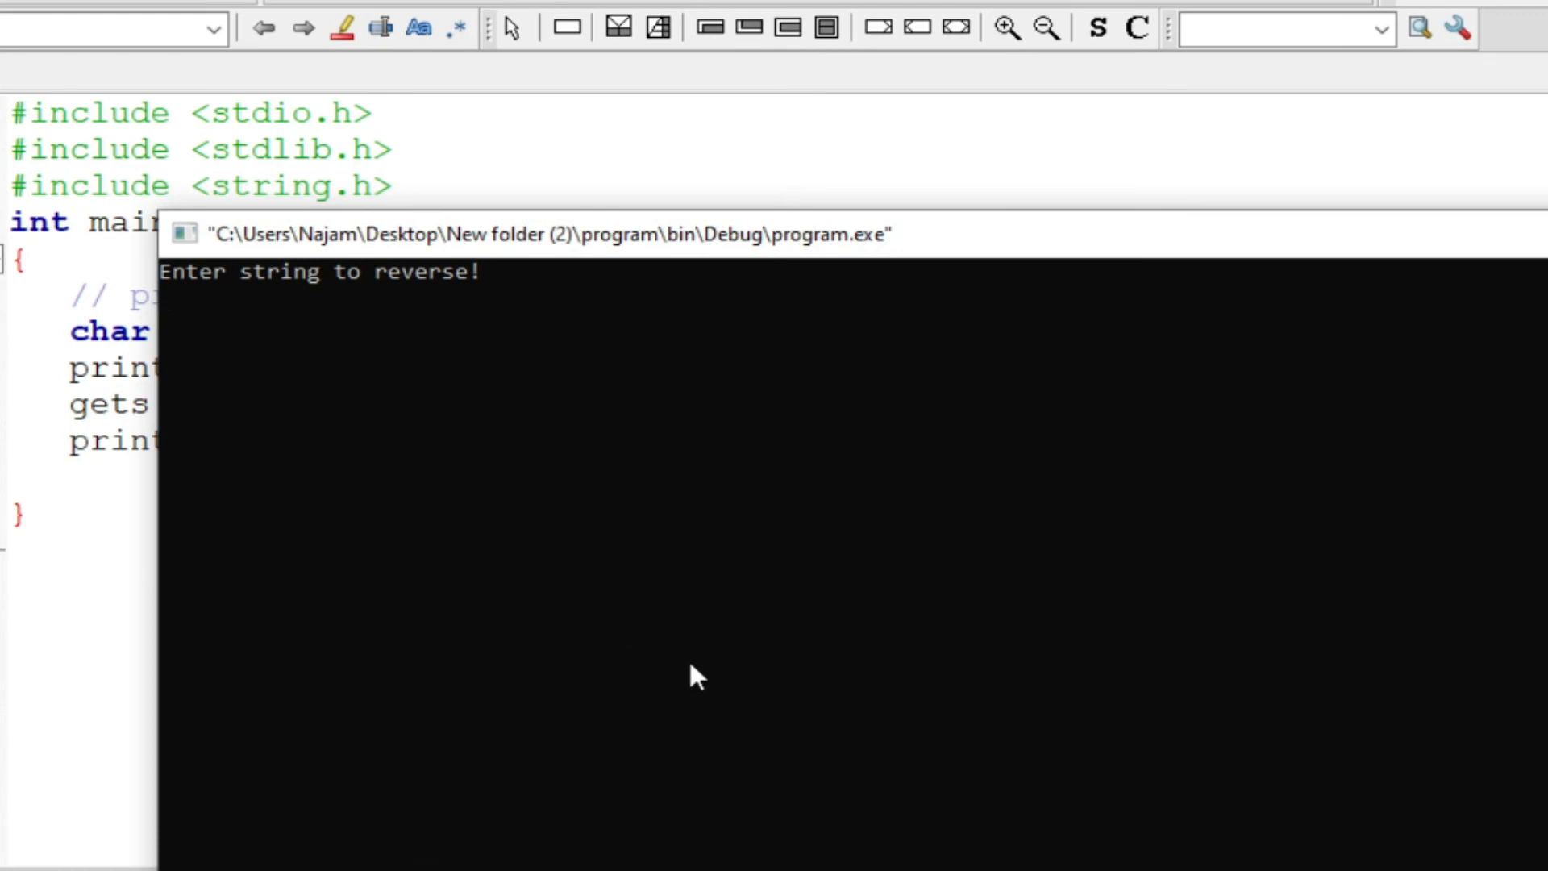
type("coding")
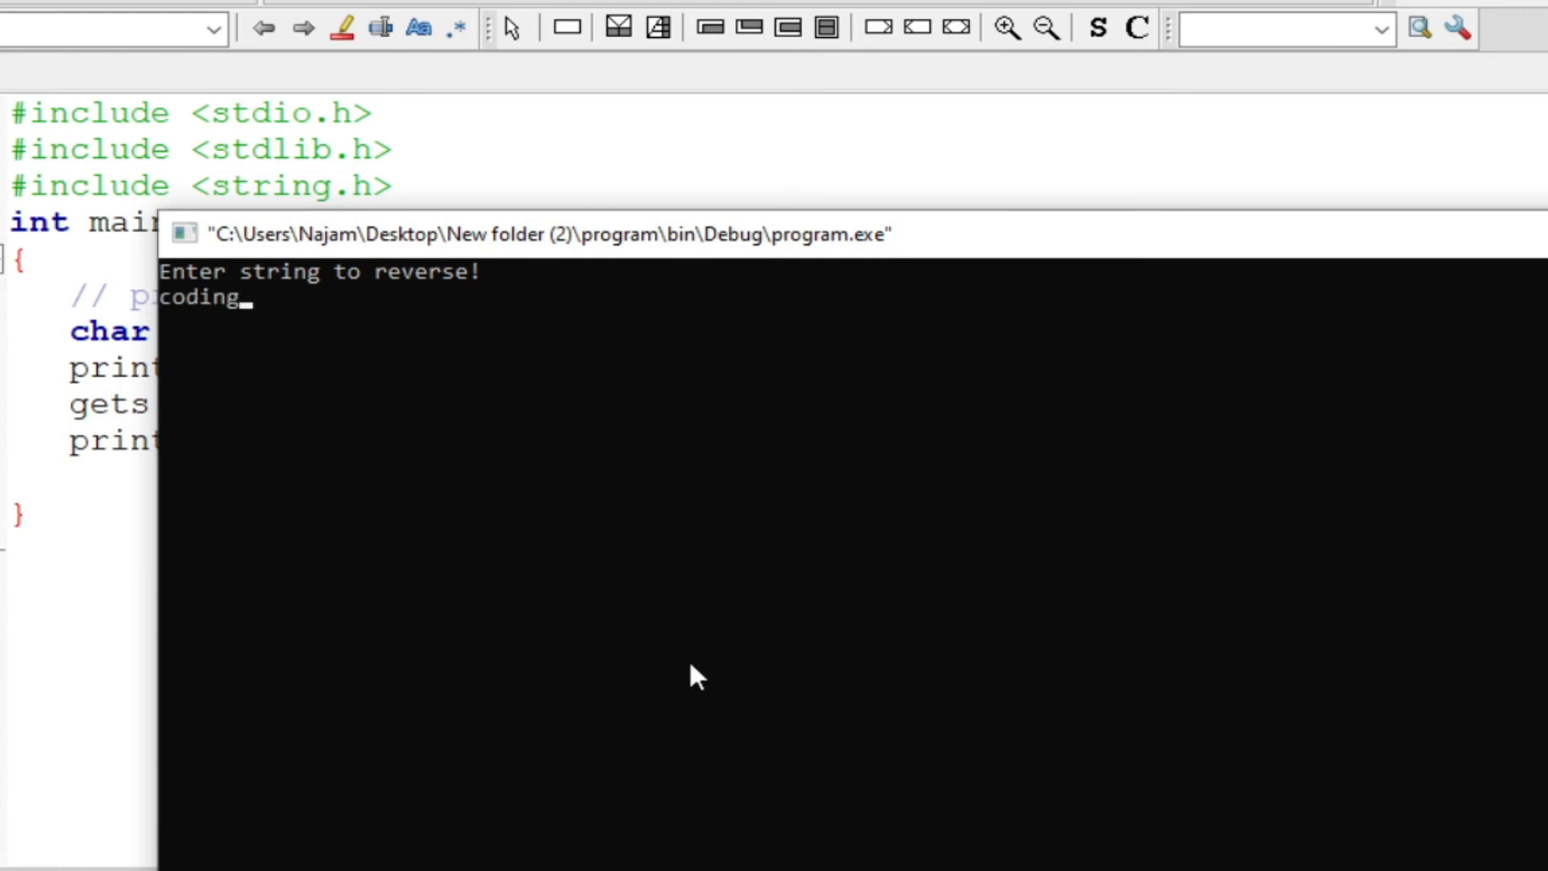
type("is thkingk")
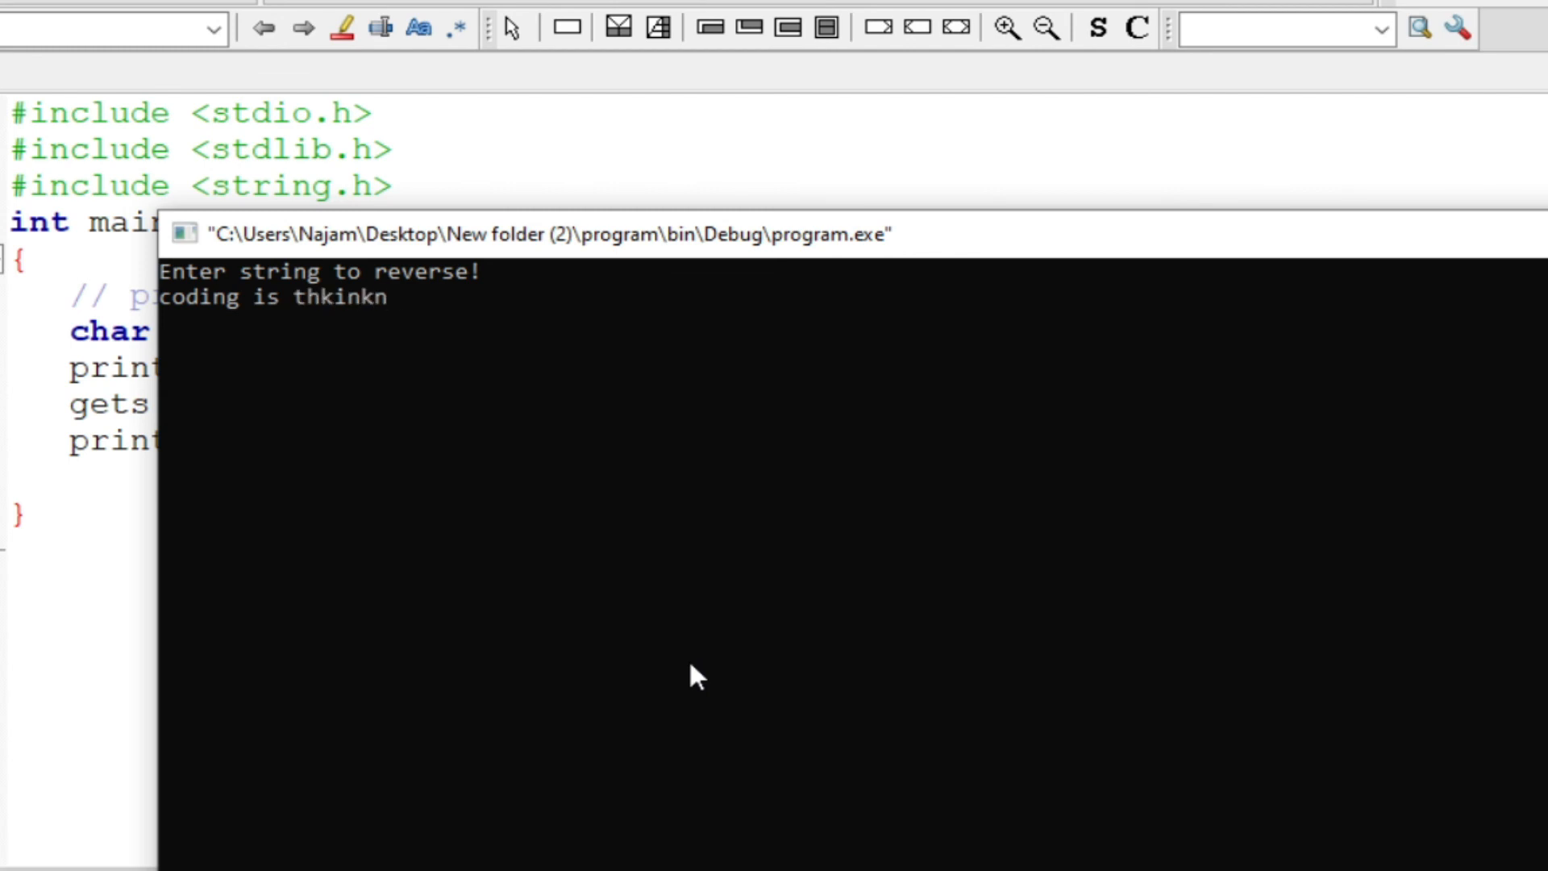
type("ing")
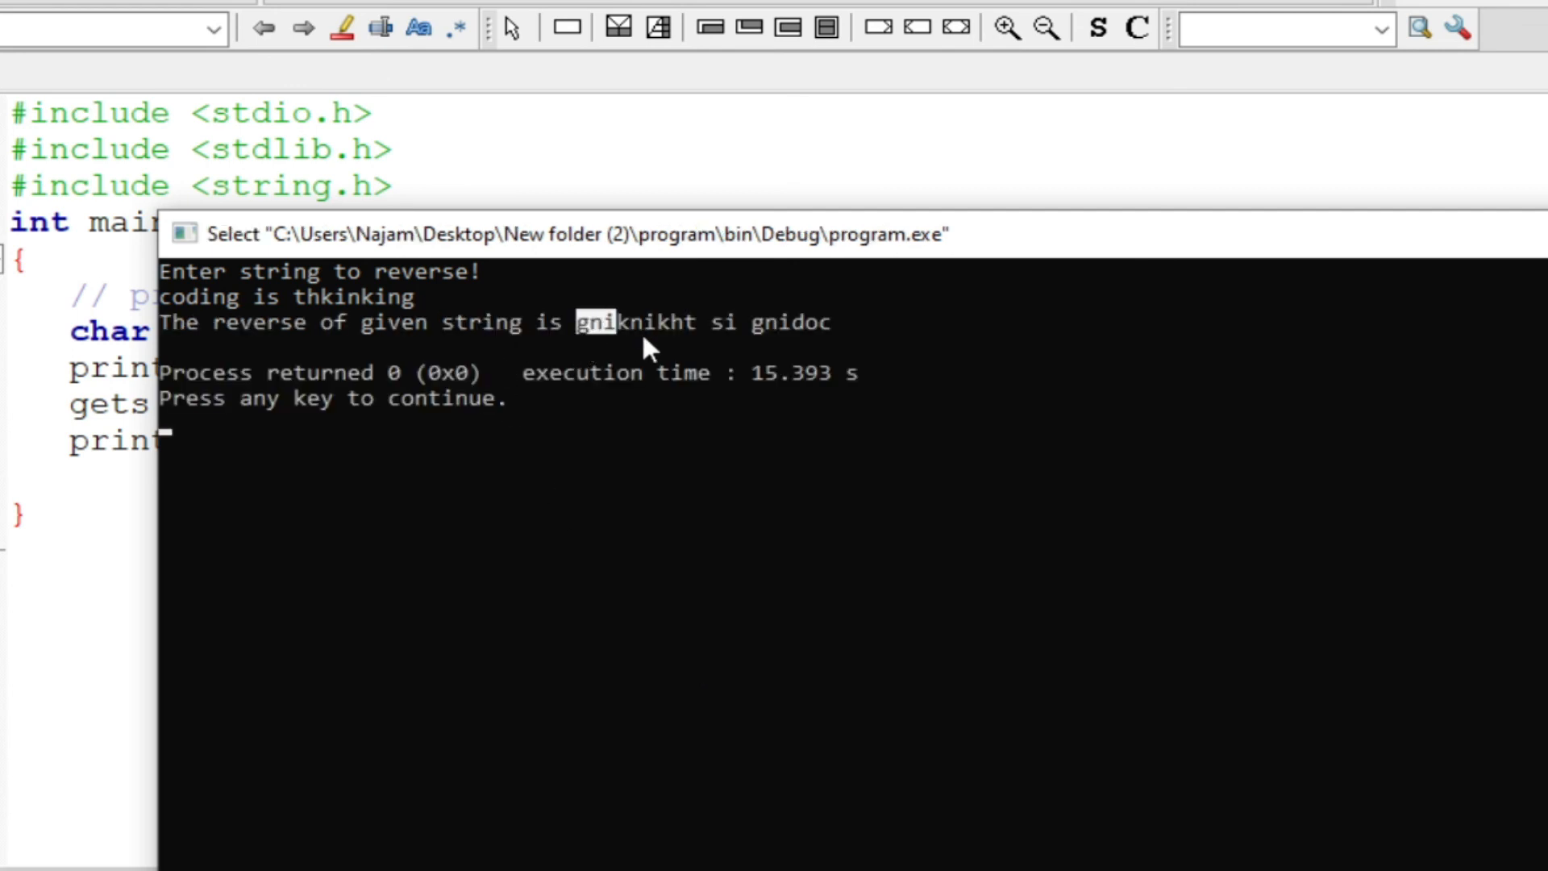
left_click_drag(582, 322, 832, 323)
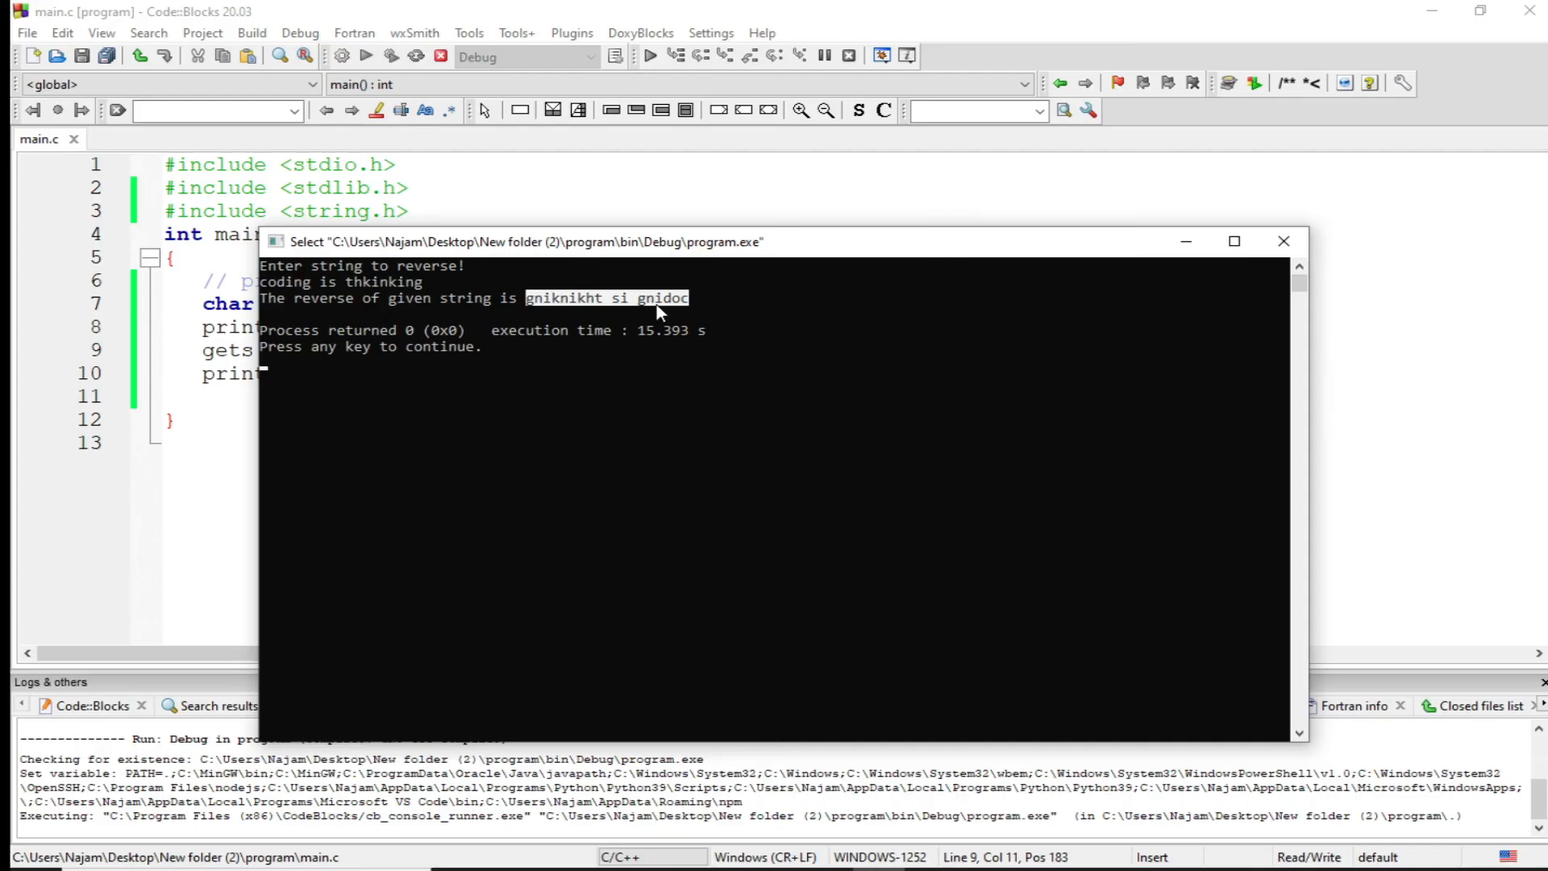
left_click(390, 55)
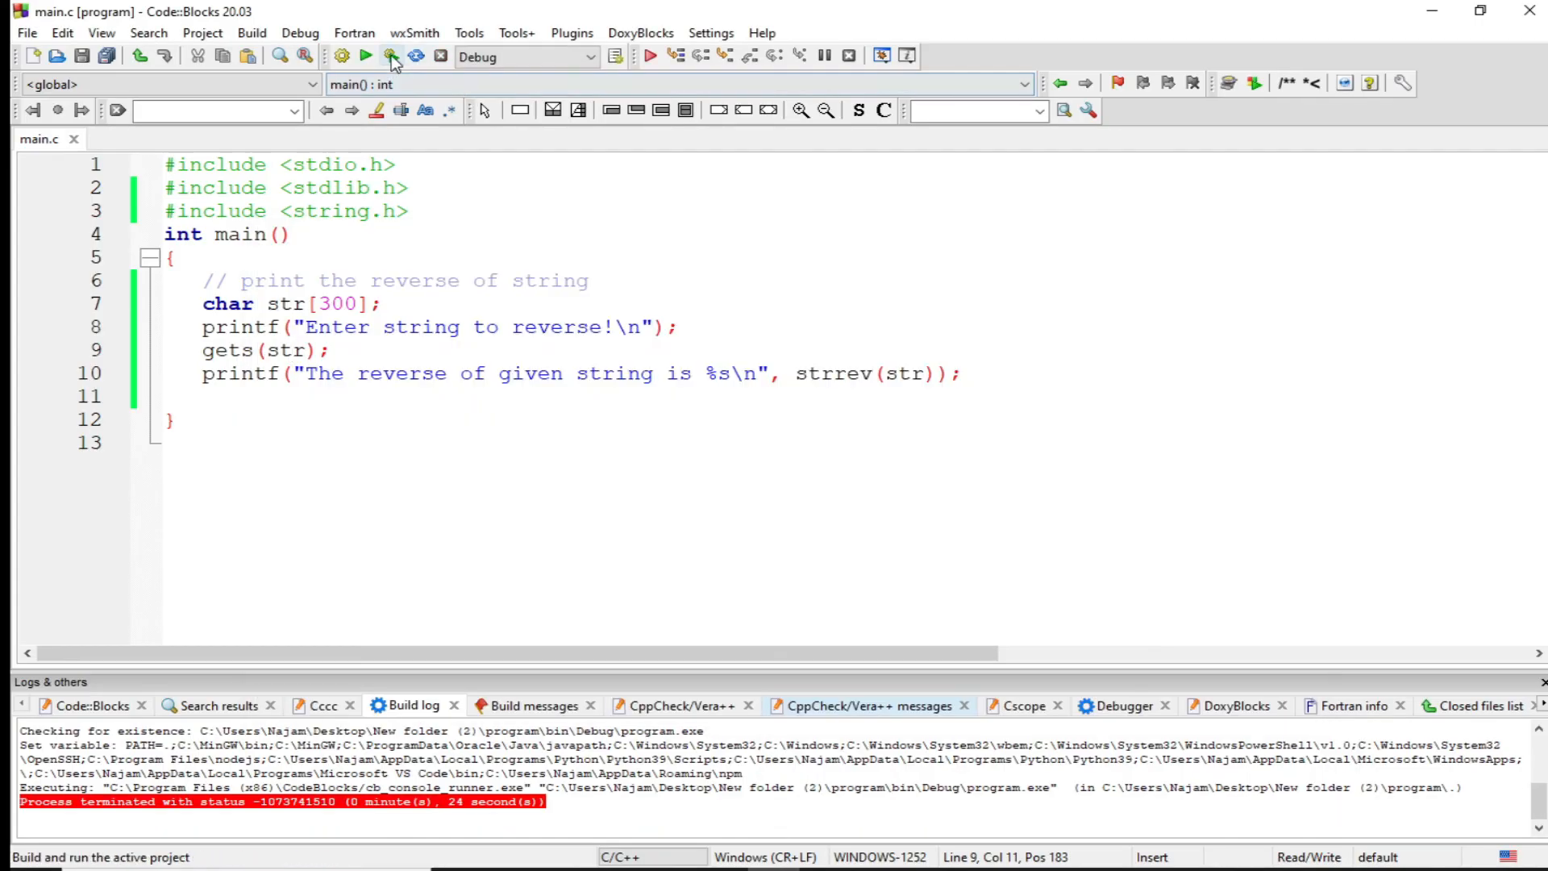
Step: Run again with 'hello world' to get 'dlrow olleh', then close the console
left_click(387, 55)
type("he")
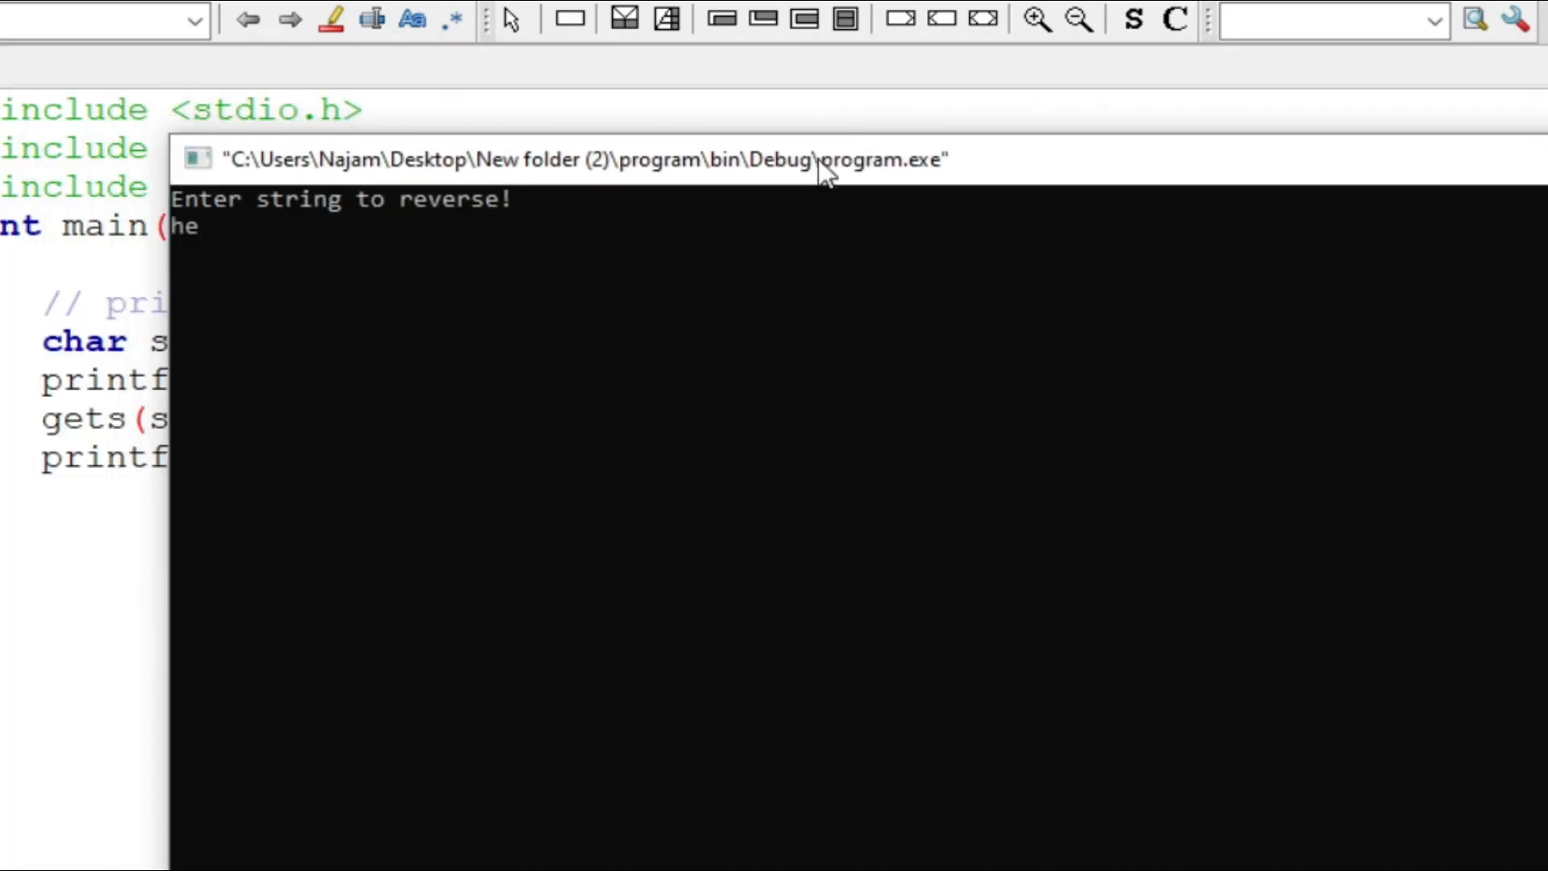
type("llo world")
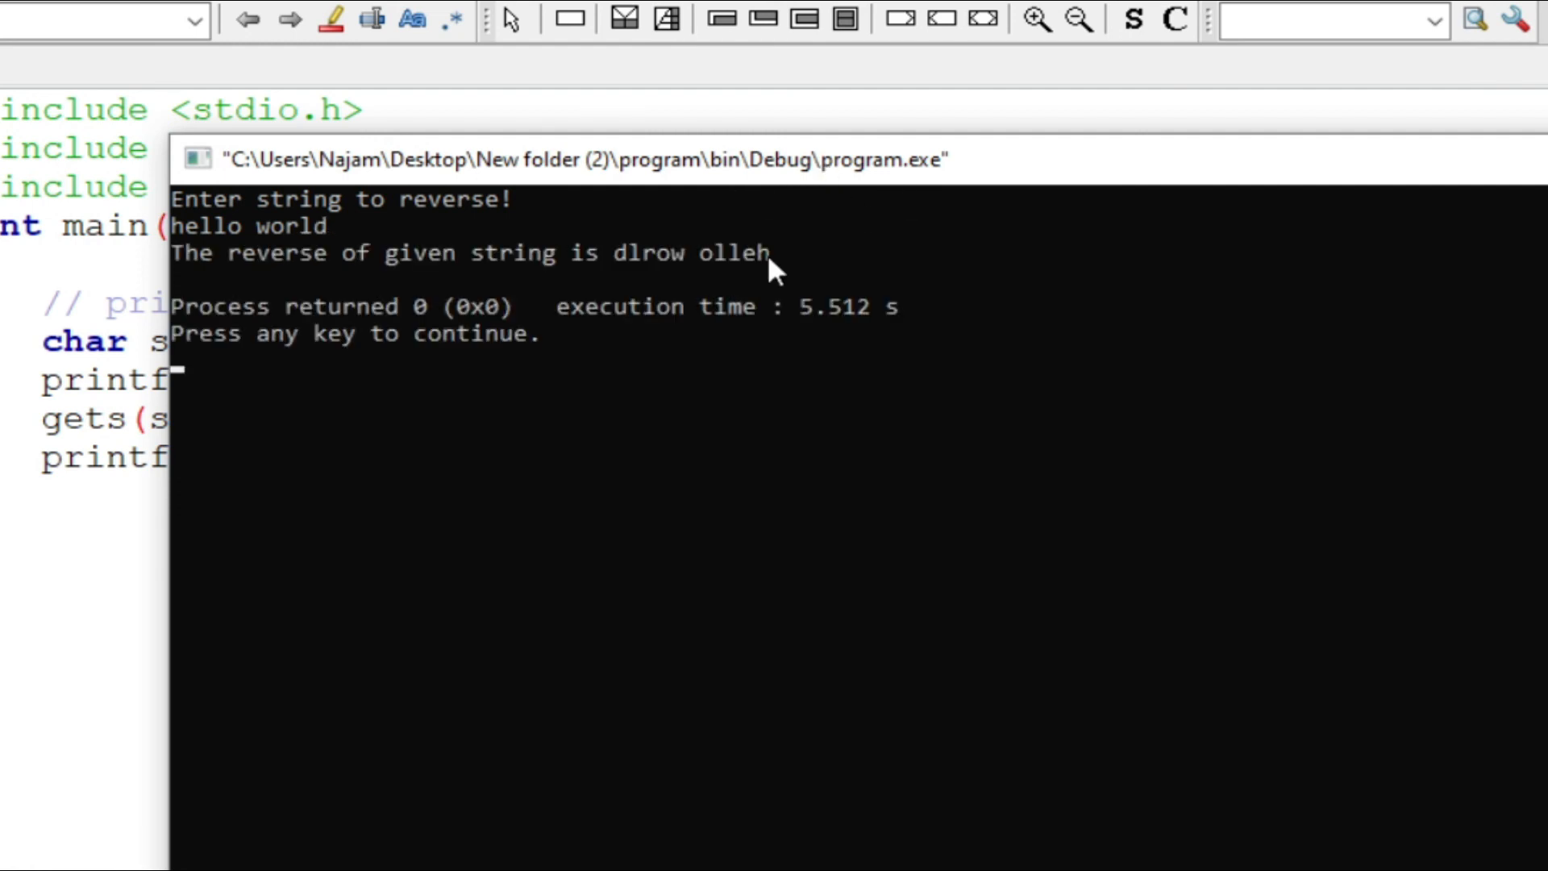
left_click_drag(614, 253, 786, 253)
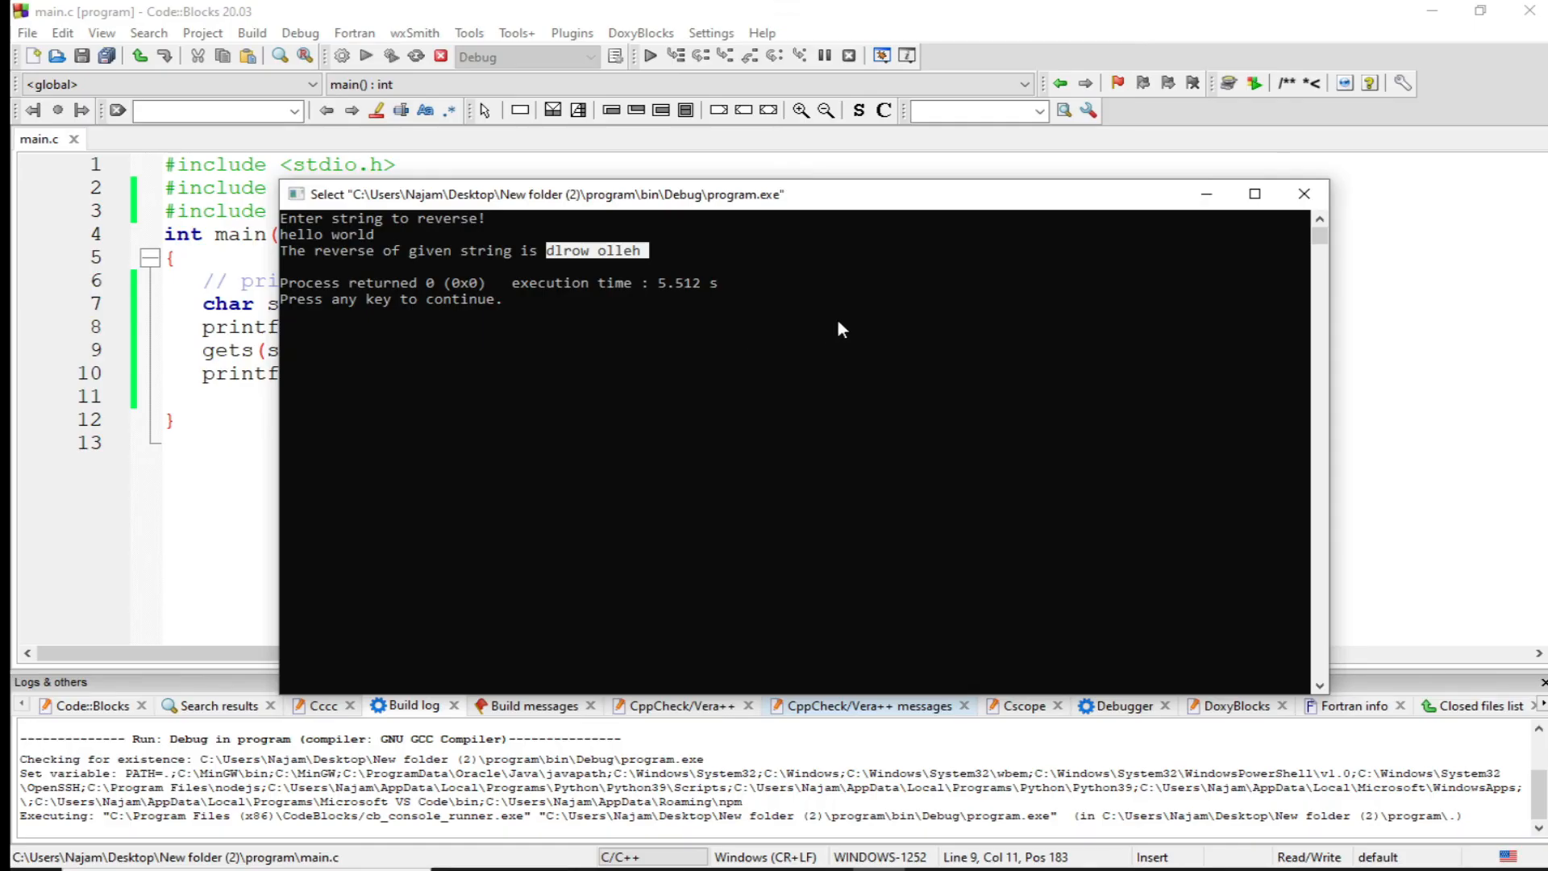
left_click(1303, 193)
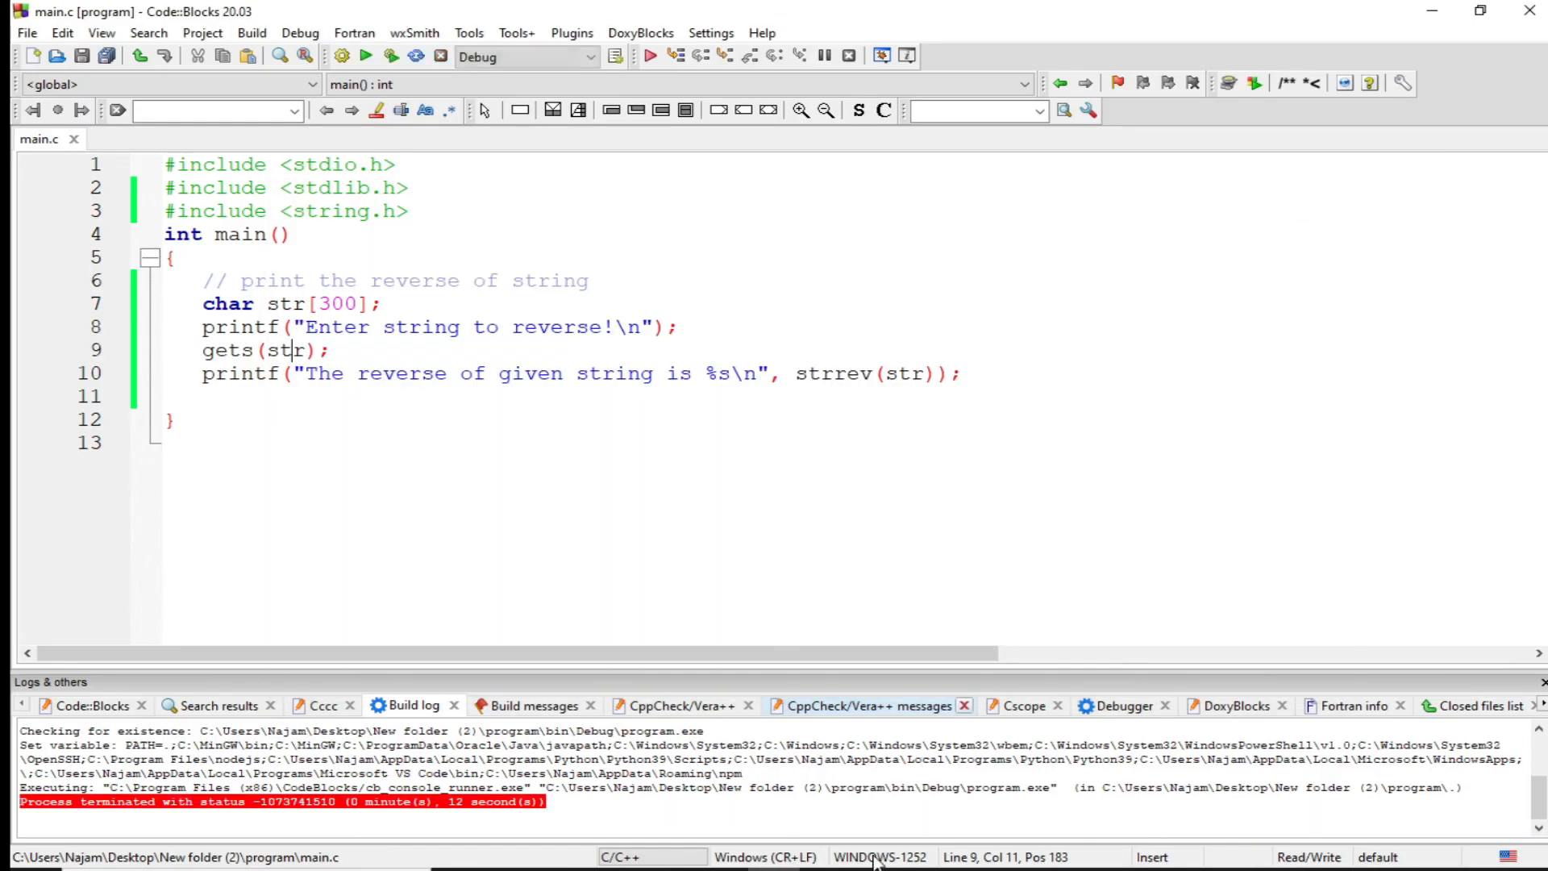